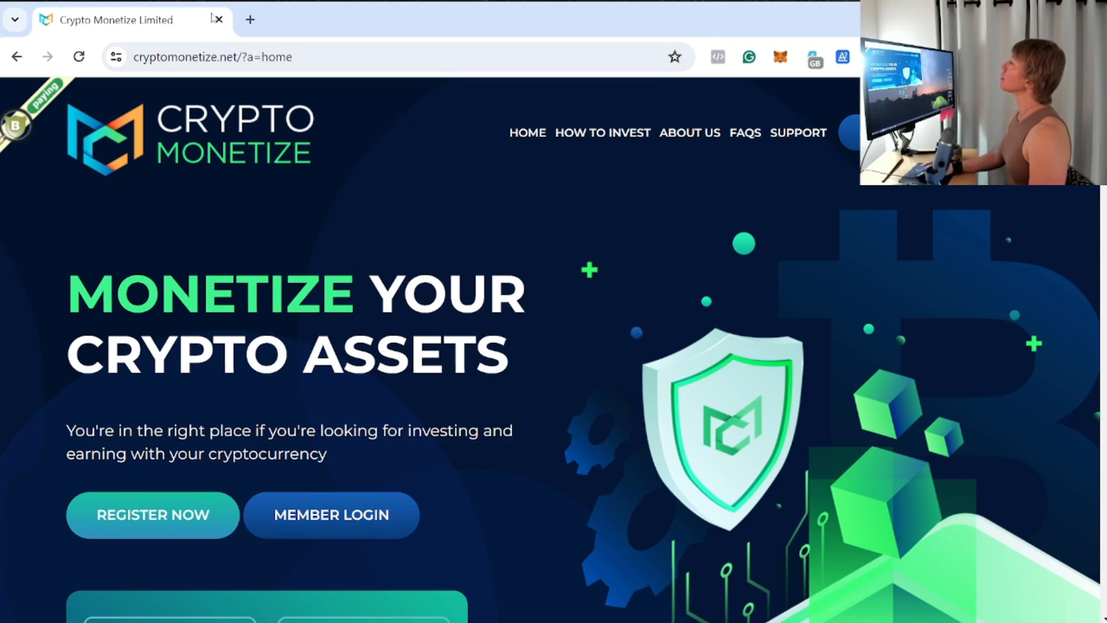
- Open cryptoblue3000.com in a new browser tab
left_click(250, 19)
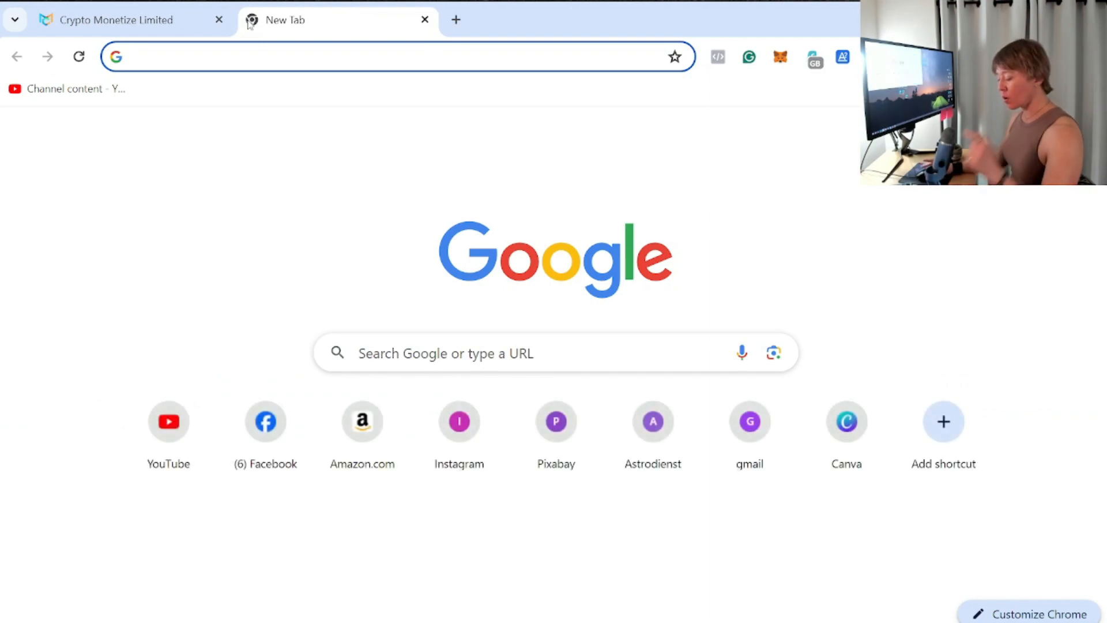
type("cryptoblue3000.com")
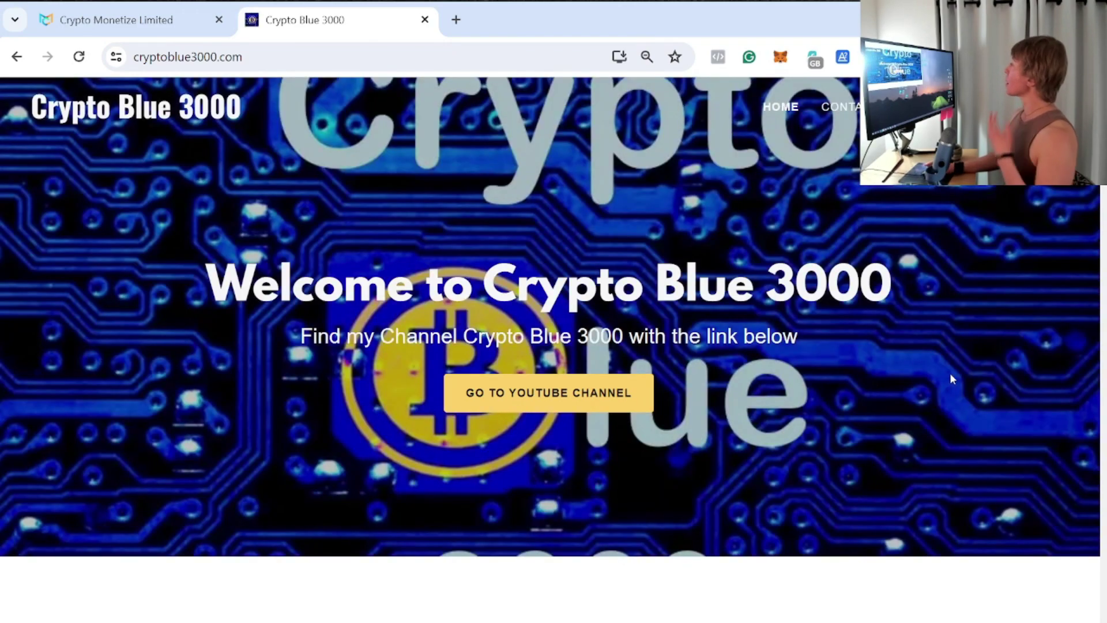
- Scroll down to the project listing with CryptoMonetize and SafeAssets
scroll("down", 3)
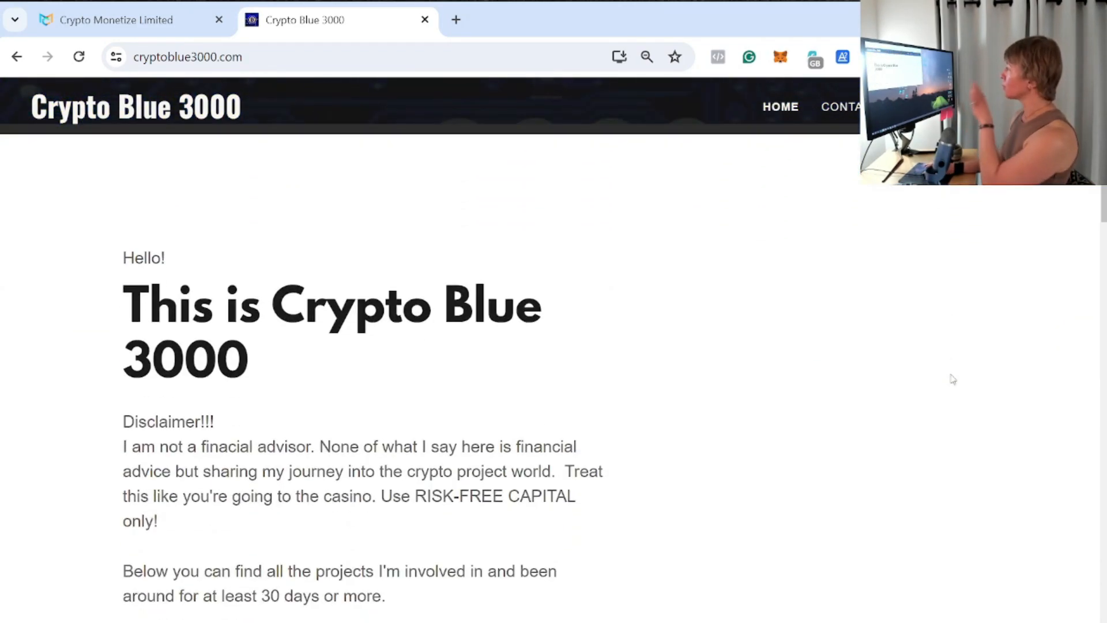
scroll("down", 3)
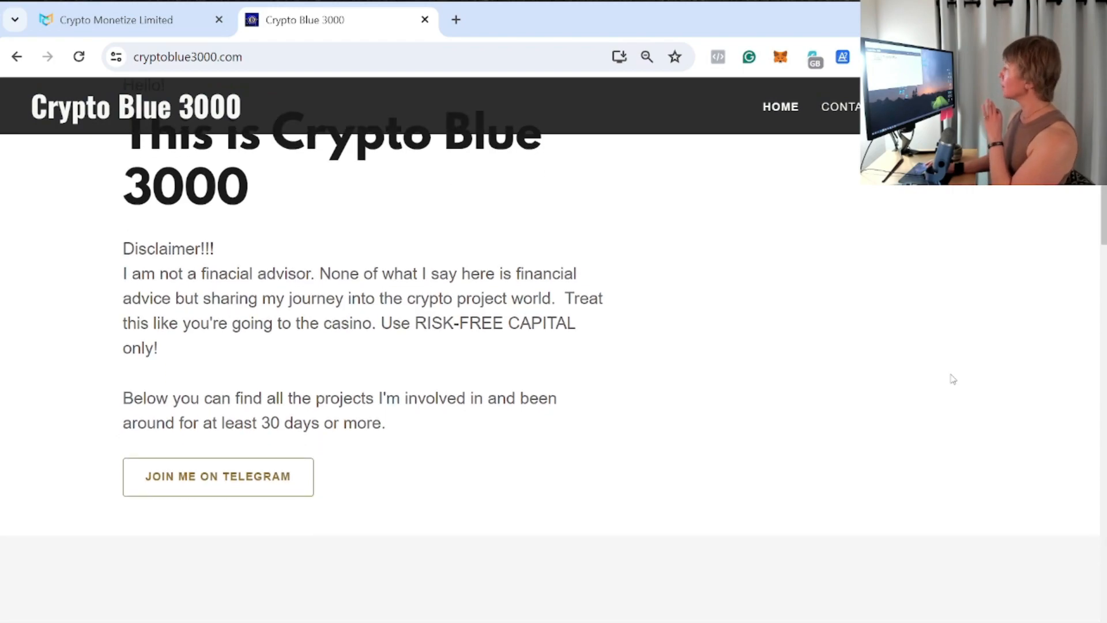
scroll("down", 3)
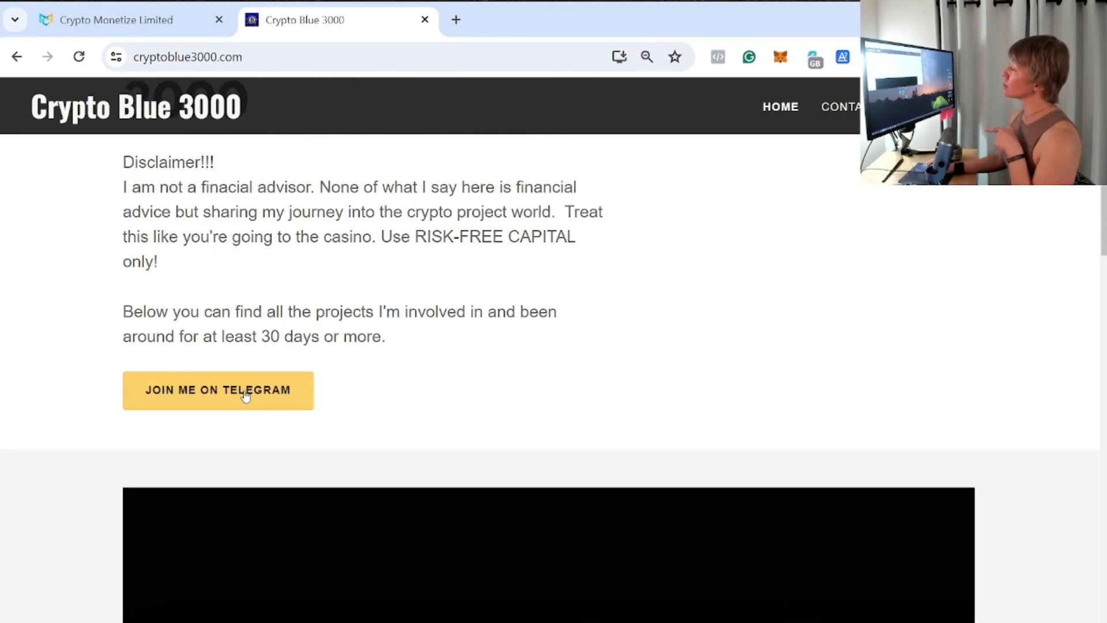
scroll("down", 3)
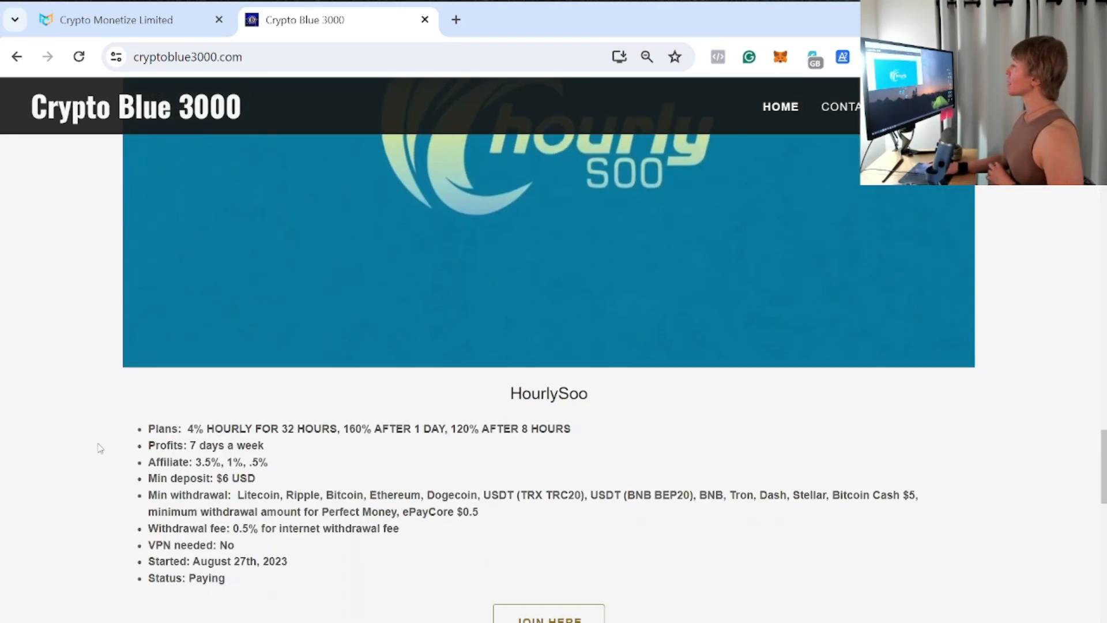
scroll("down", 3)
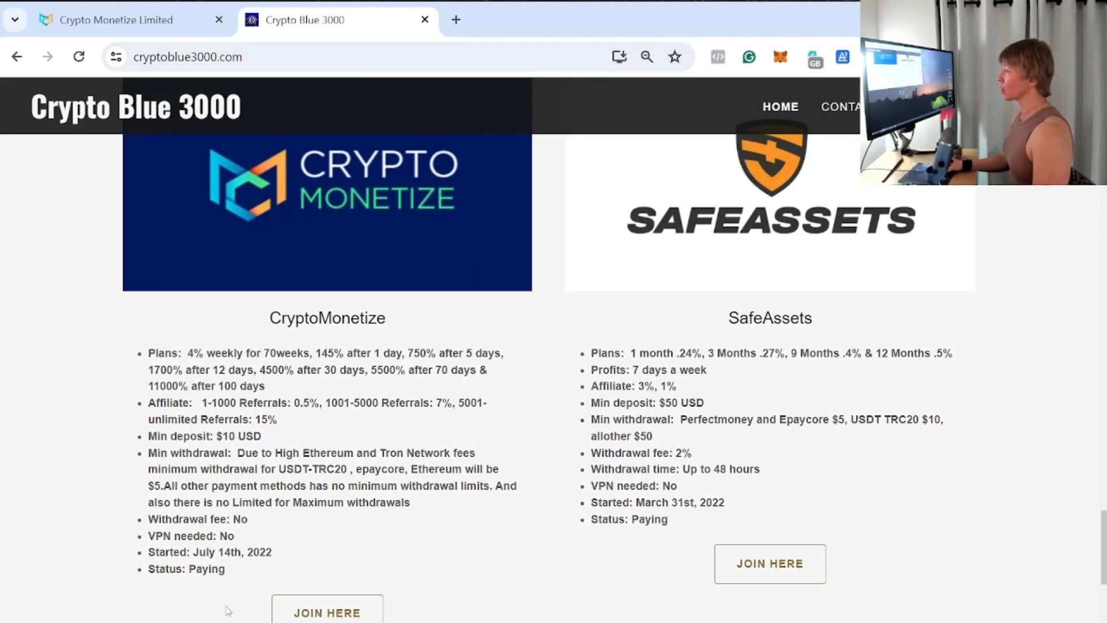
mouse_move(241, 561)
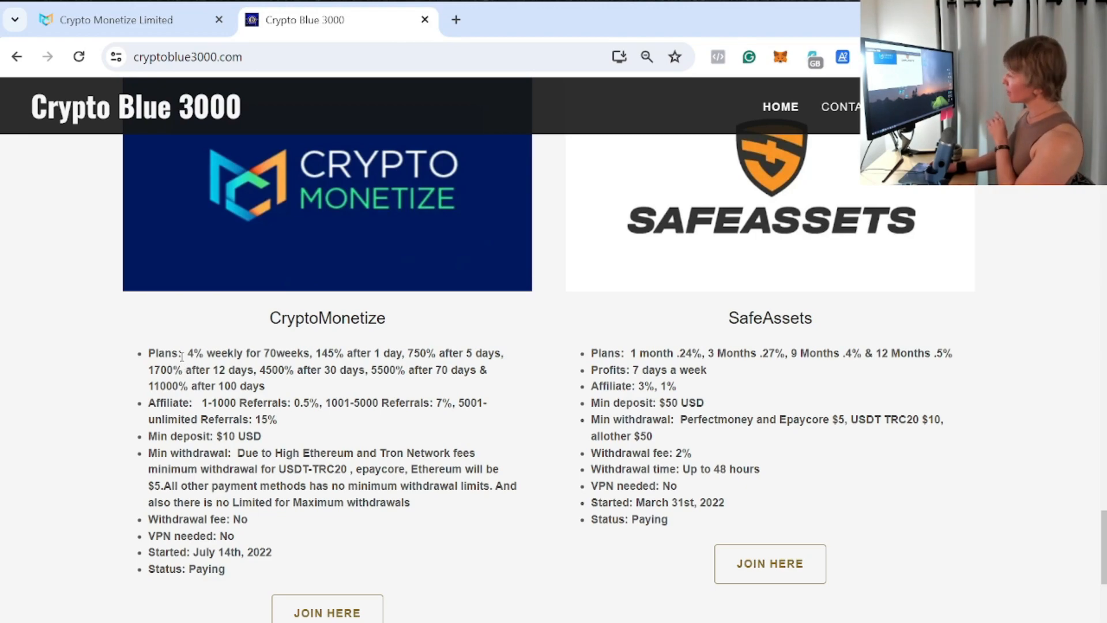
- Switch back to the Crypto Monetize tab and bring the Our Investment Offer plans into view
left_click(116, 18)
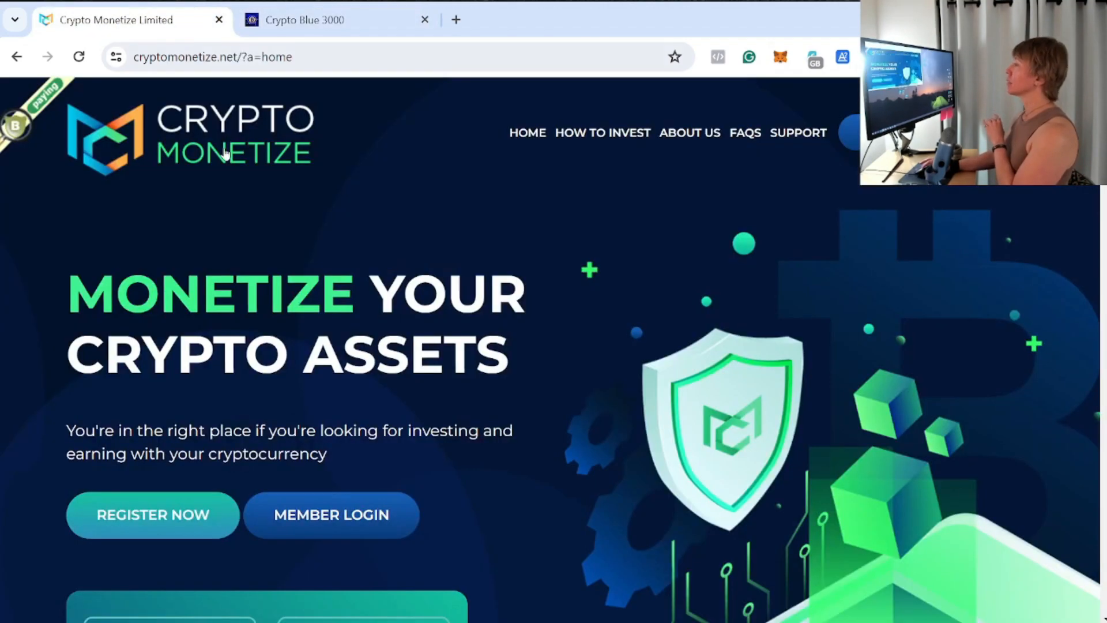
scroll("down", 3)
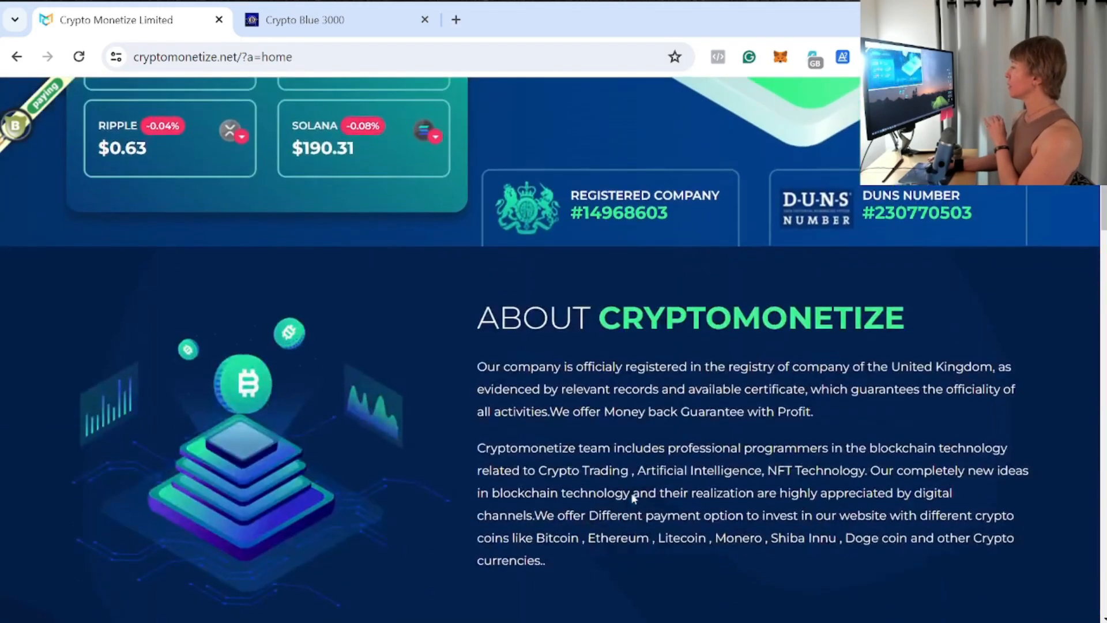
scroll("down", 3)
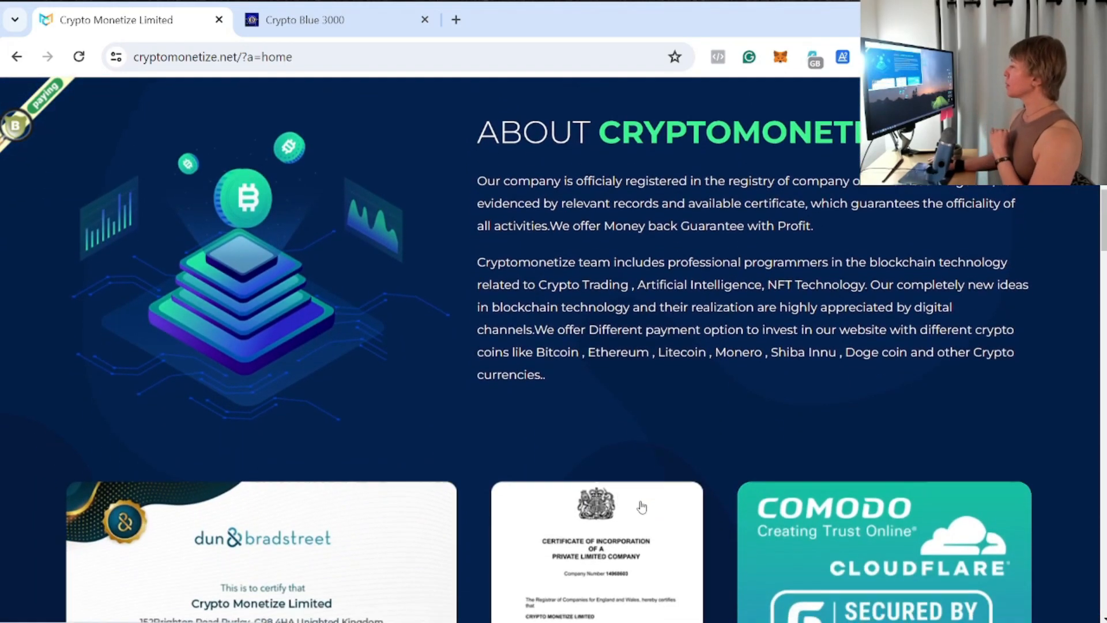
scroll("down", 3)
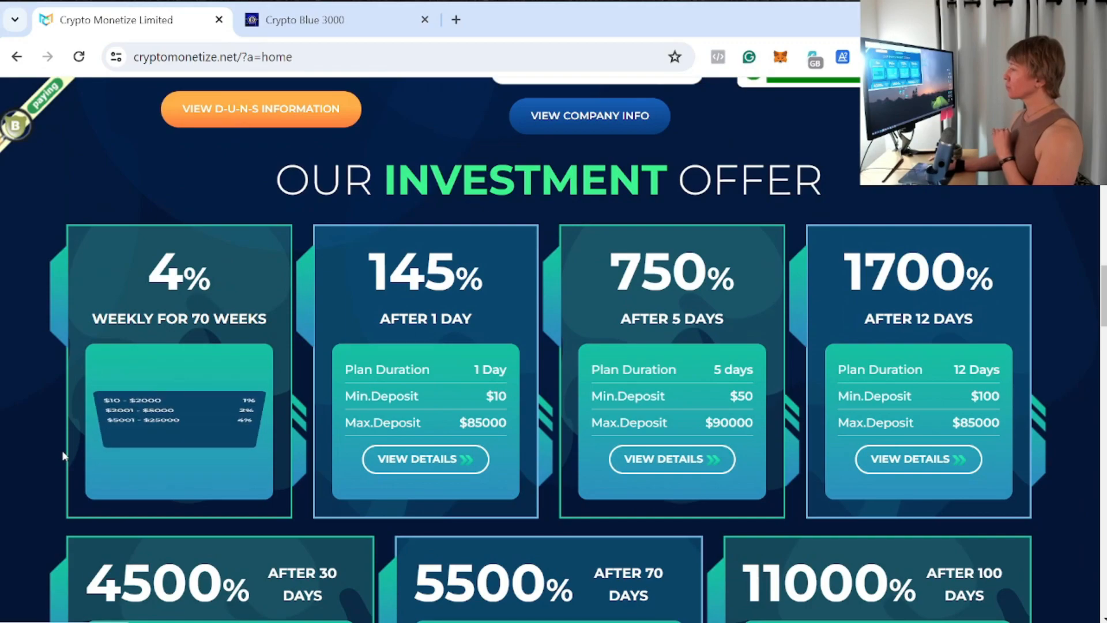
scroll("down", 3)
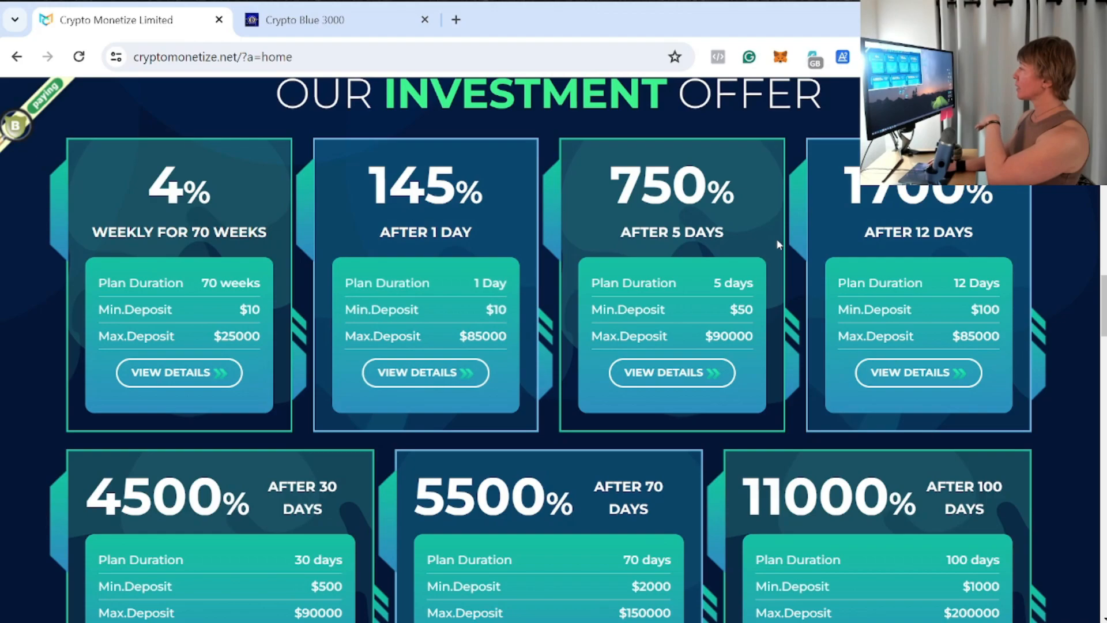
mouse_move(800, 285)
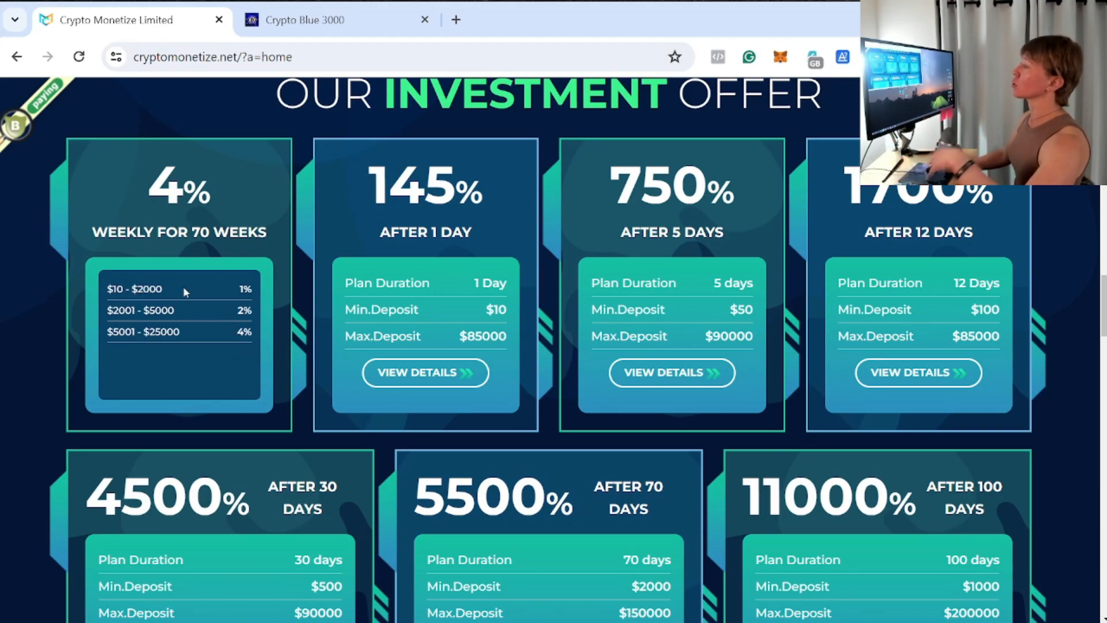
mouse_move(227, 298)
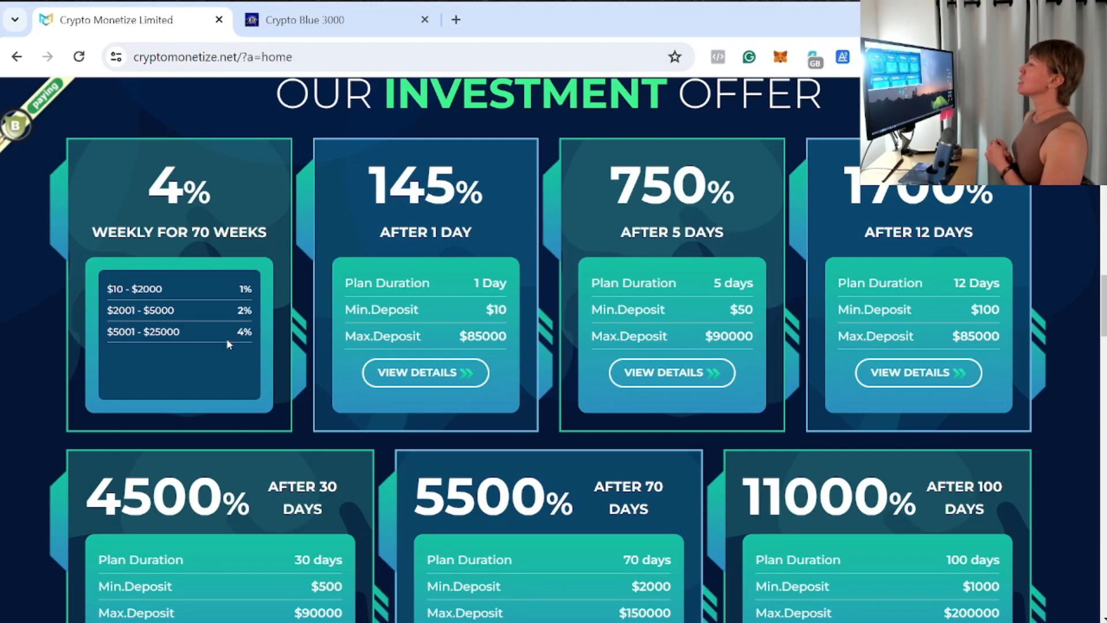
mouse_move(203, 354)
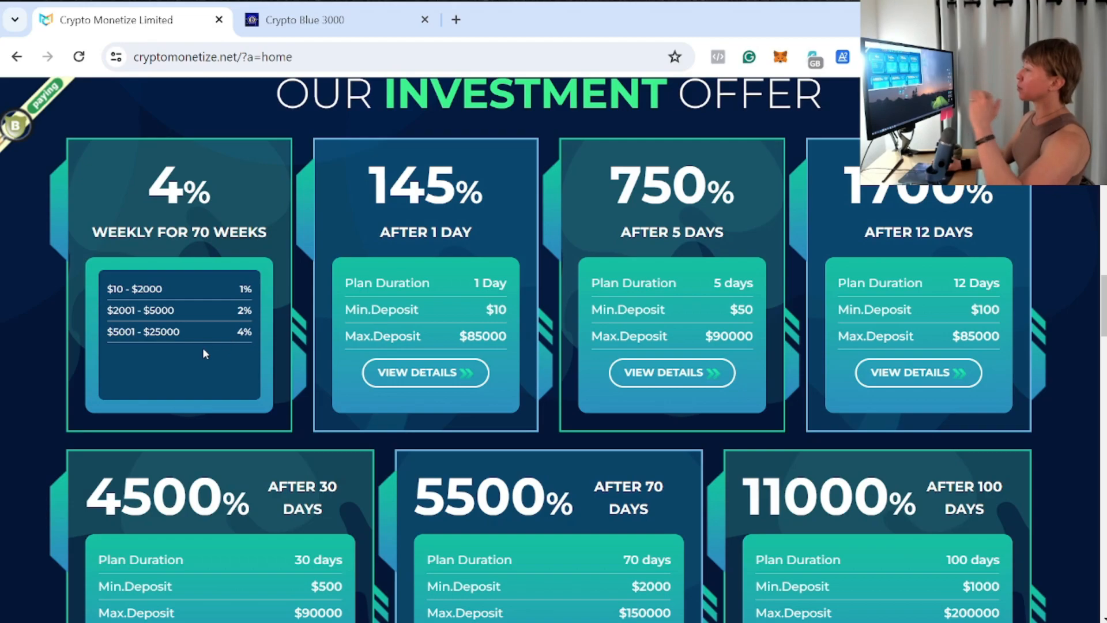
mouse_move(194, 319)
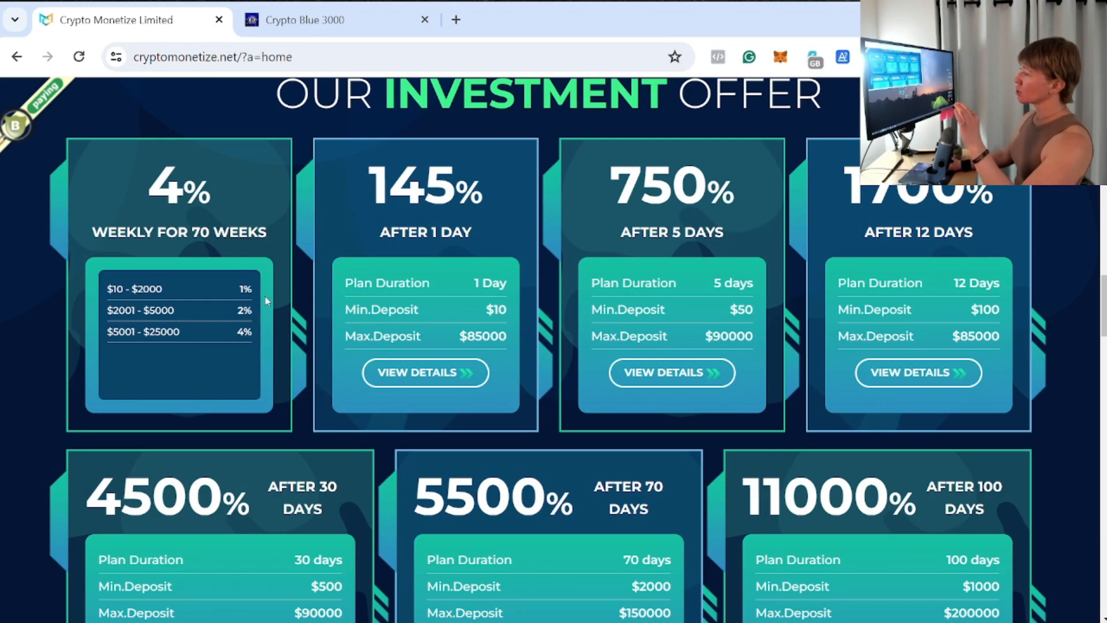
mouse_move(210, 369)
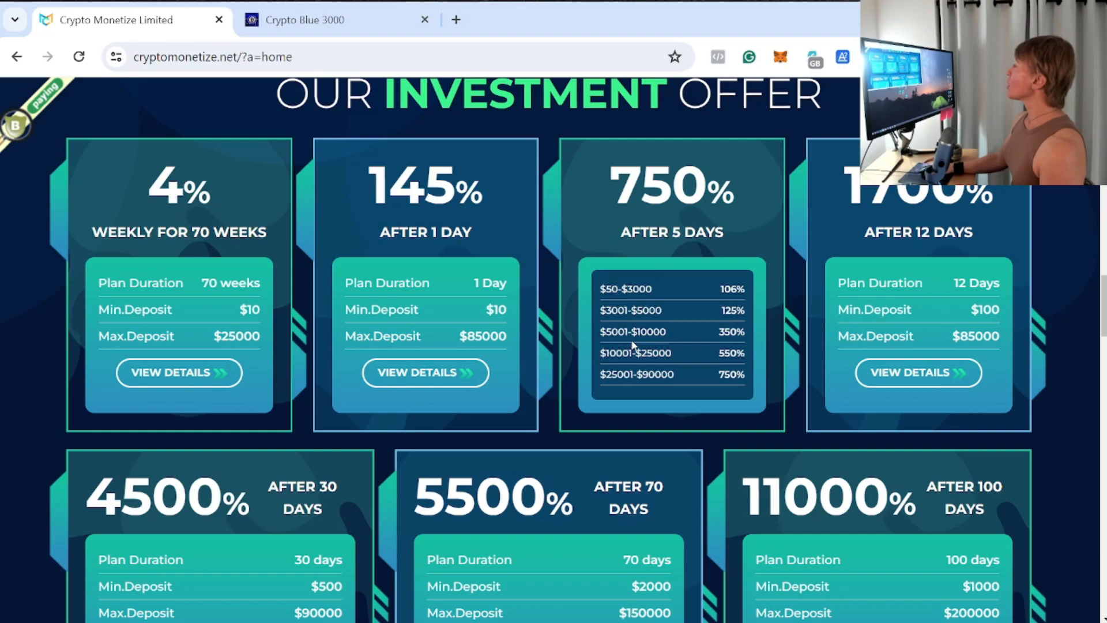
- Scroll the account dashboard showing signup date, balance and active deposit
scroll("down", 3)
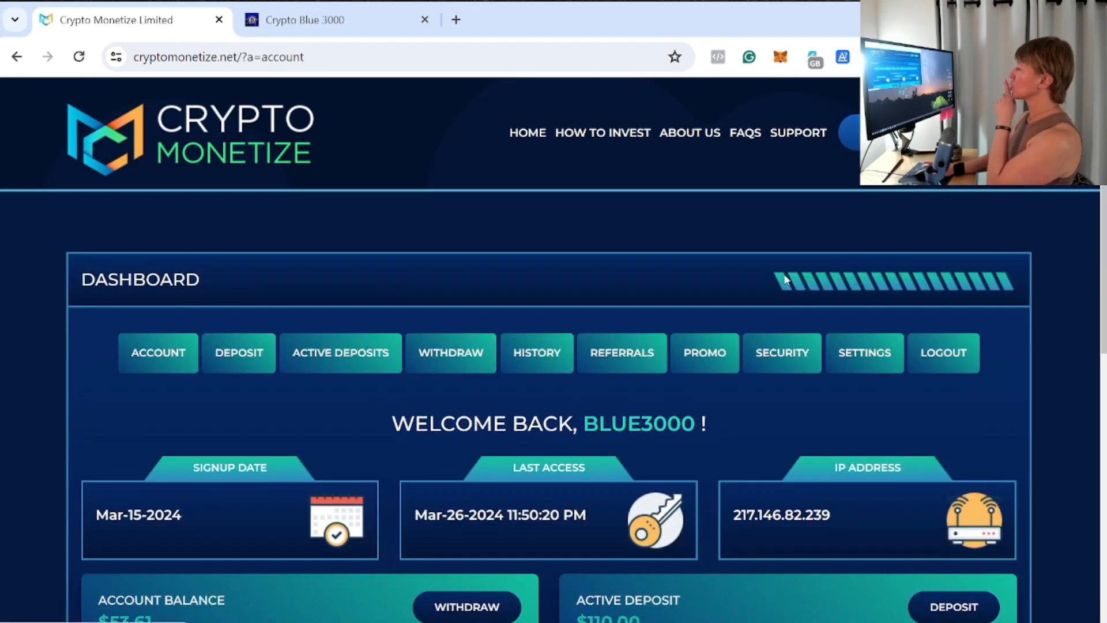
- Go to the Withdraw page and scroll to the Tether TRC20 row with $53.61 available
scroll("down", 3)
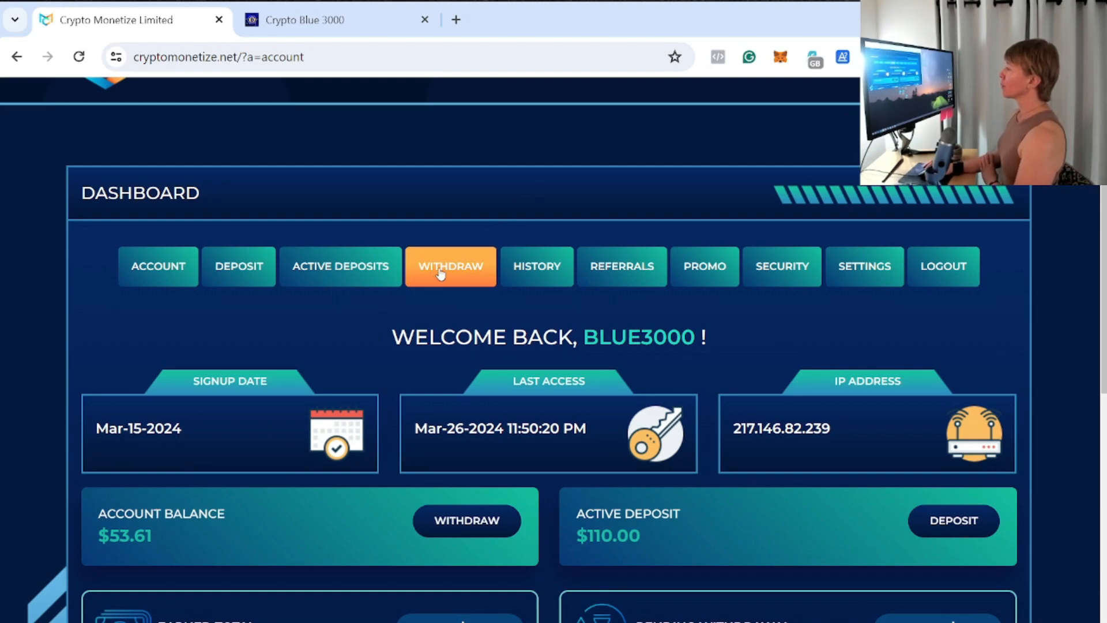
left_click(450, 267)
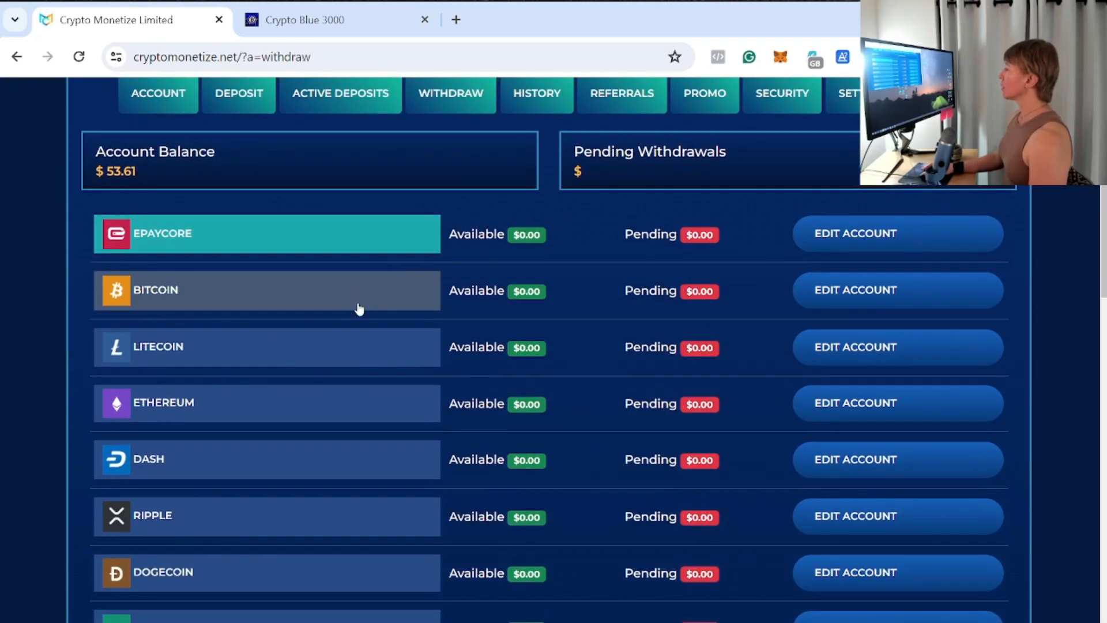
scroll("down", 3)
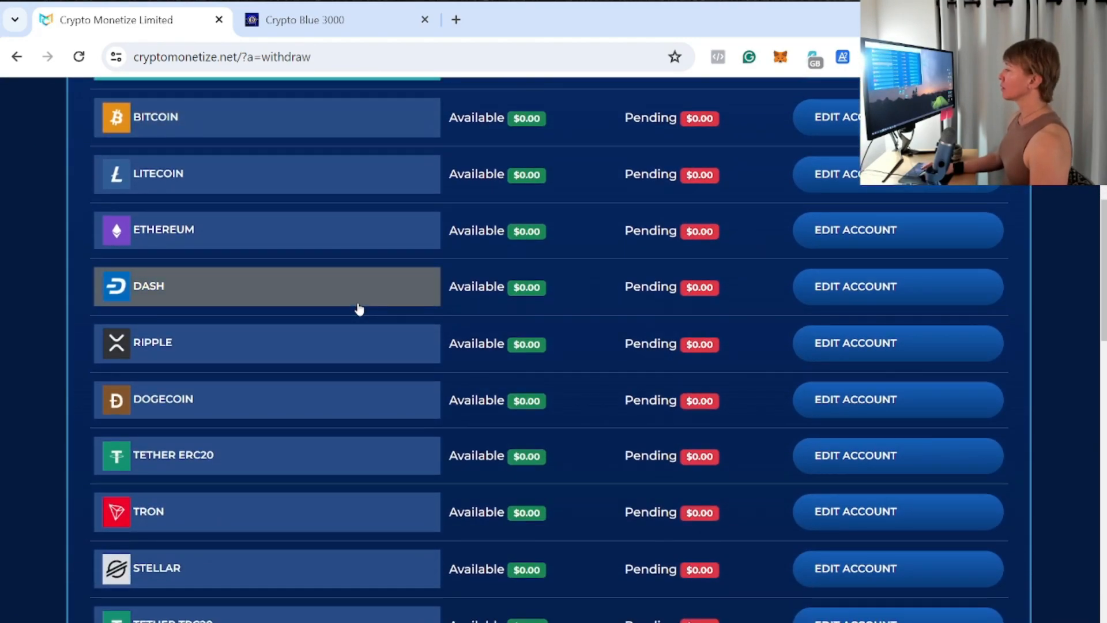
scroll("down", 3)
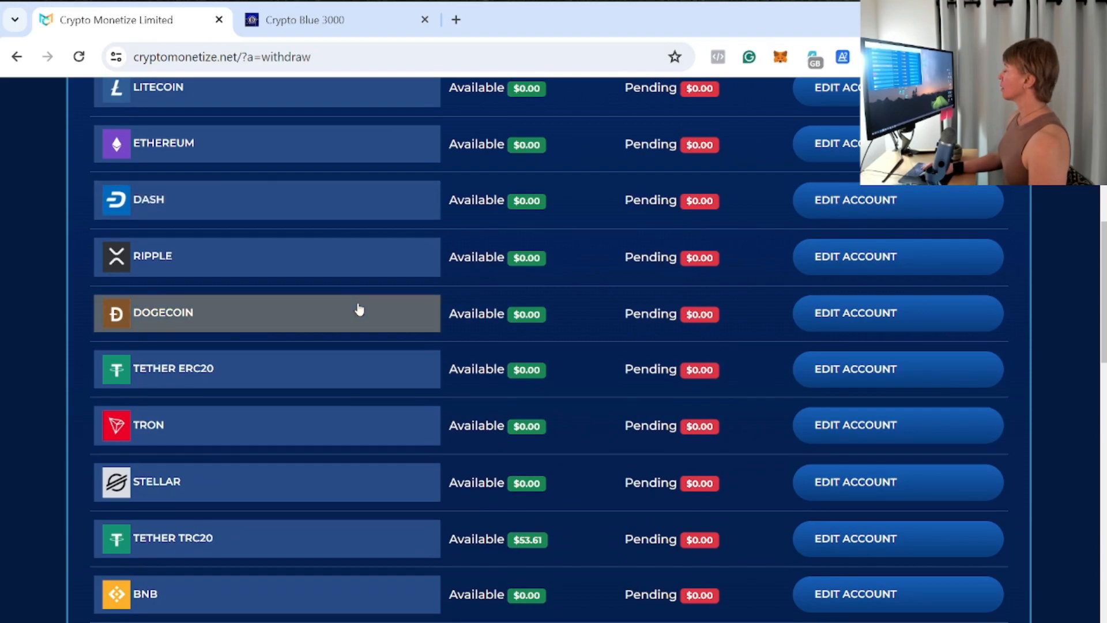
mouse_move(770, 505)
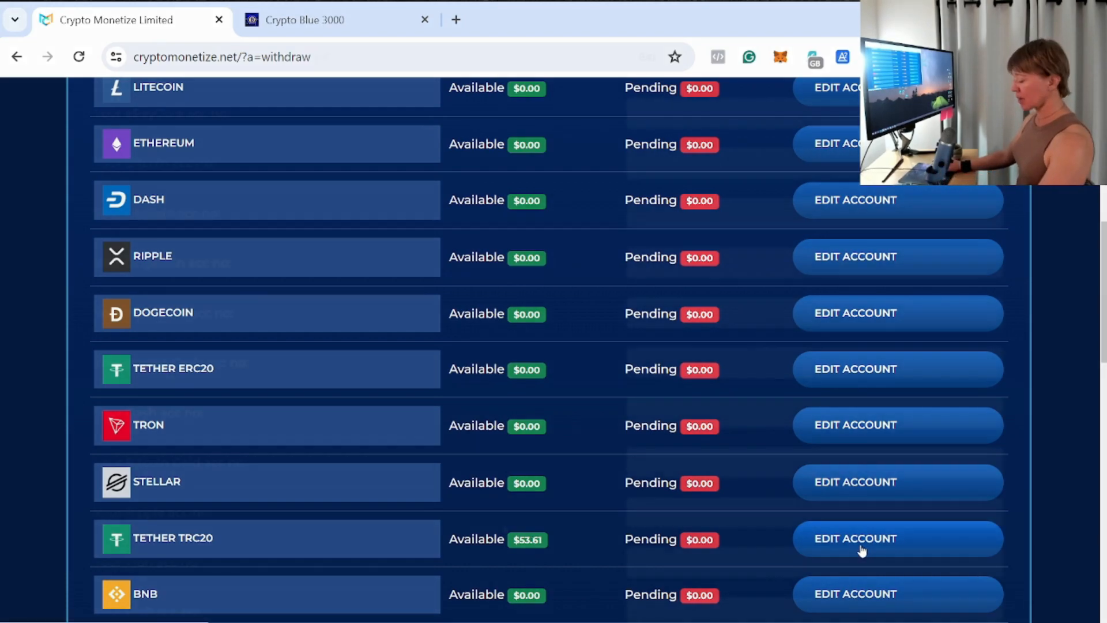
- Fill the saved Tether TRC20 address into the payout wallet field of the edit account form
left_click(856, 539)
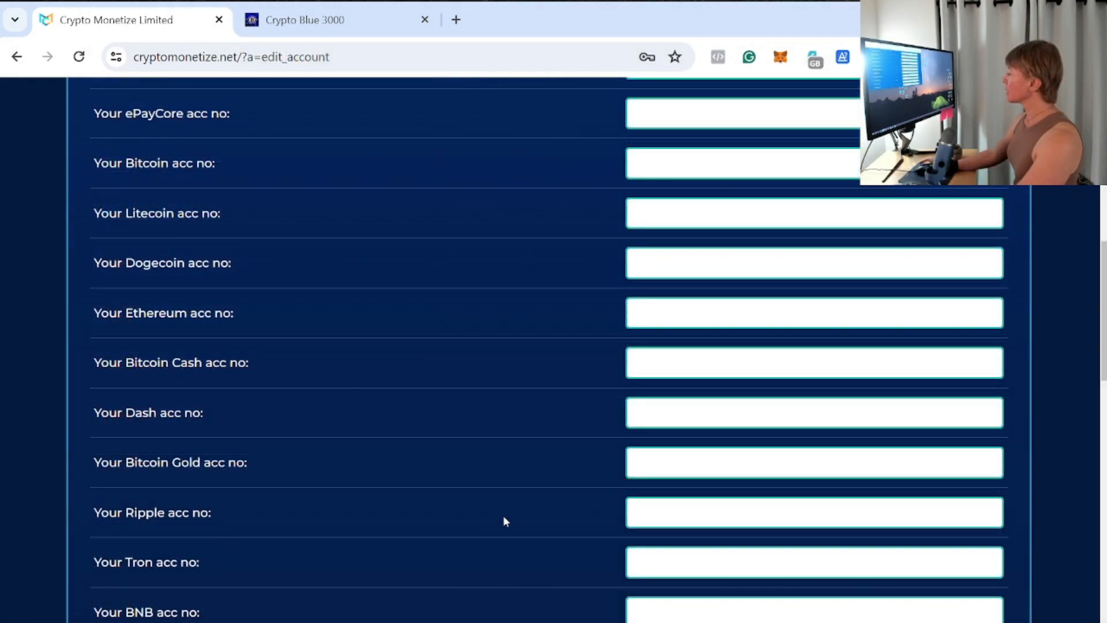
mouse_move(349, 547)
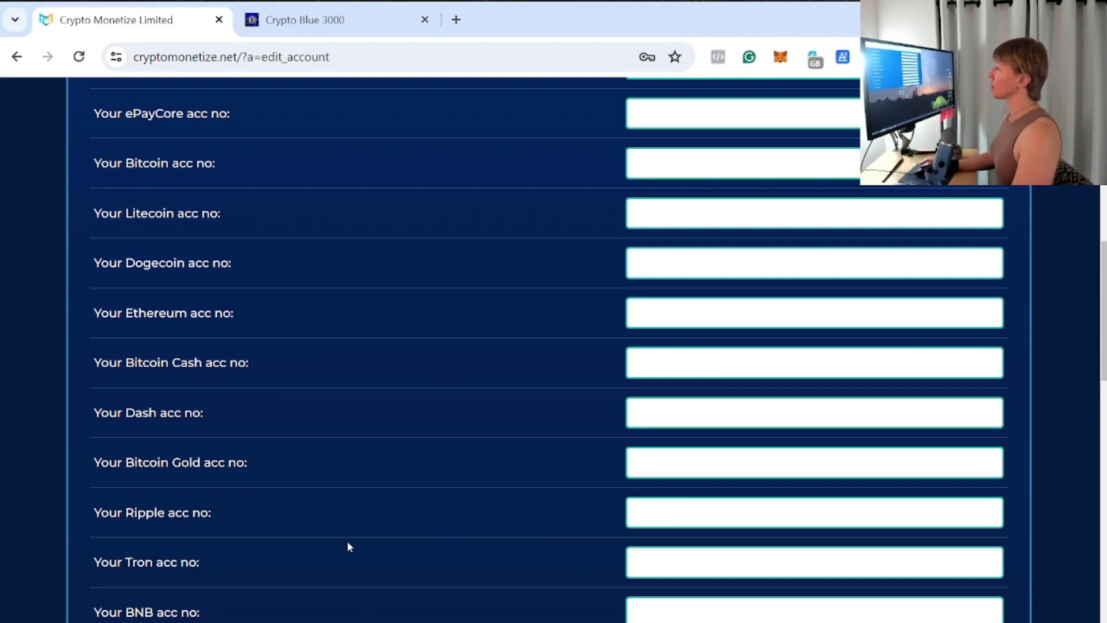
scroll("down", 3)
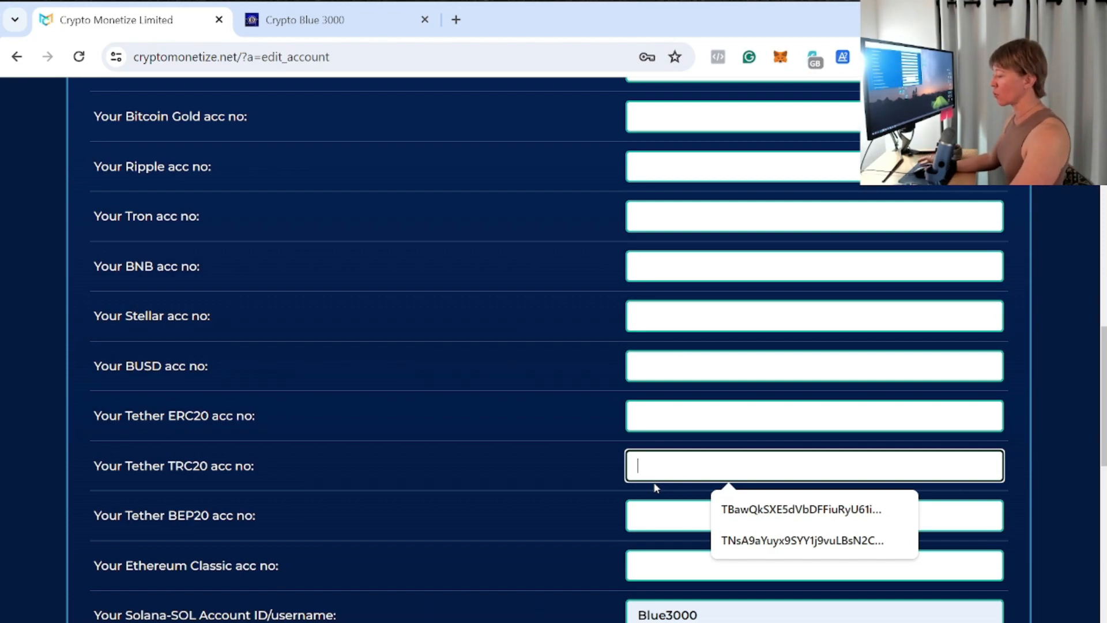
left_click(803, 510)
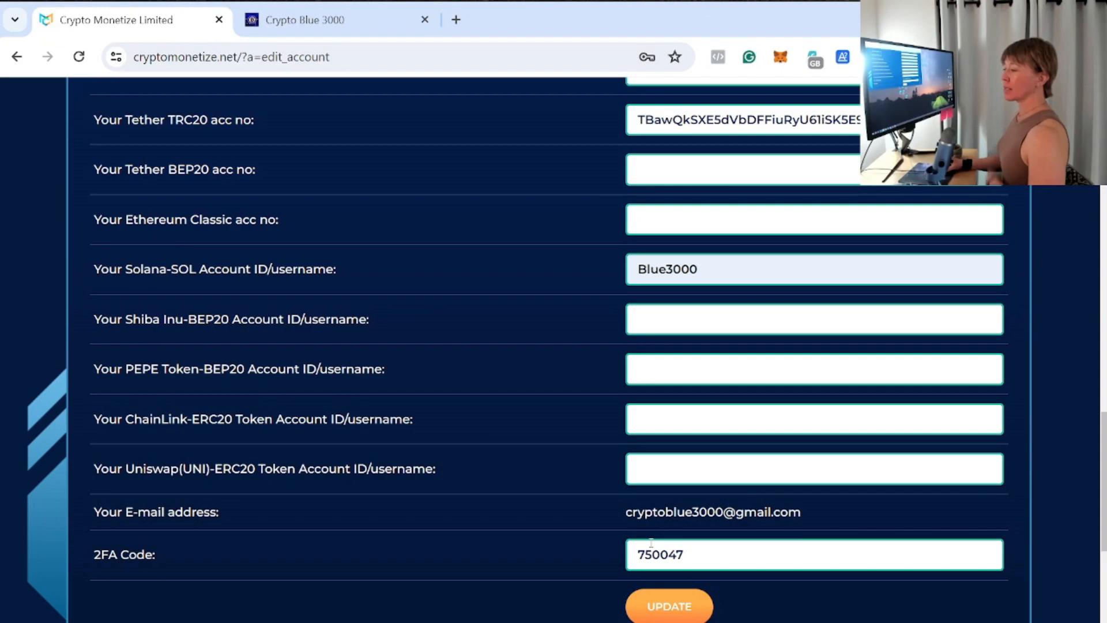
mouse_move(588, 138)
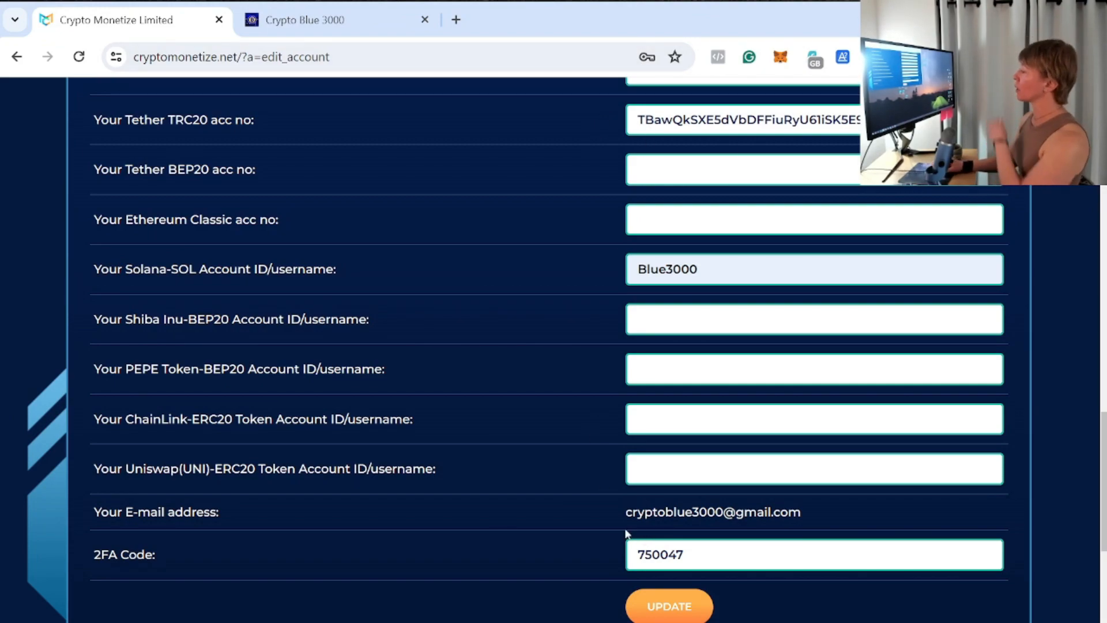
- Attempt to update the account and dismiss the check-your-password warning
left_click(669, 622)
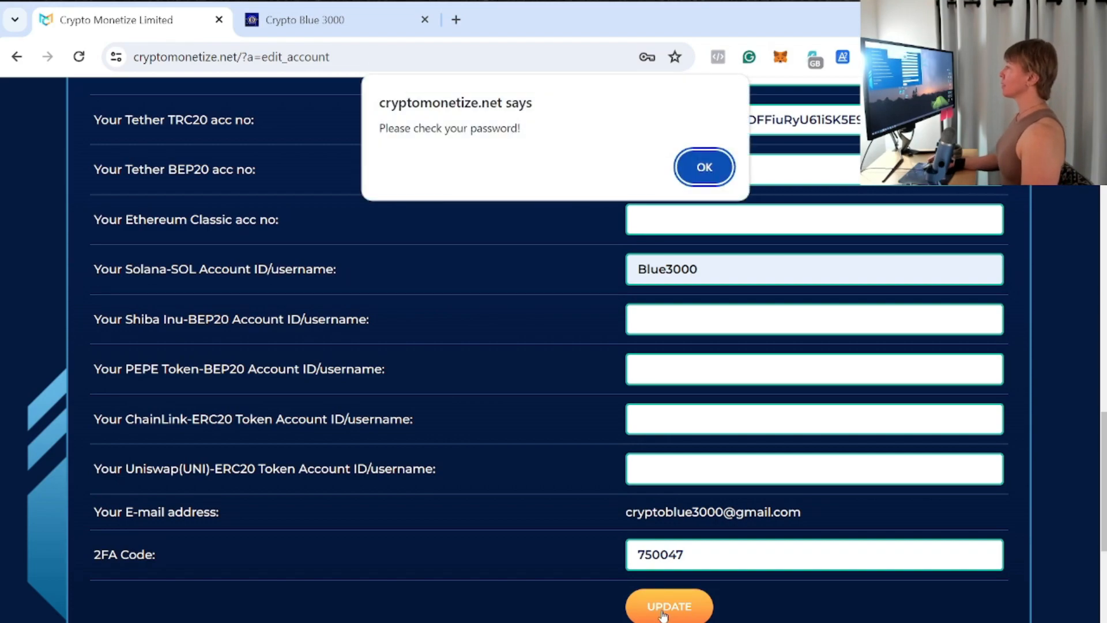
left_click(704, 168)
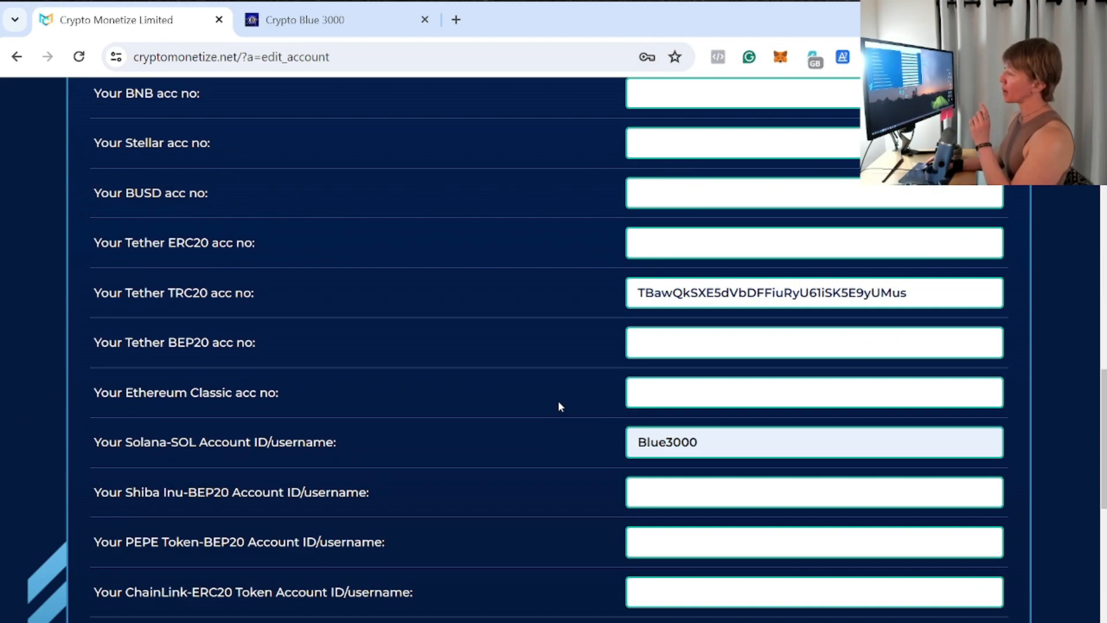
mouse_move(568, 409)
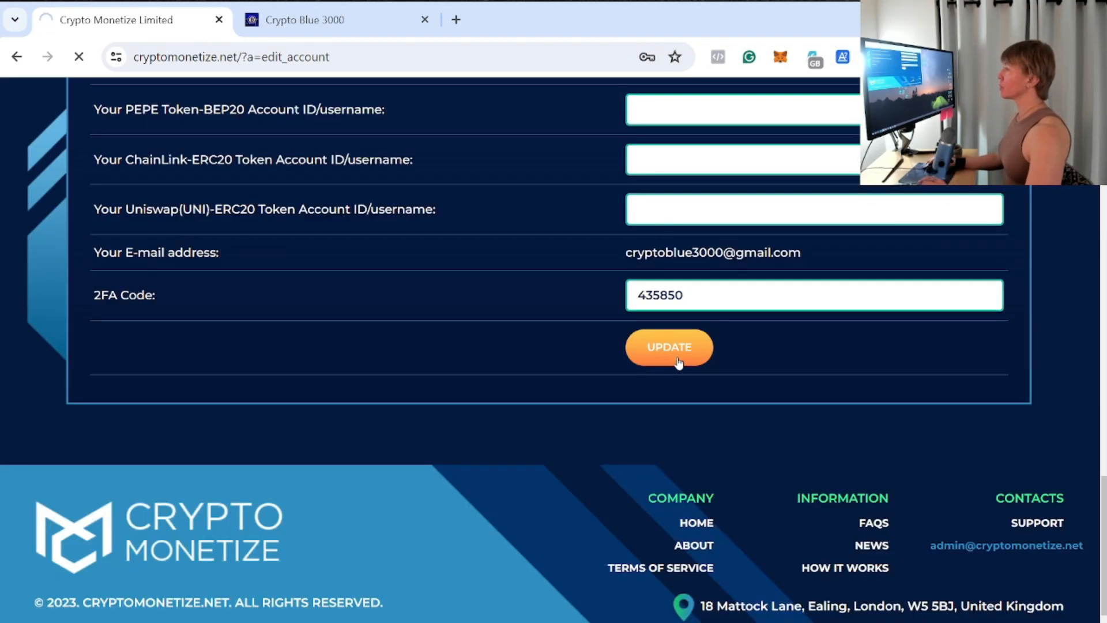
- Update the account with the new Tether TRC20 address, then go to Withdraw
left_click(669, 347)
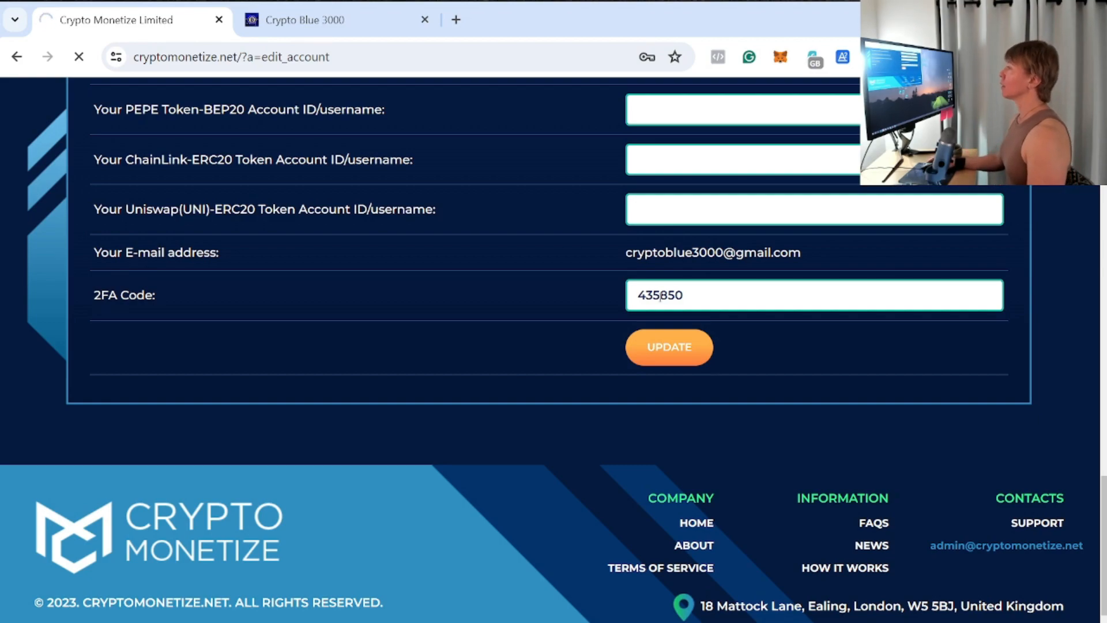
left_click(669, 346)
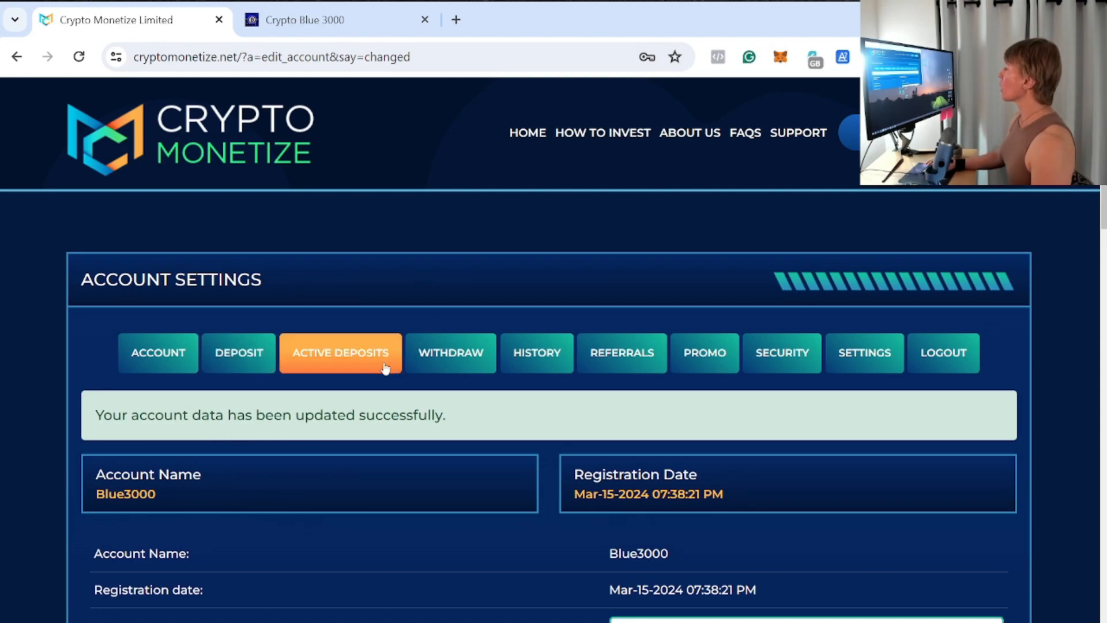
left_click(450, 353)
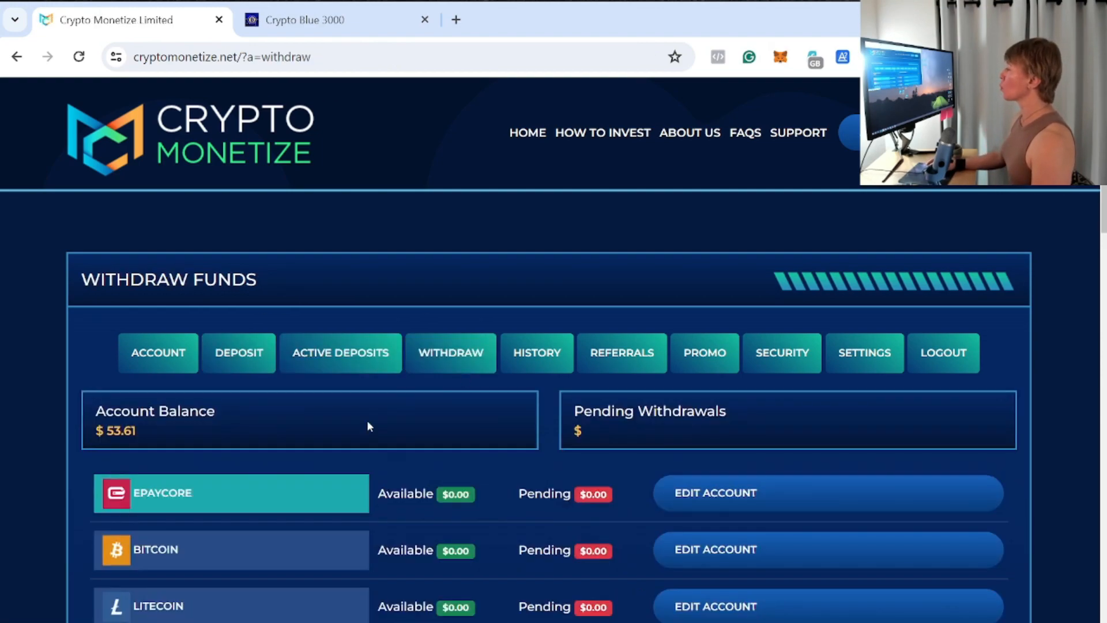
scroll("down", 3)
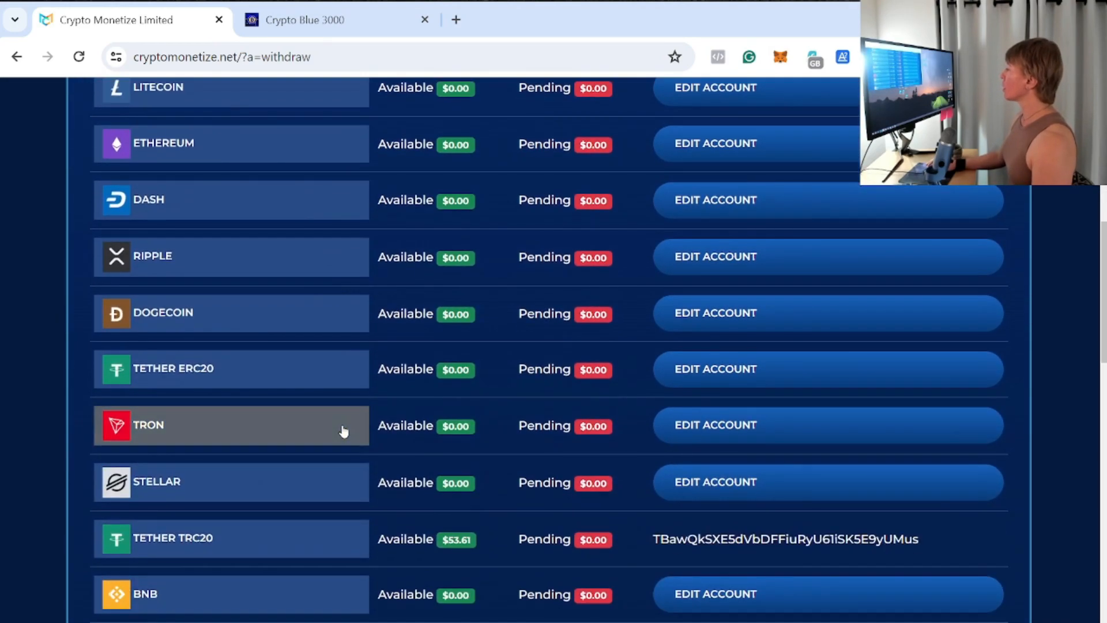
scroll("down", 3)
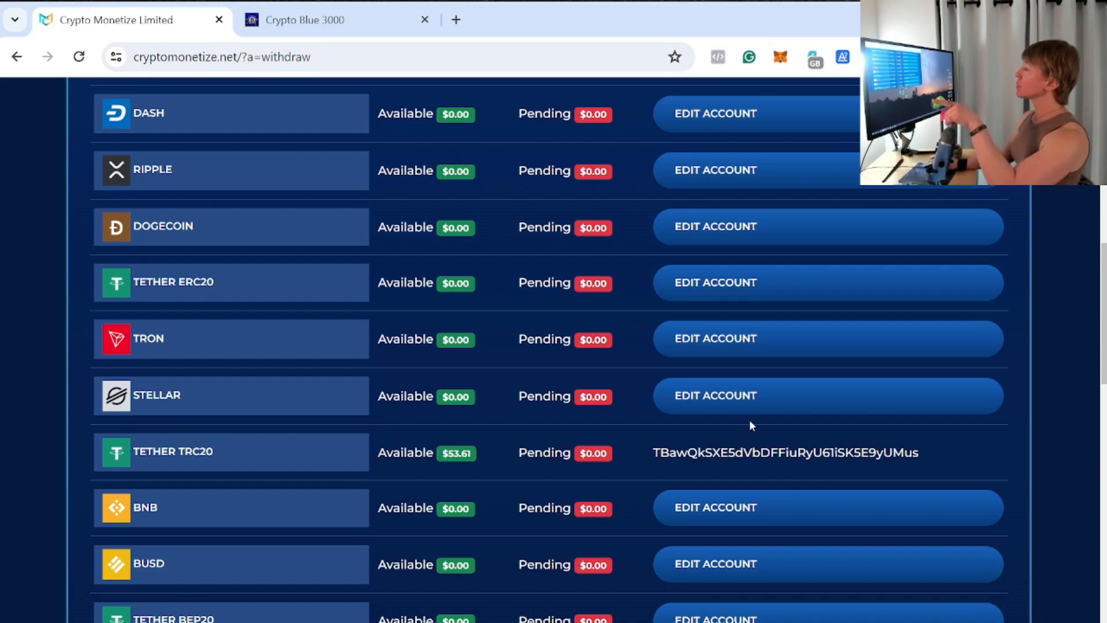
mouse_move(715, 412)
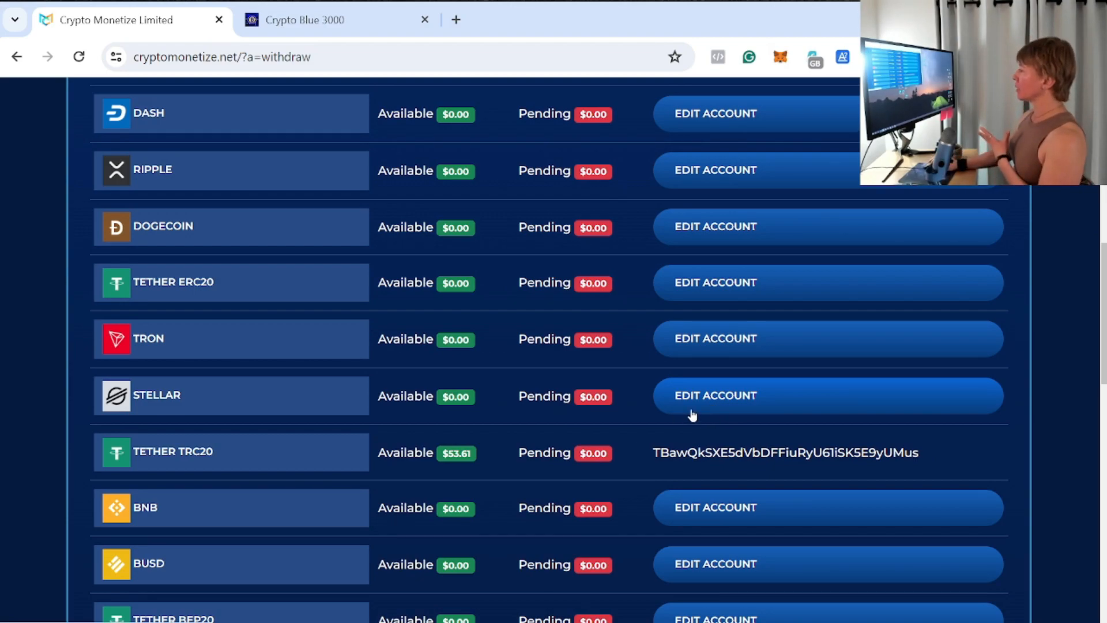
mouse_move(602, 434)
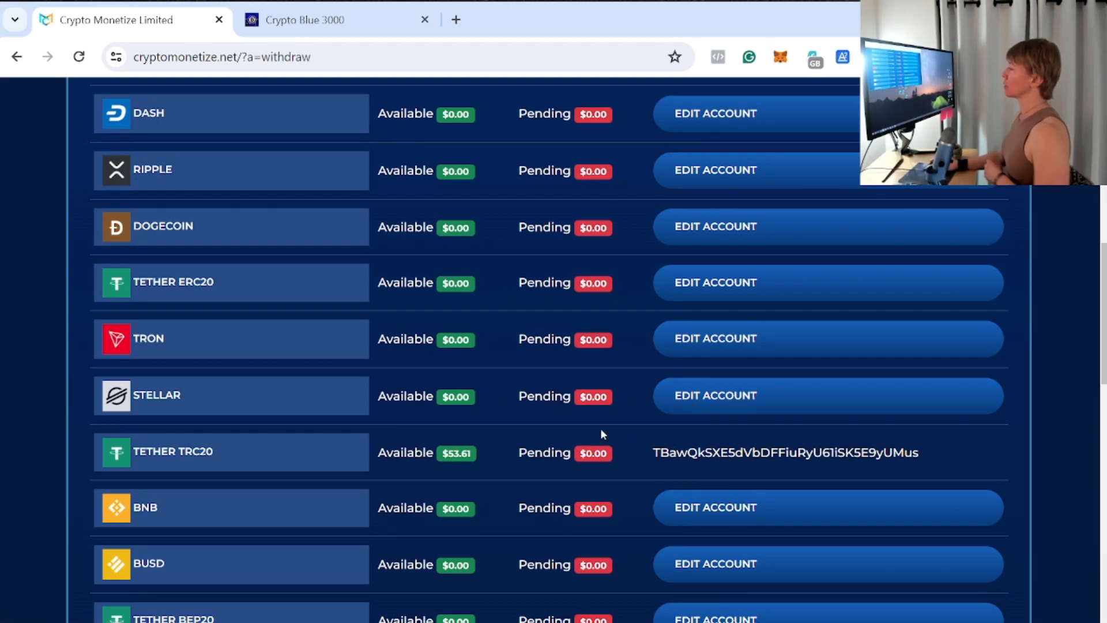
mouse_move(595, 442)
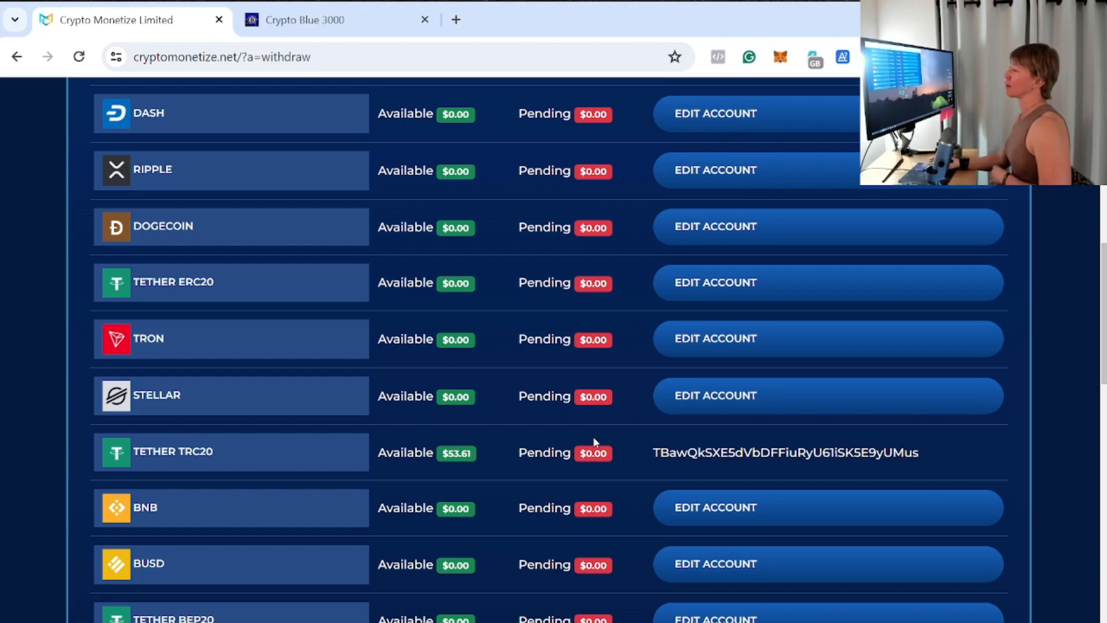
scroll("down", 3)
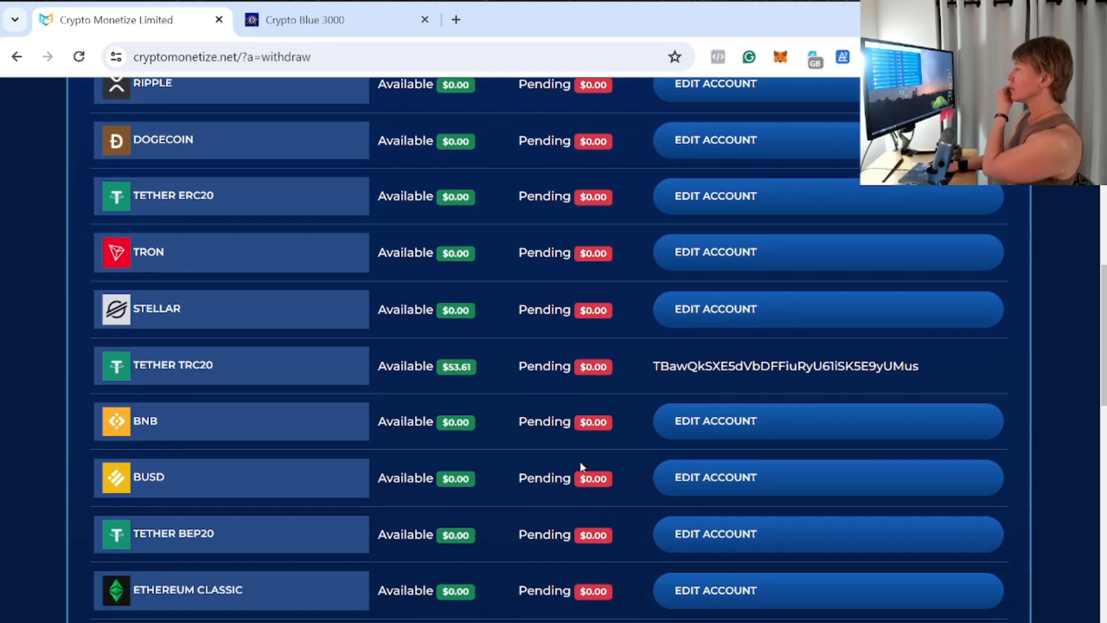
scroll("down", 3)
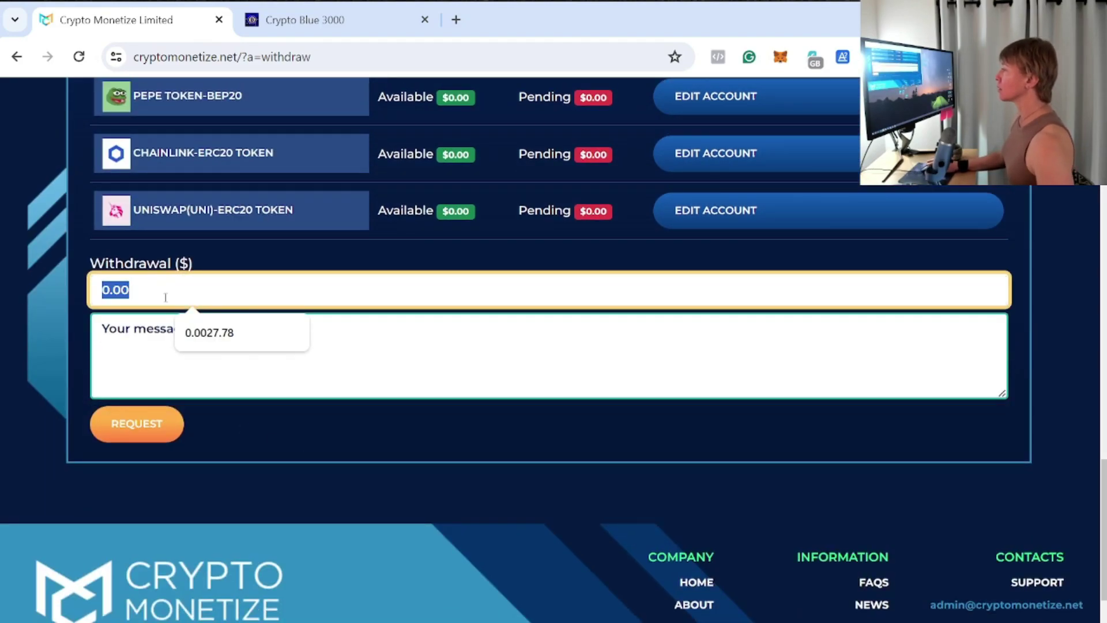
- Request a $53.61 withdrawal to the Tether TRC20 account
type("53.")
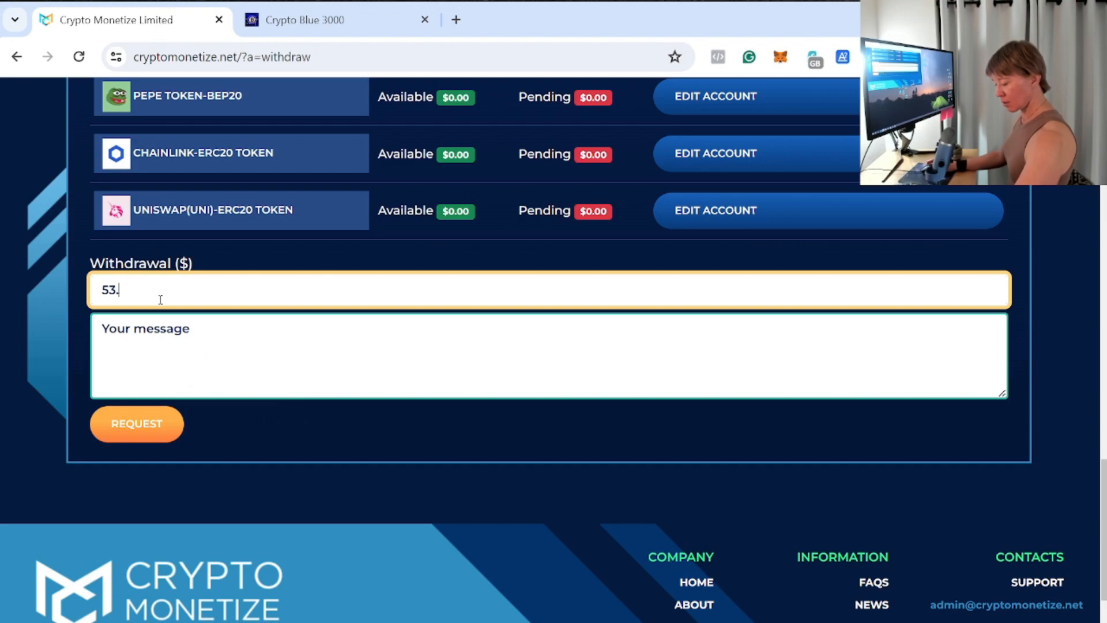
scroll("up", 3)
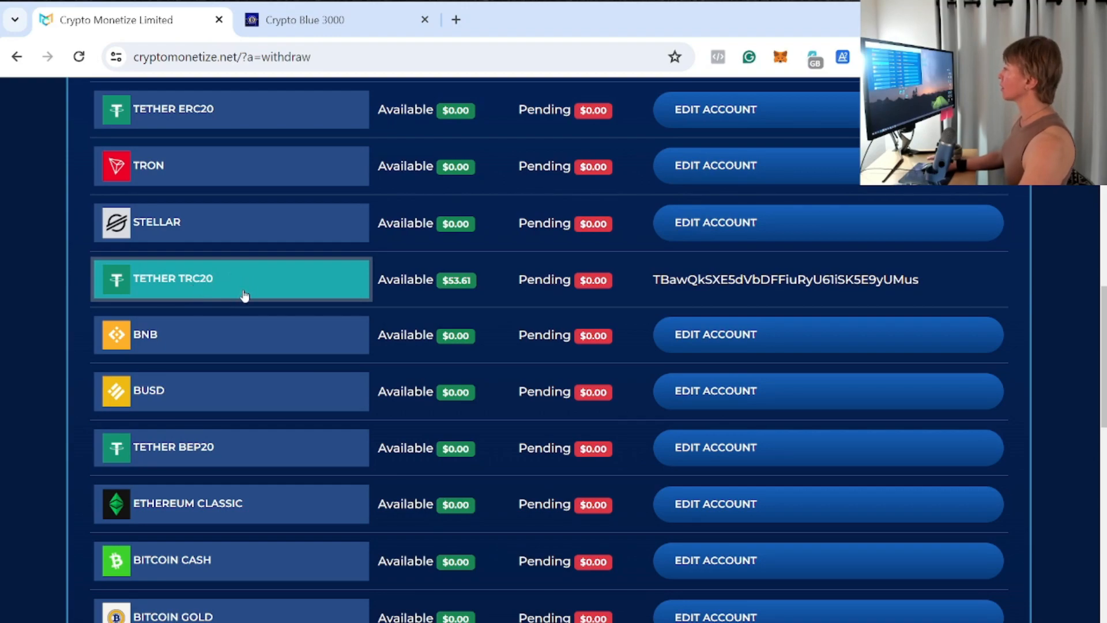
mouse_move(70, 284)
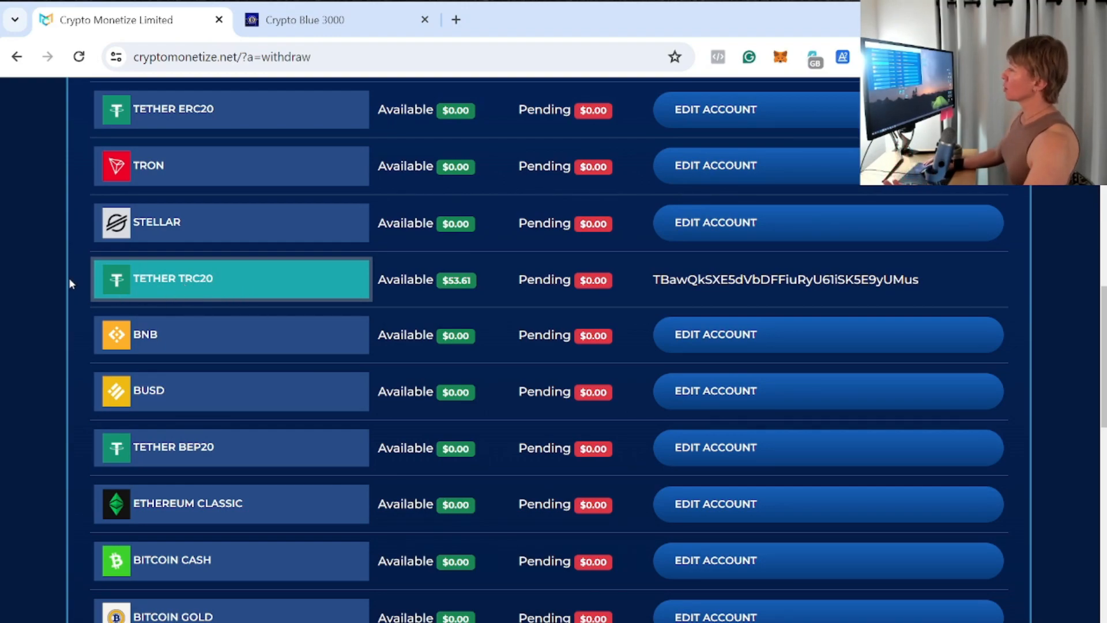
mouse_move(240, 293)
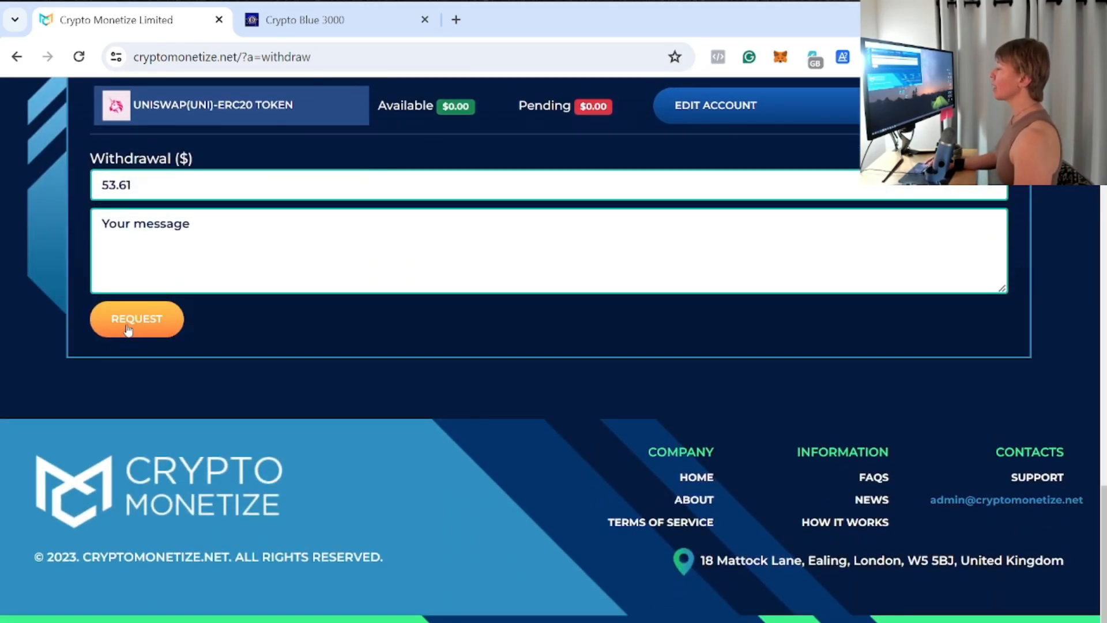
left_click(136, 320)
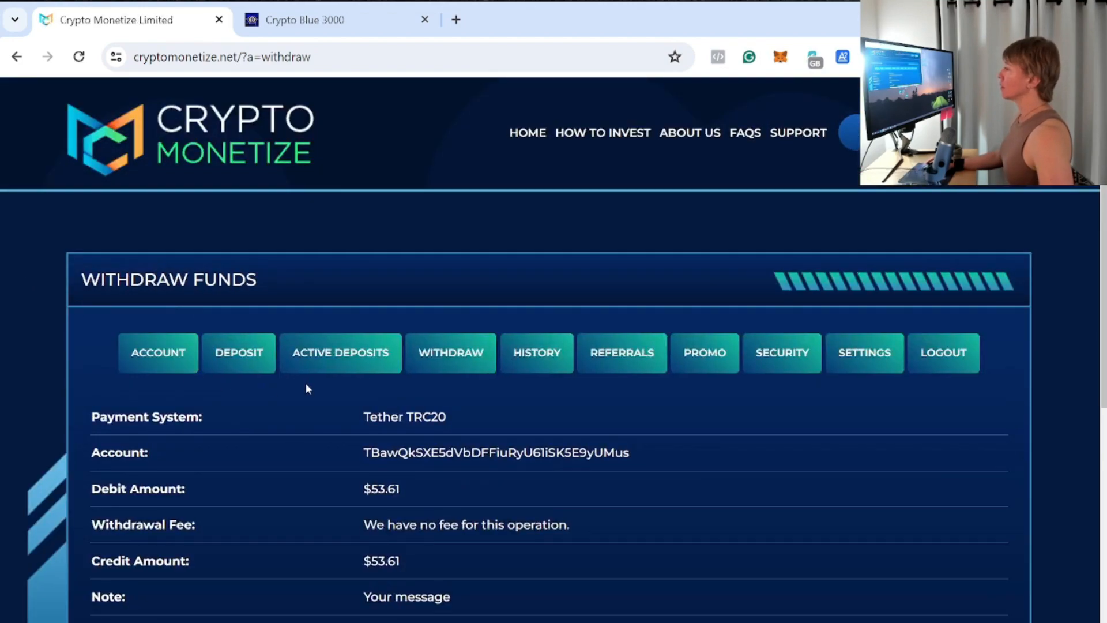
- Enter the 2FA code and confirm the $53.61 Tether TRC20 withdrawal
scroll("down", 3)
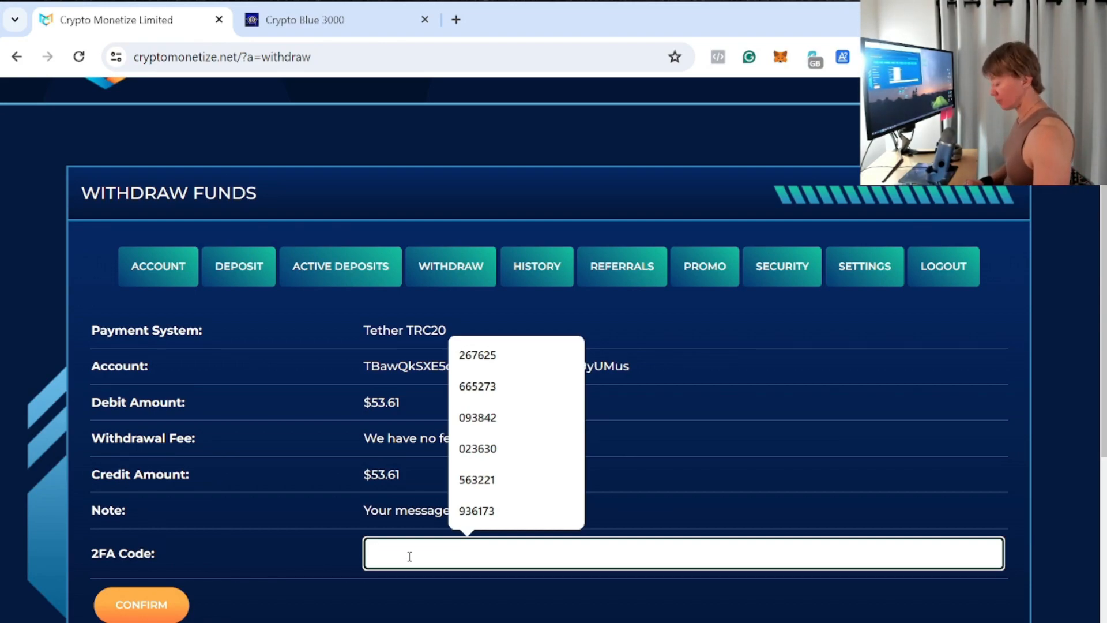
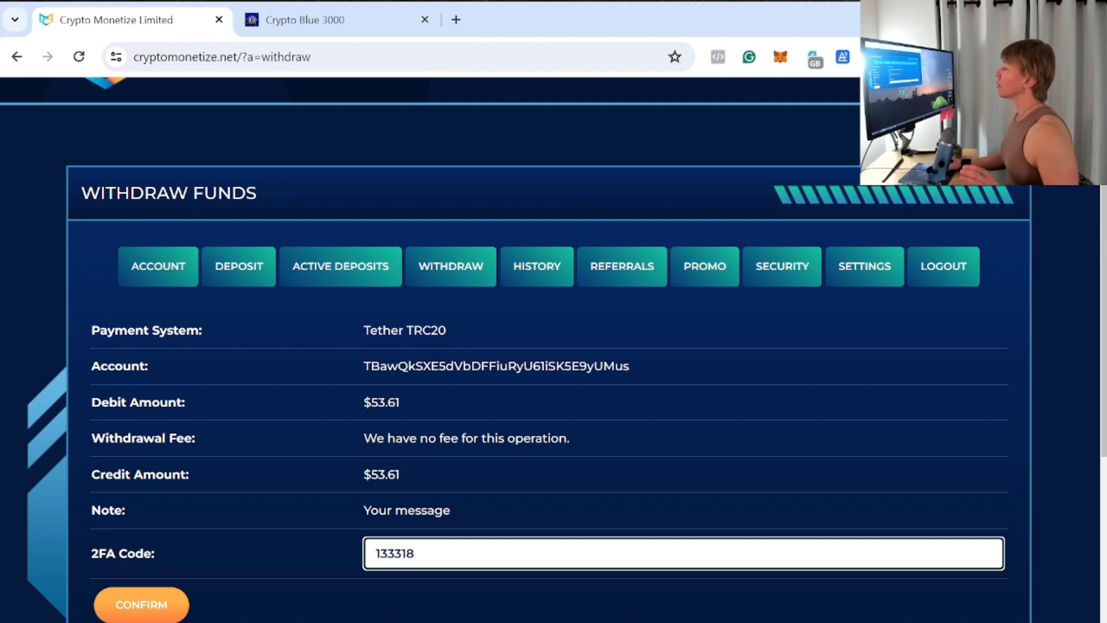
left_click(143, 618)
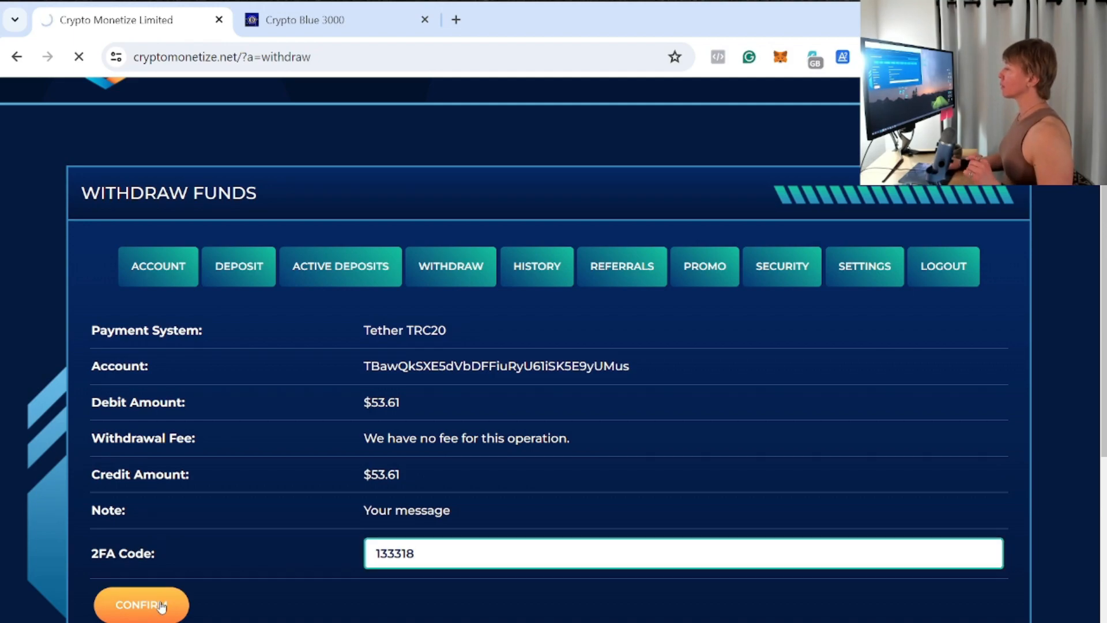
left_click(142, 605)
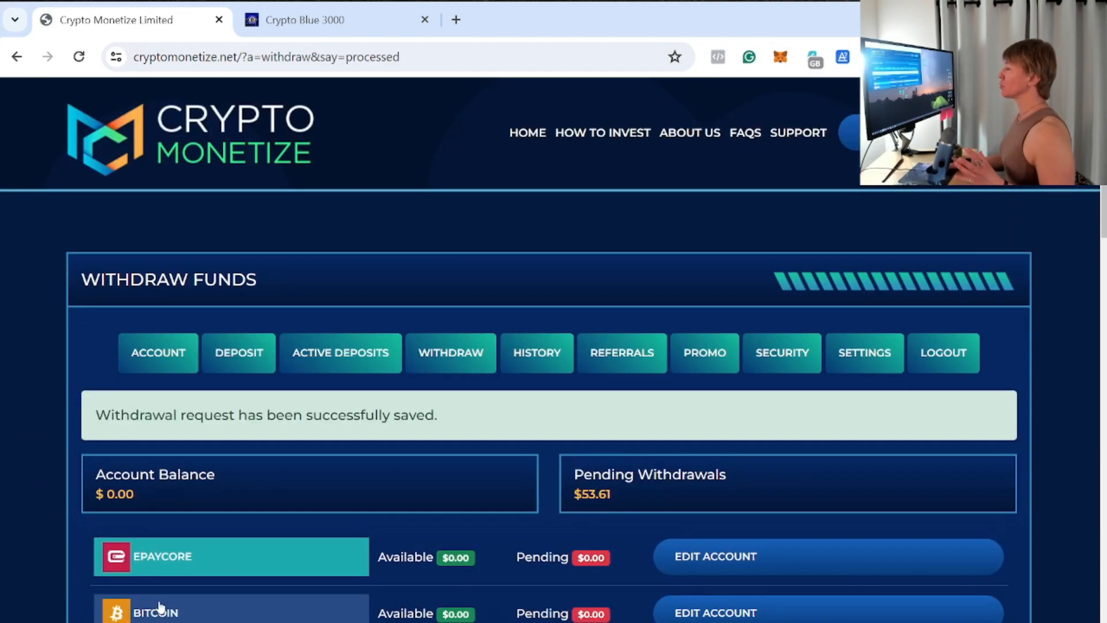
mouse_move(25, 586)
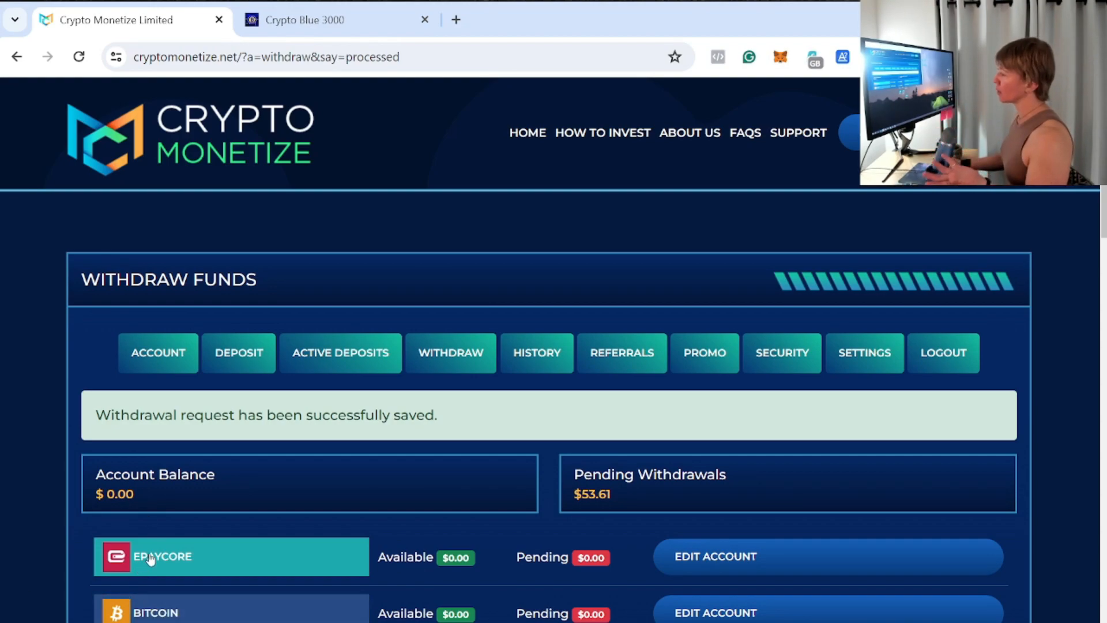
mouse_move(119, 470)
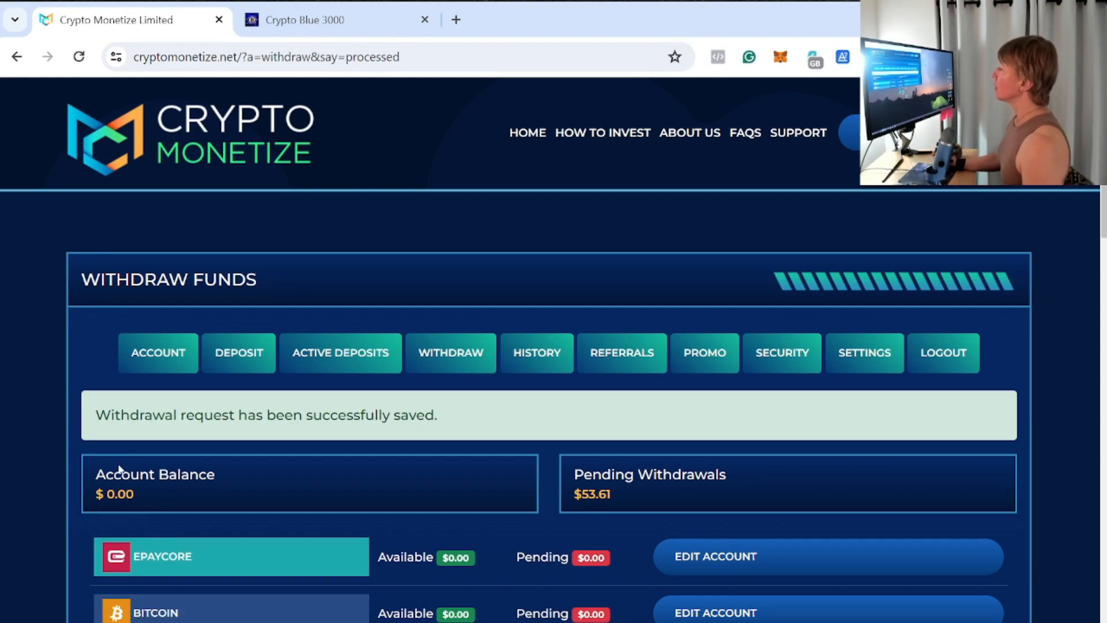
scroll("down", 3)
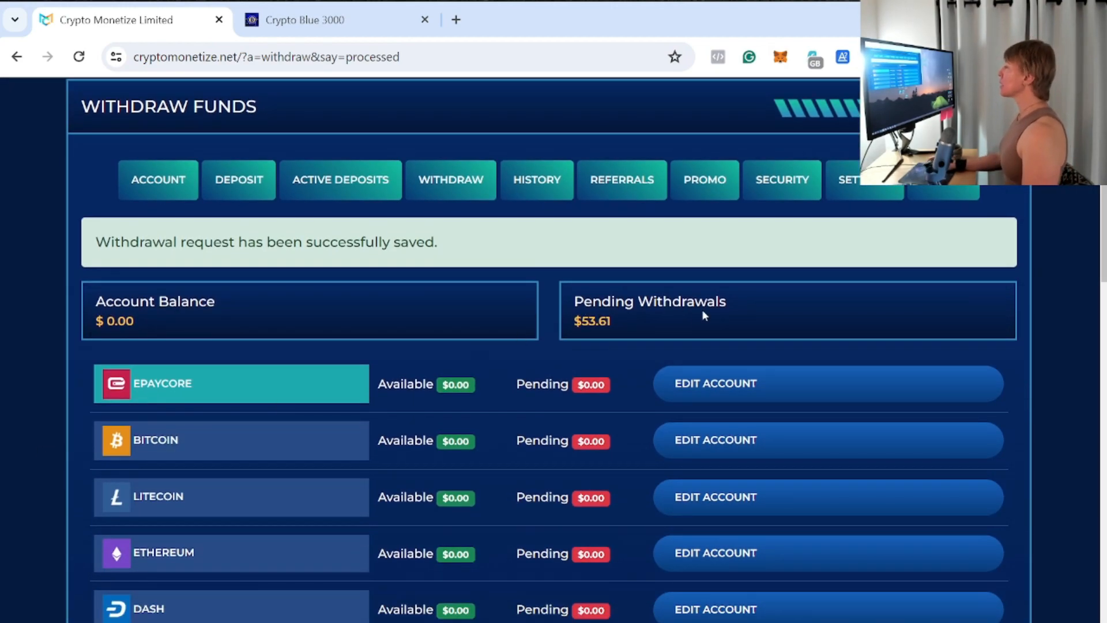
mouse_move(87, 272)
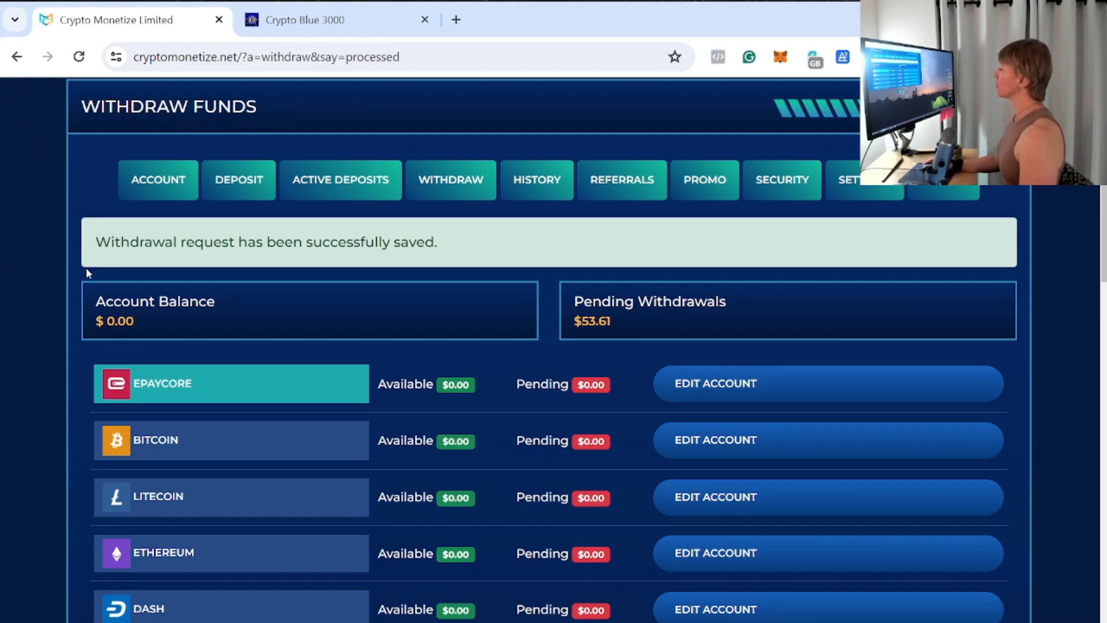
scroll("down", 3)
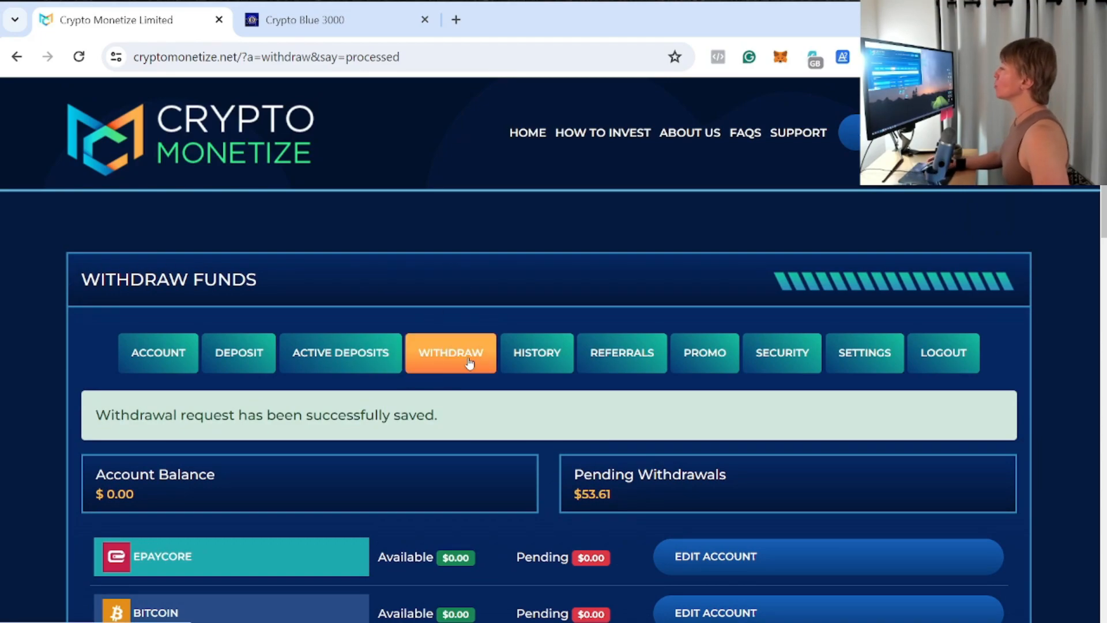
left_click(239, 353)
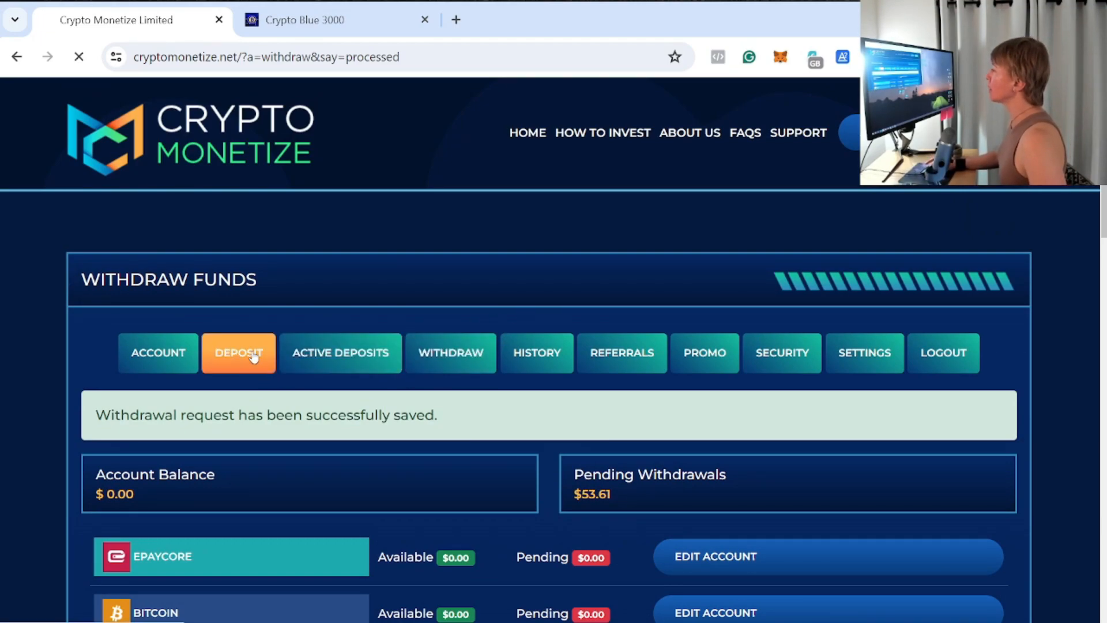
- Go to the Deposit page and view the return tiers of the 750% plan
left_click(238, 353)
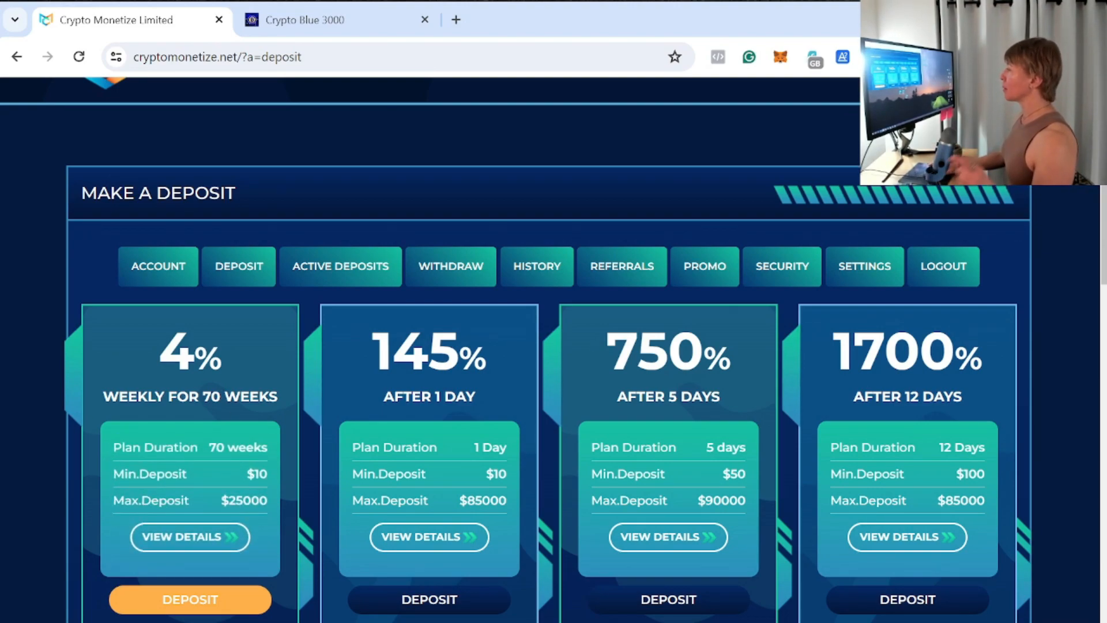
mouse_move(554, 212)
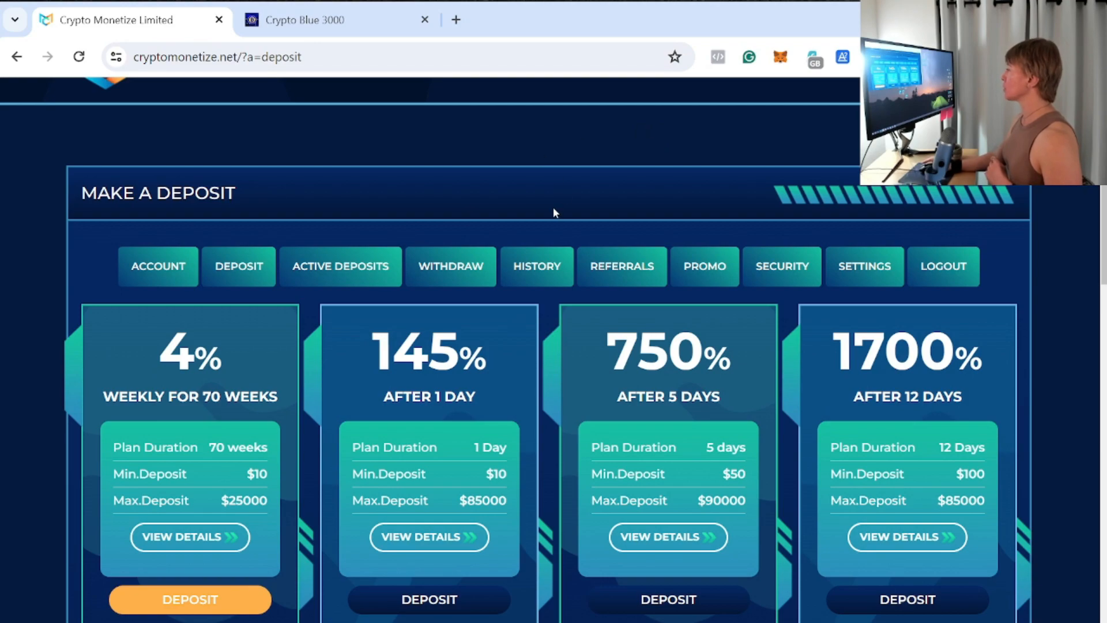
scroll("down", 3)
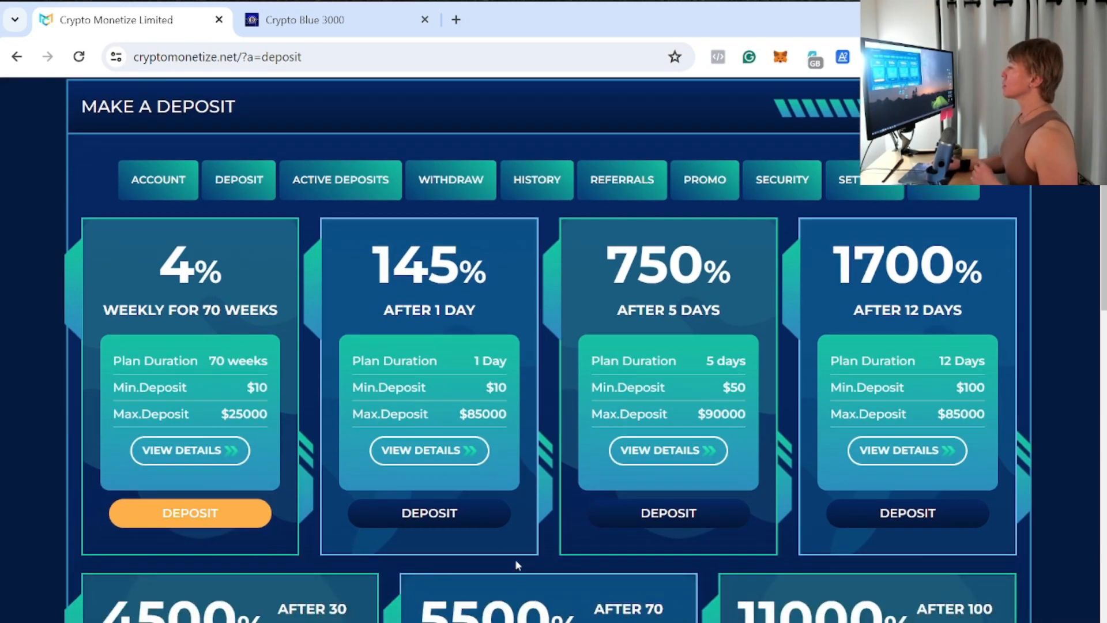
mouse_move(233, 500)
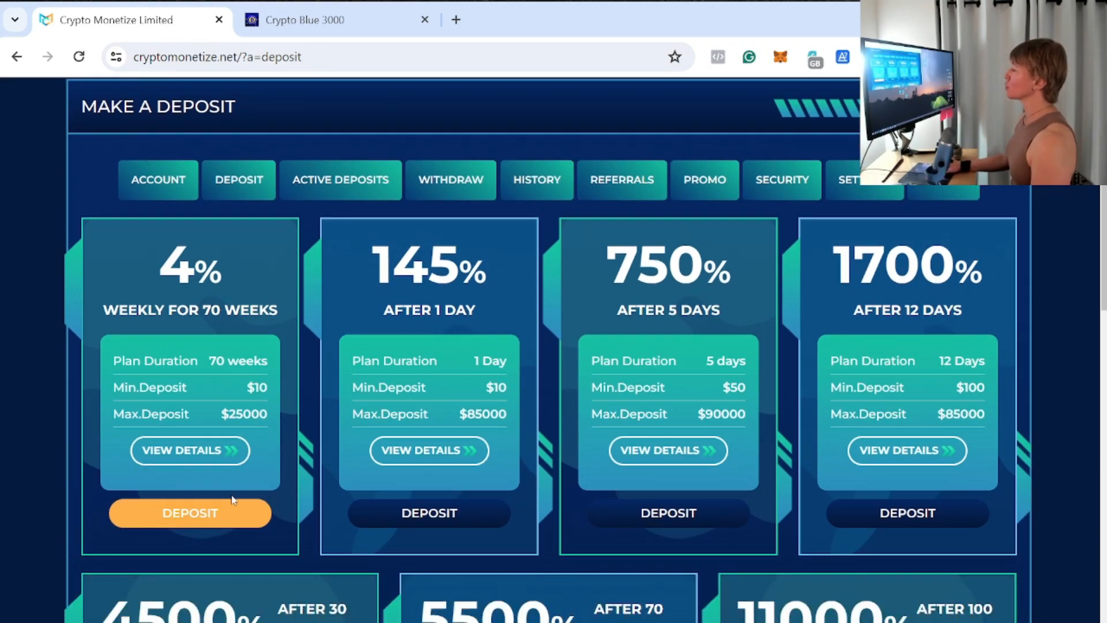
mouse_move(657, 482)
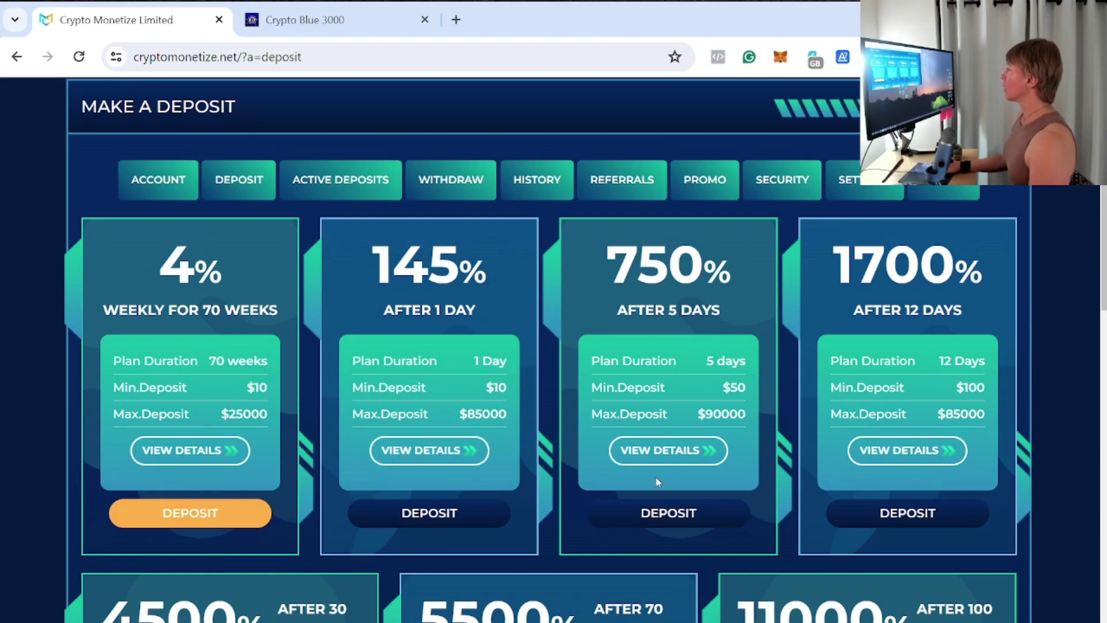
mouse_move(637, 522)
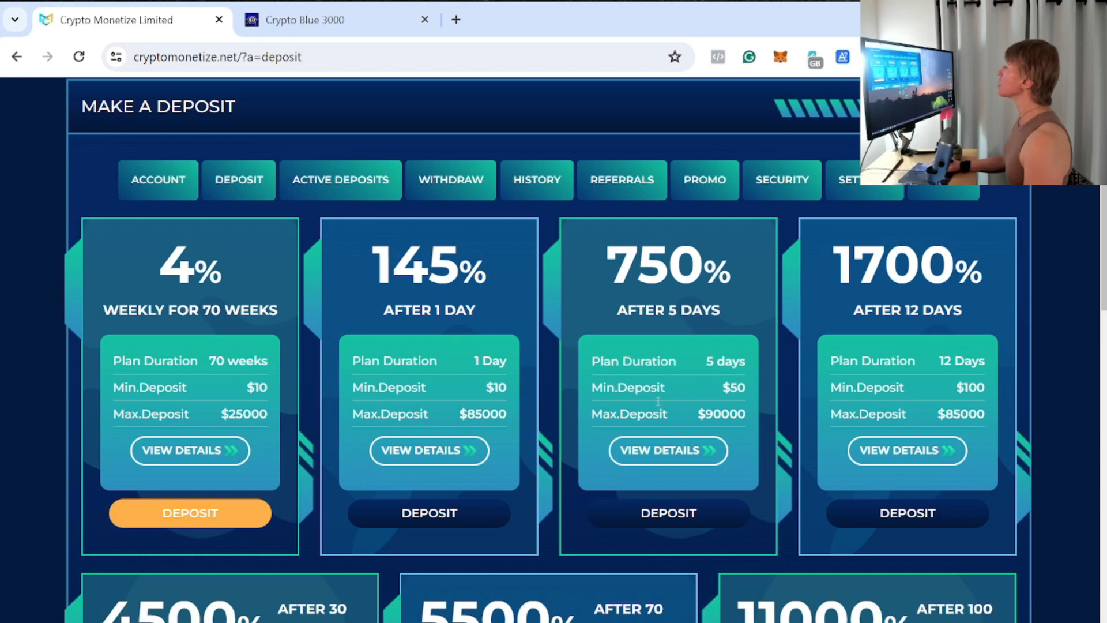
left_click(668, 451)
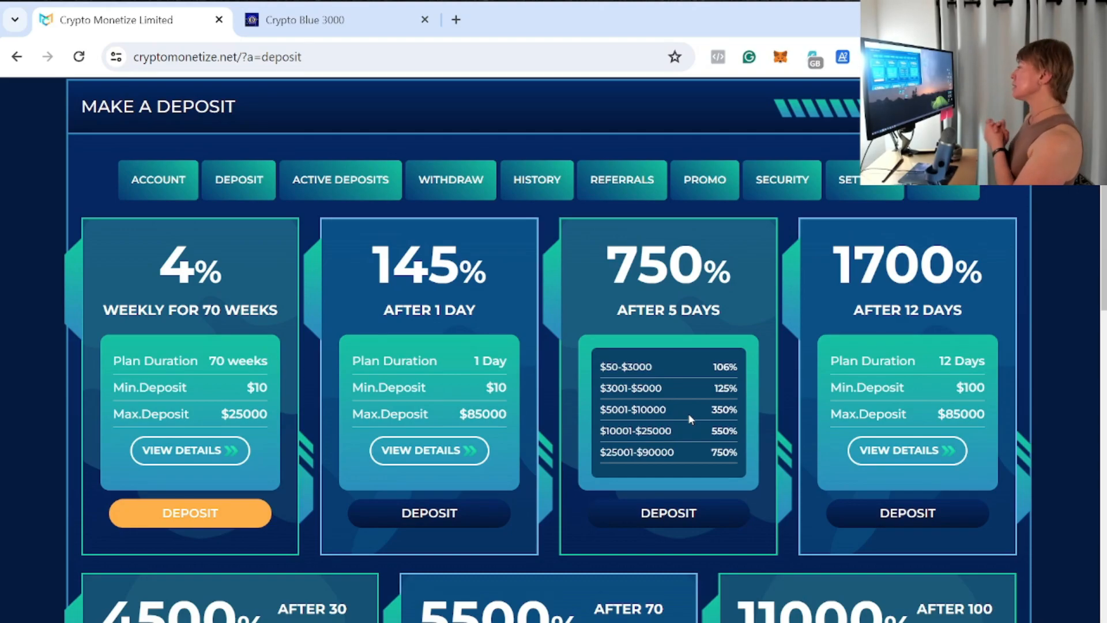
scroll("down", 3)
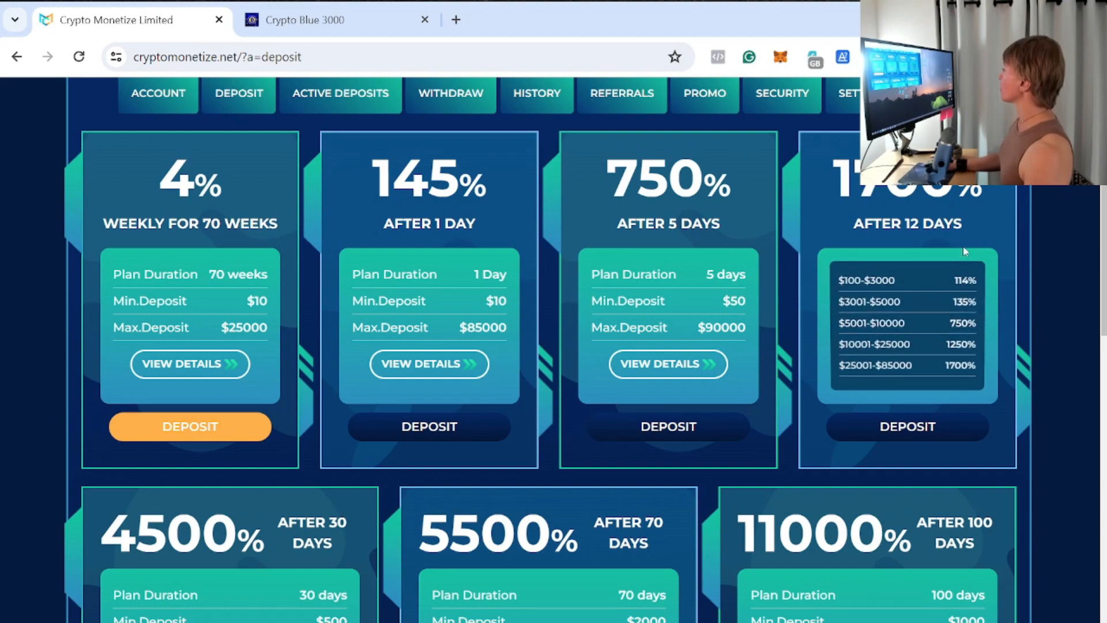
mouse_move(923, 271)
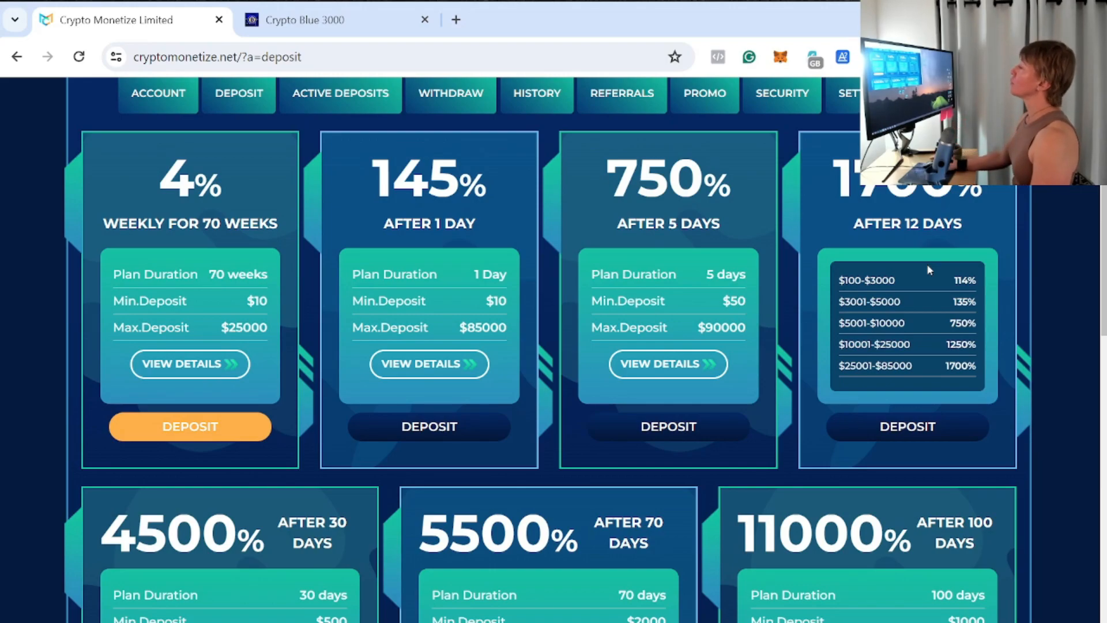
mouse_move(955, 297)
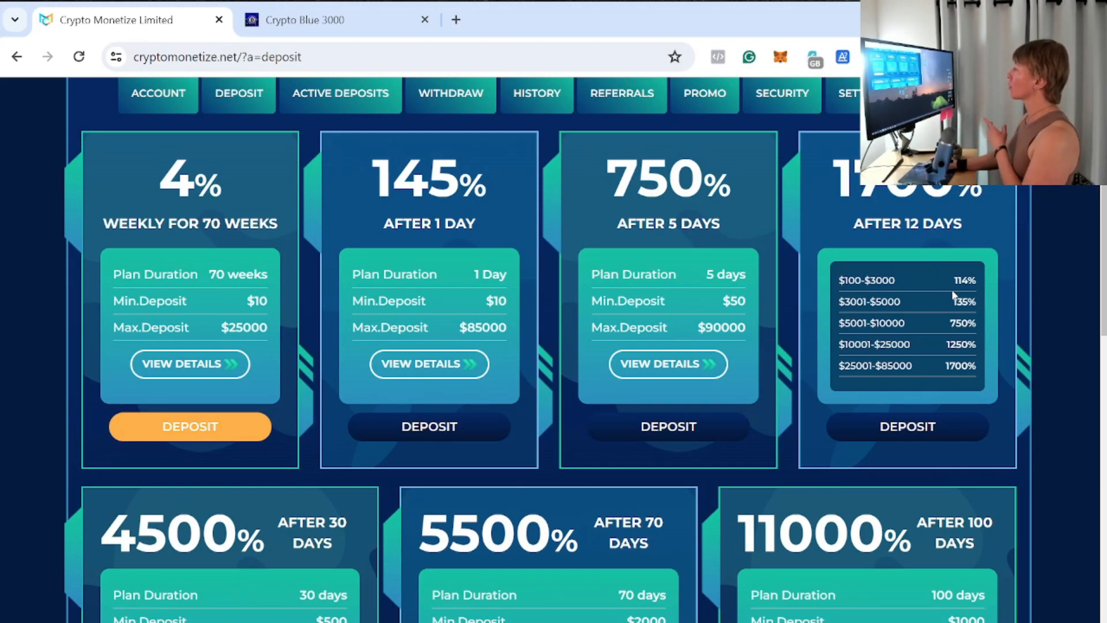
mouse_move(912, 326)
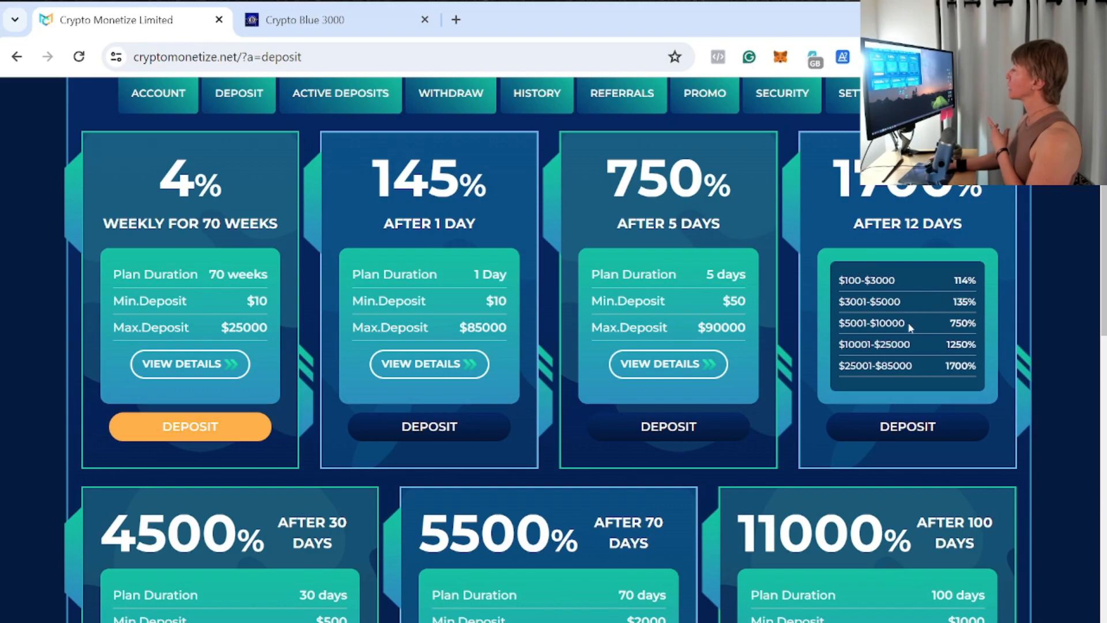
mouse_move(835, 392)
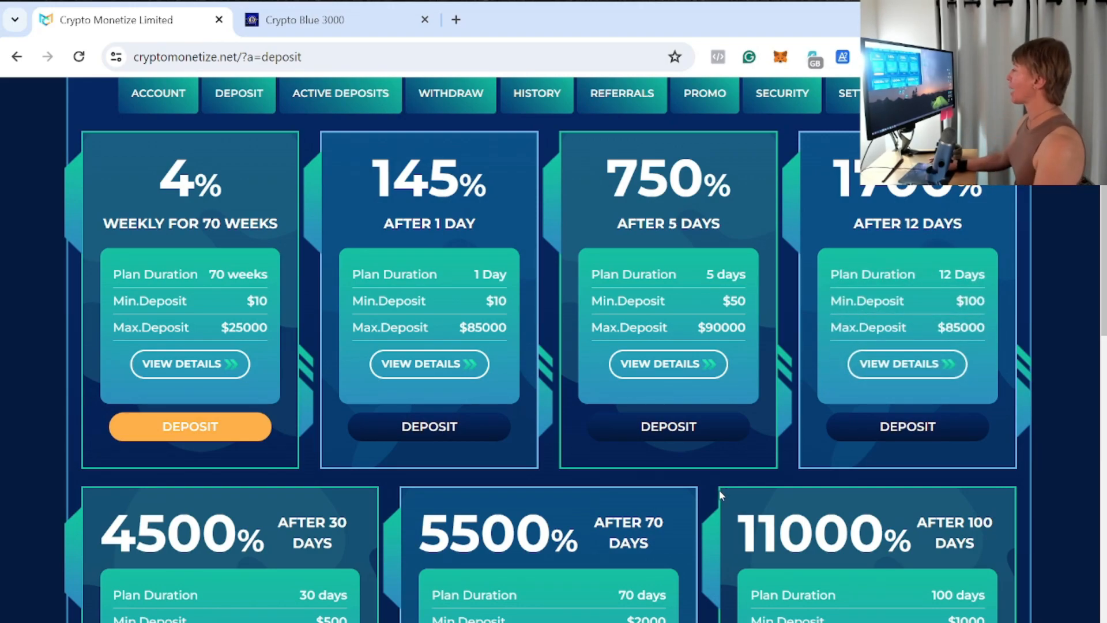
- Scroll through the plans down to the Amount to Spend field and payment processor list
scroll("down", 3)
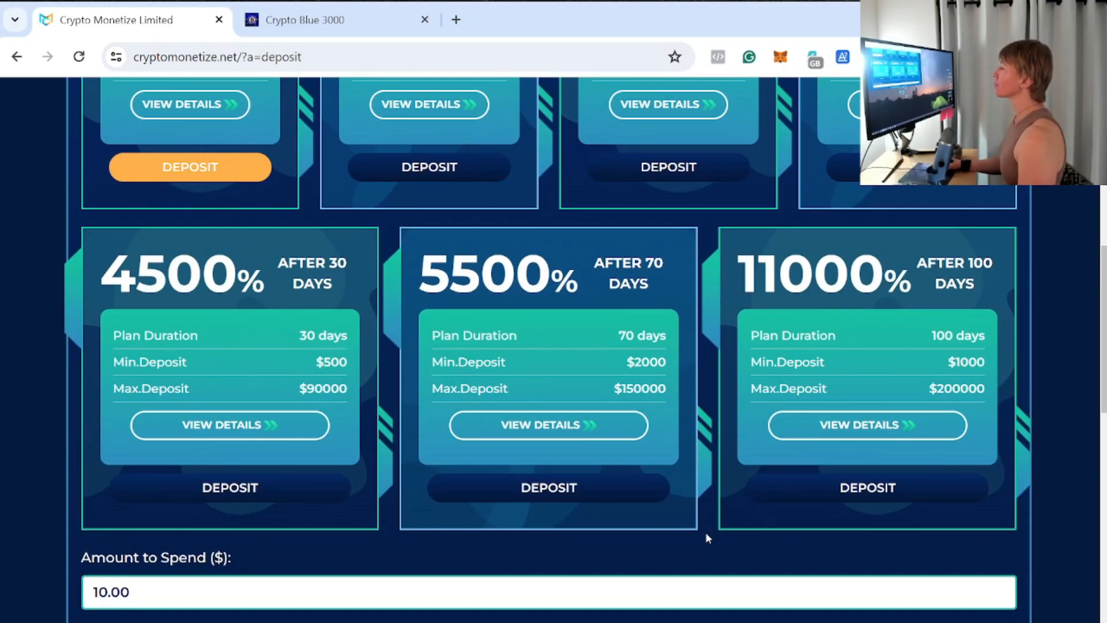
mouse_move(711, 543)
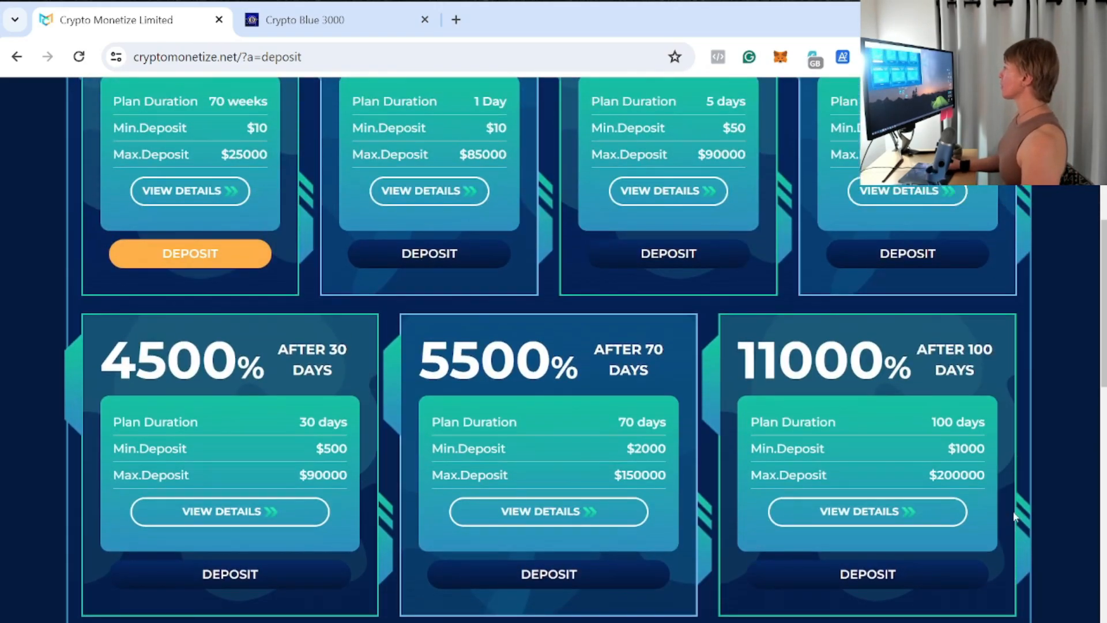
scroll("up", 3)
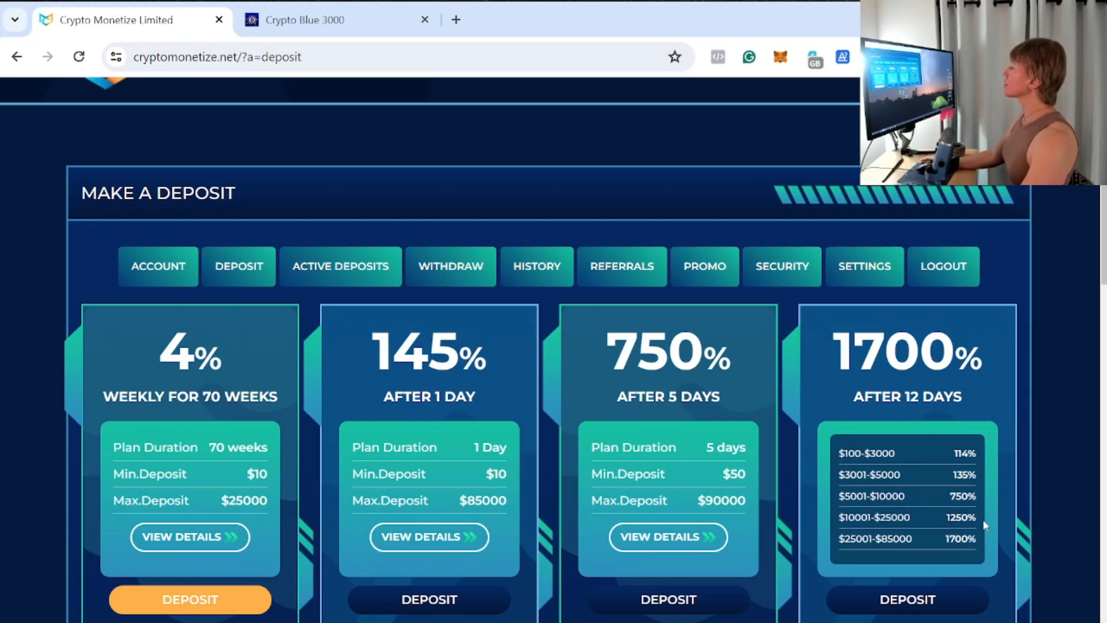
scroll("down", 3)
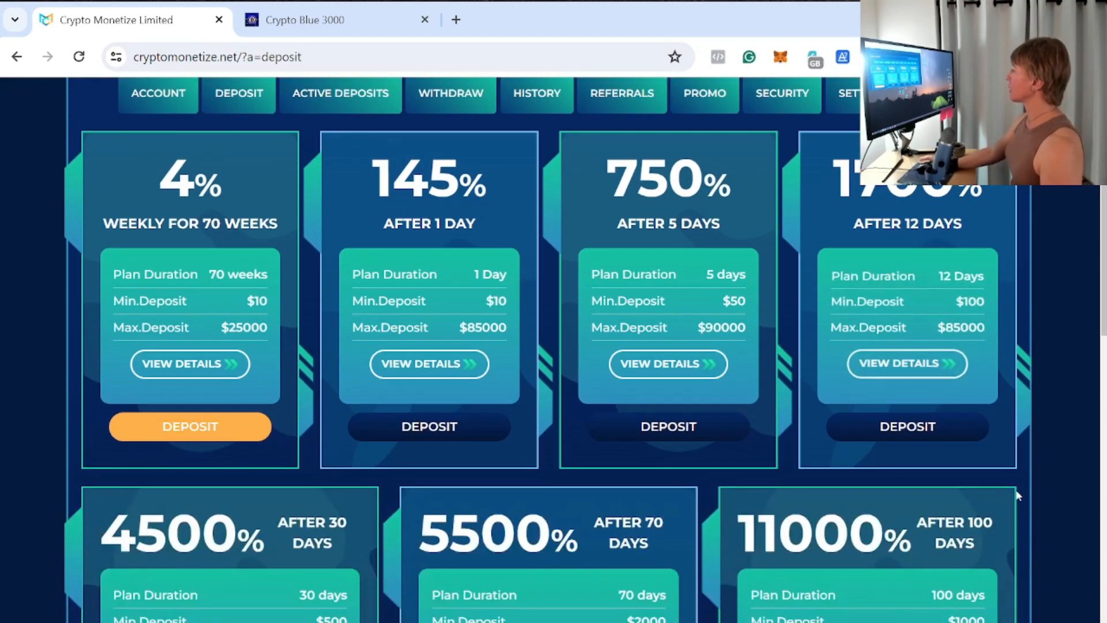
scroll("down", 3)
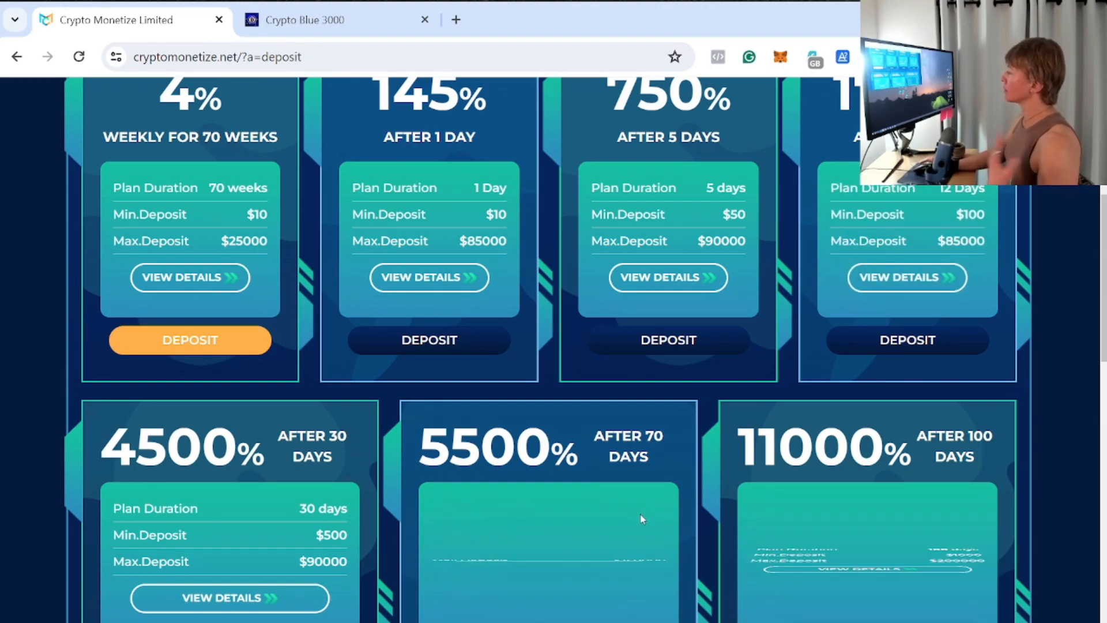
scroll("up", 3)
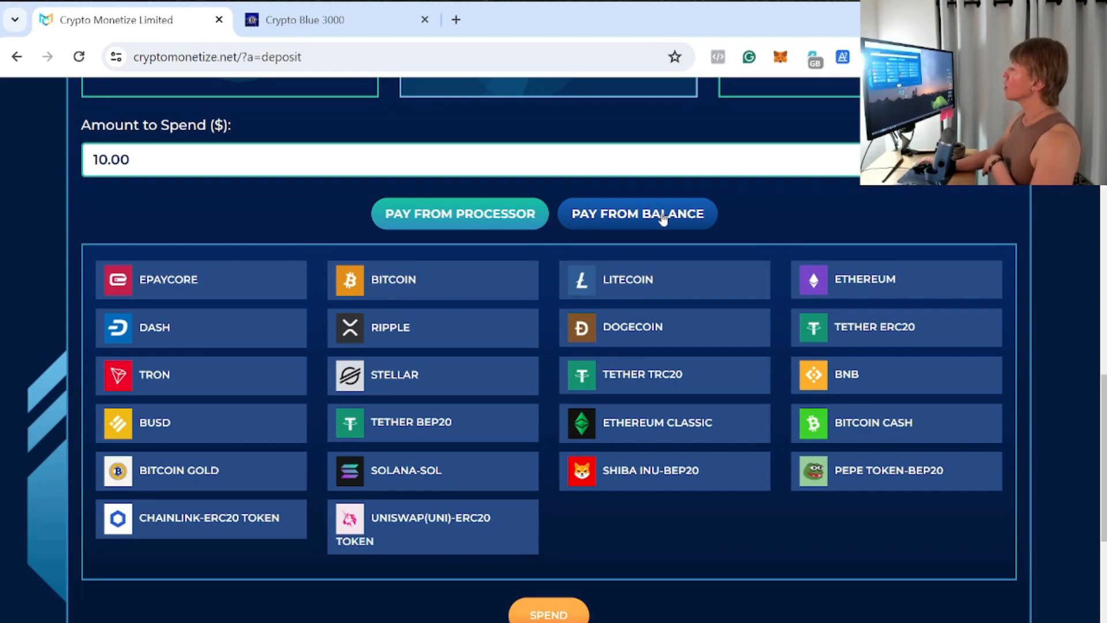
- Choose the 1700% after 12 days plan with a $100.00 amount and payment source
left_click(638, 214)
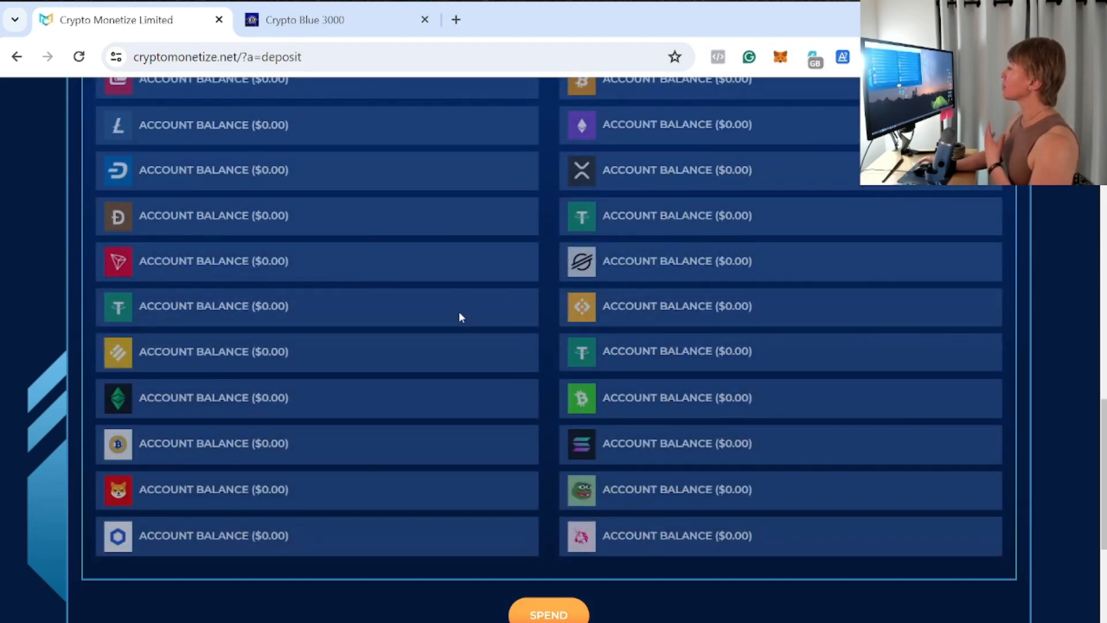
scroll("up", 3)
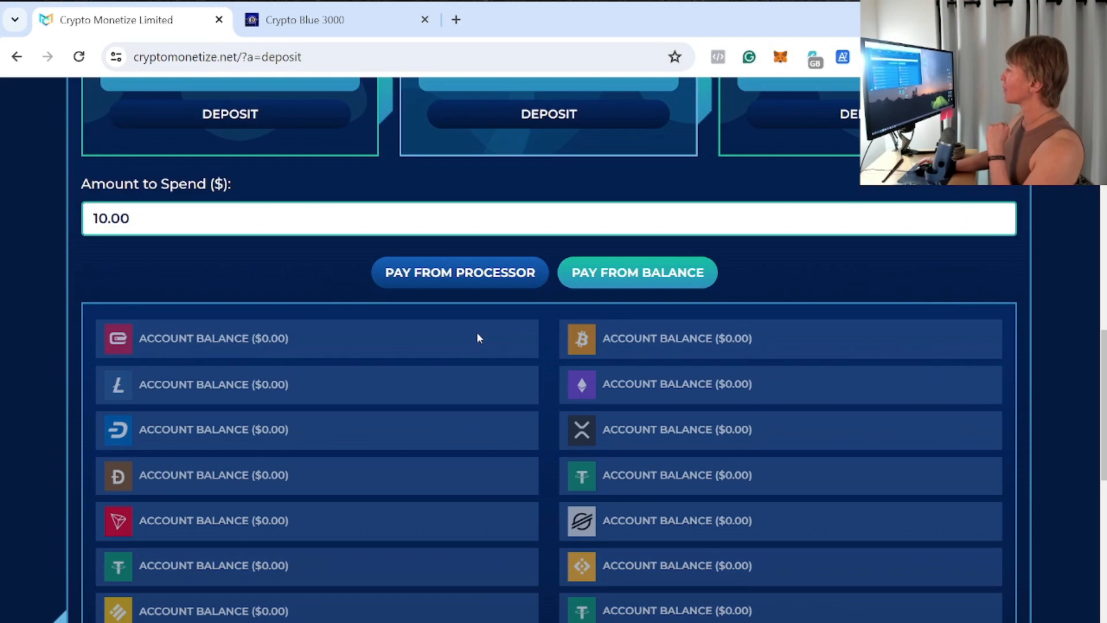
mouse_move(451, 286)
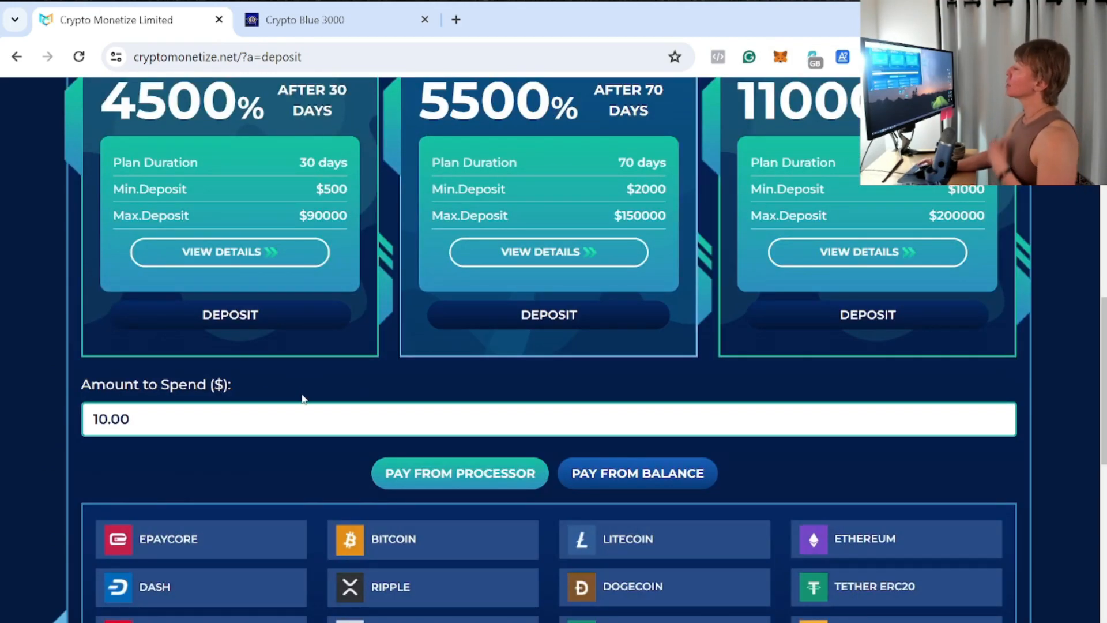
scroll("up", 3)
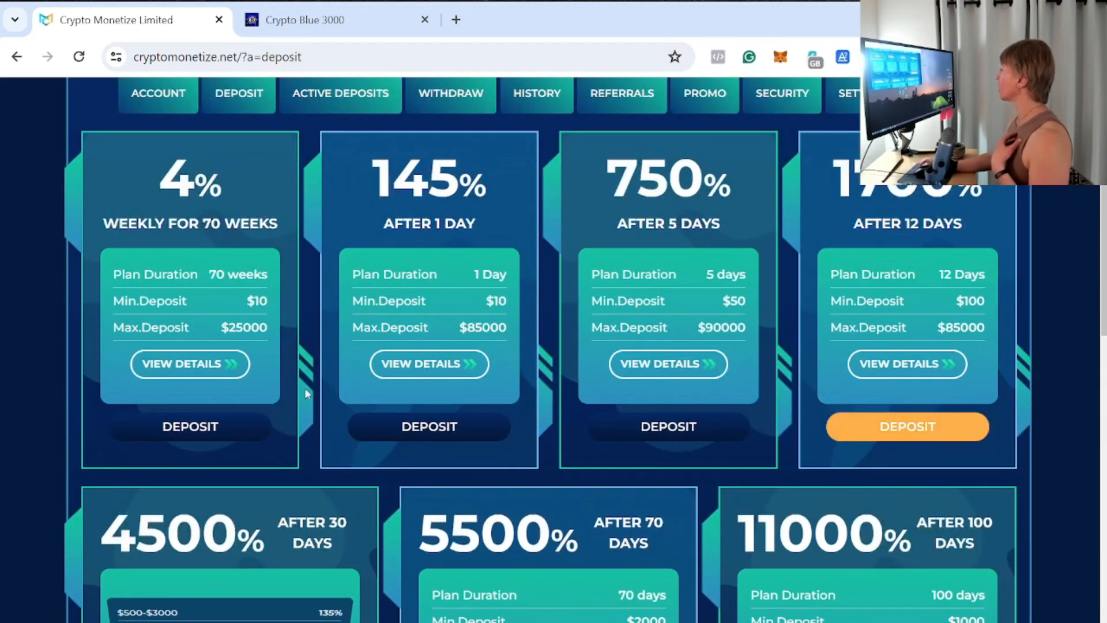
scroll("down", 3)
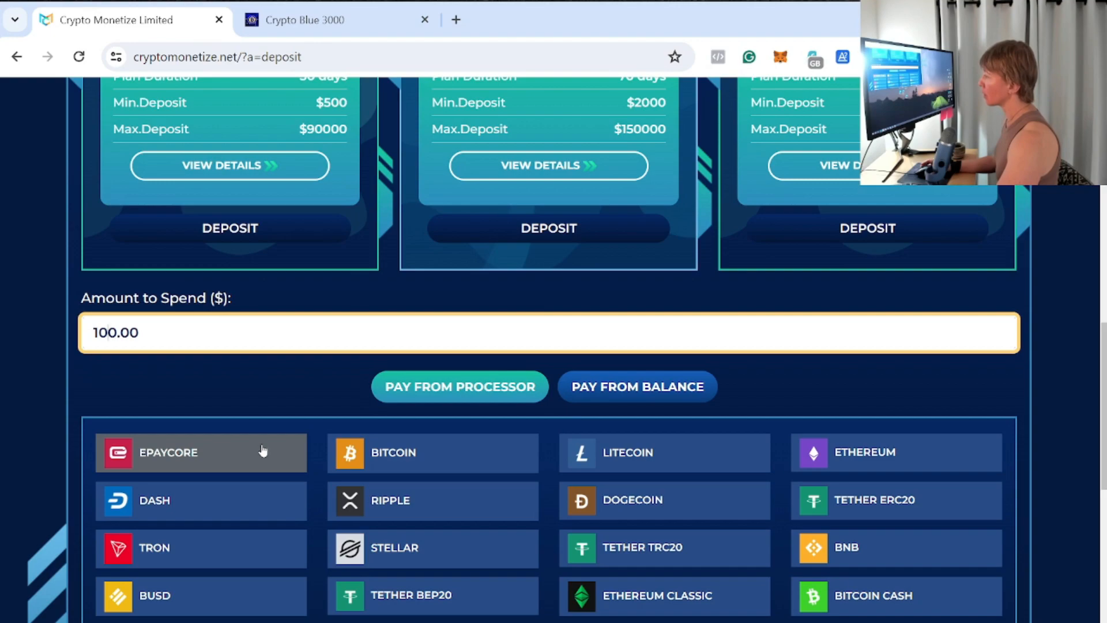
- Scroll down the payment method grid toward the Tether TRC20 option
scroll("down", 3)
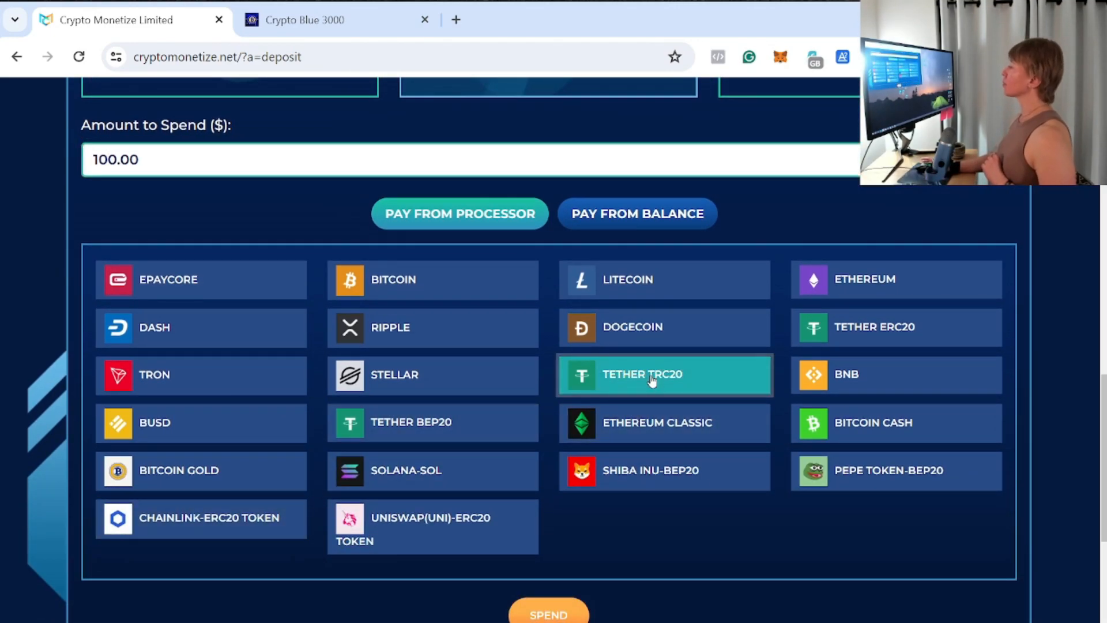
mouse_move(732, 526)
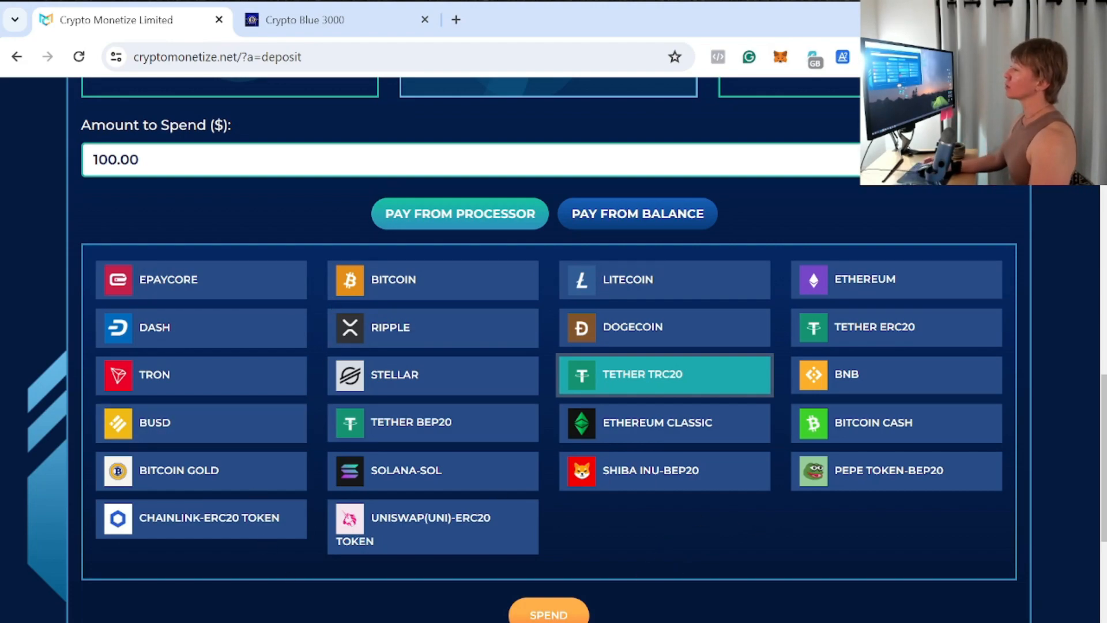
mouse_move(747, 285)
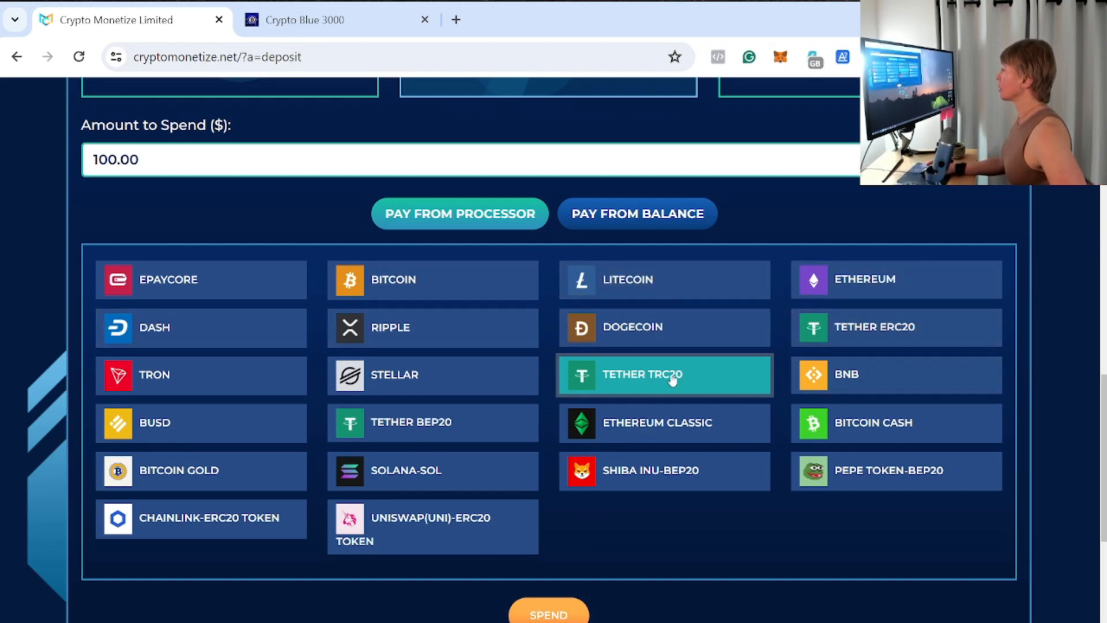
mouse_move(503, 373)
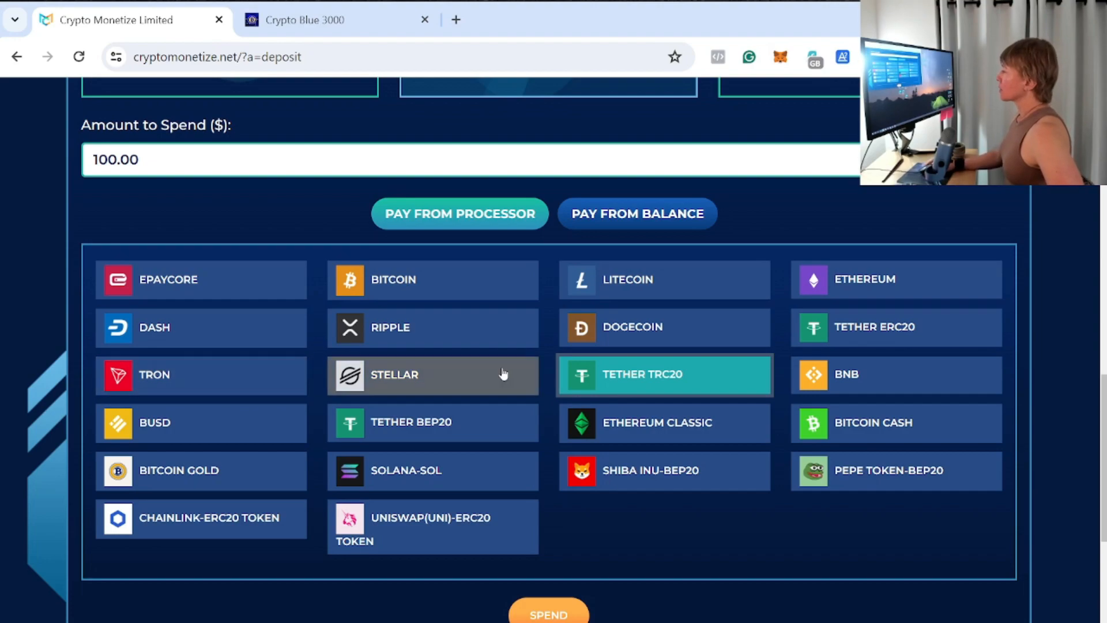
mouse_move(178, 384)
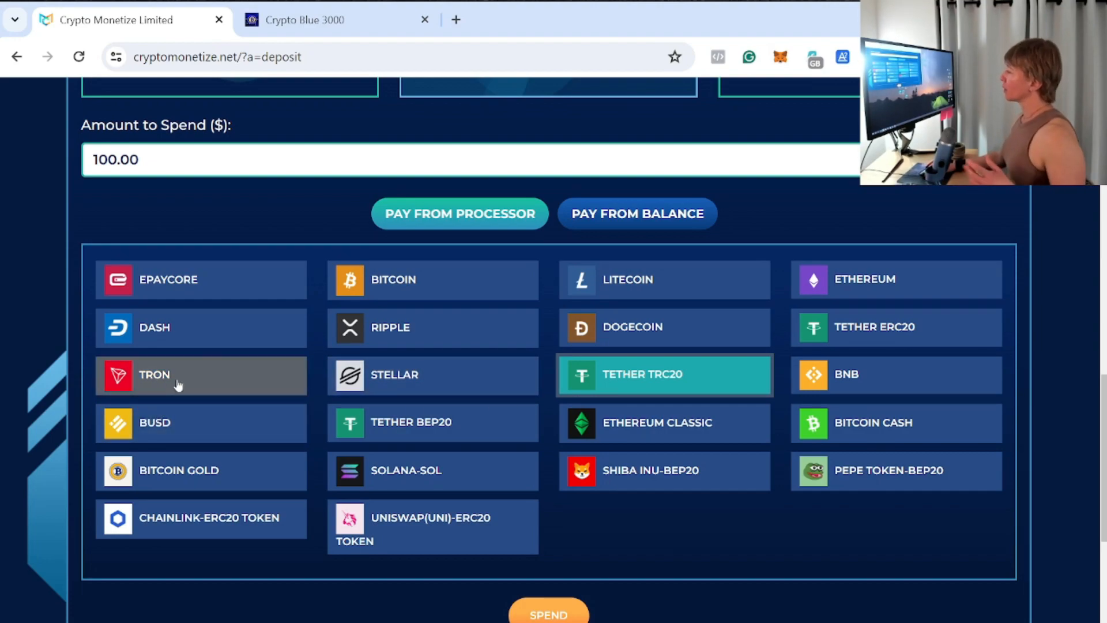
mouse_move(237, 395)
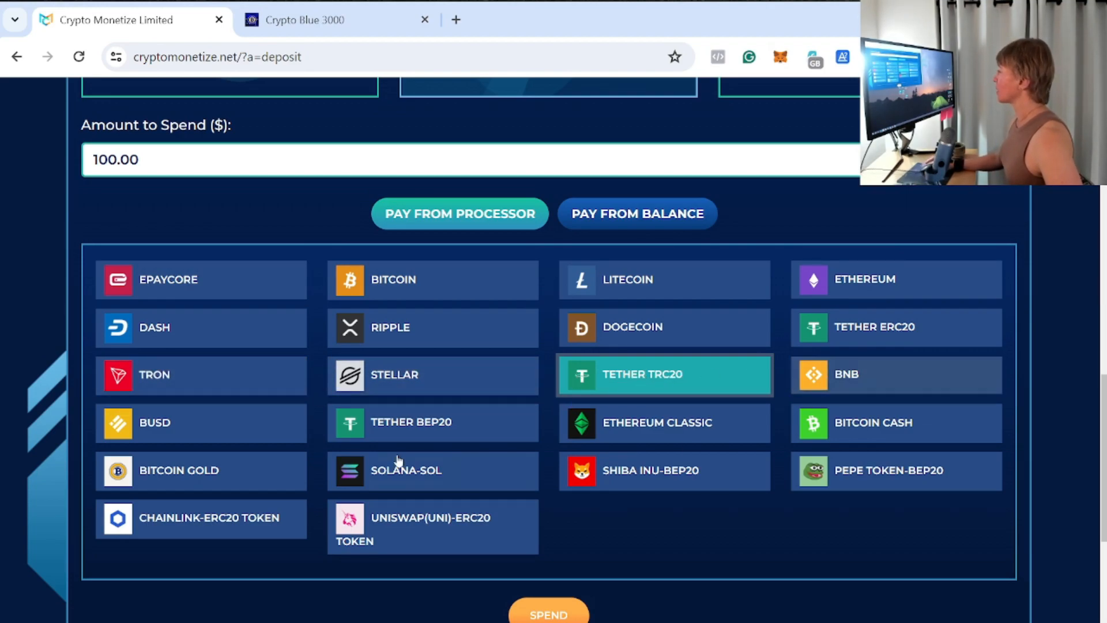
mouse_move(430, 437)
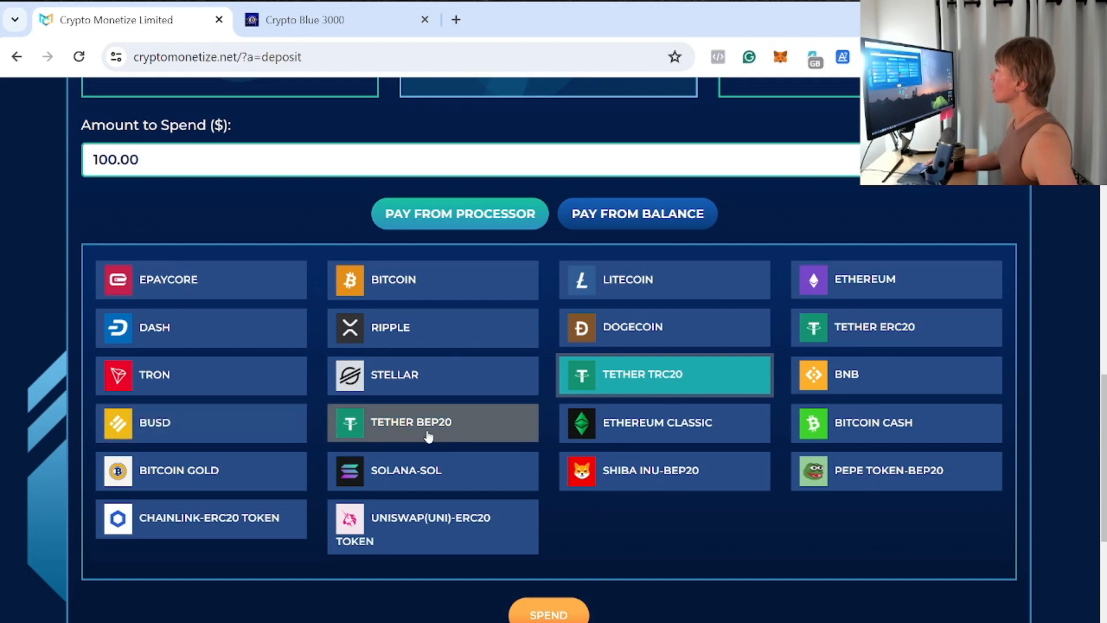
mouse_move(957, 427)
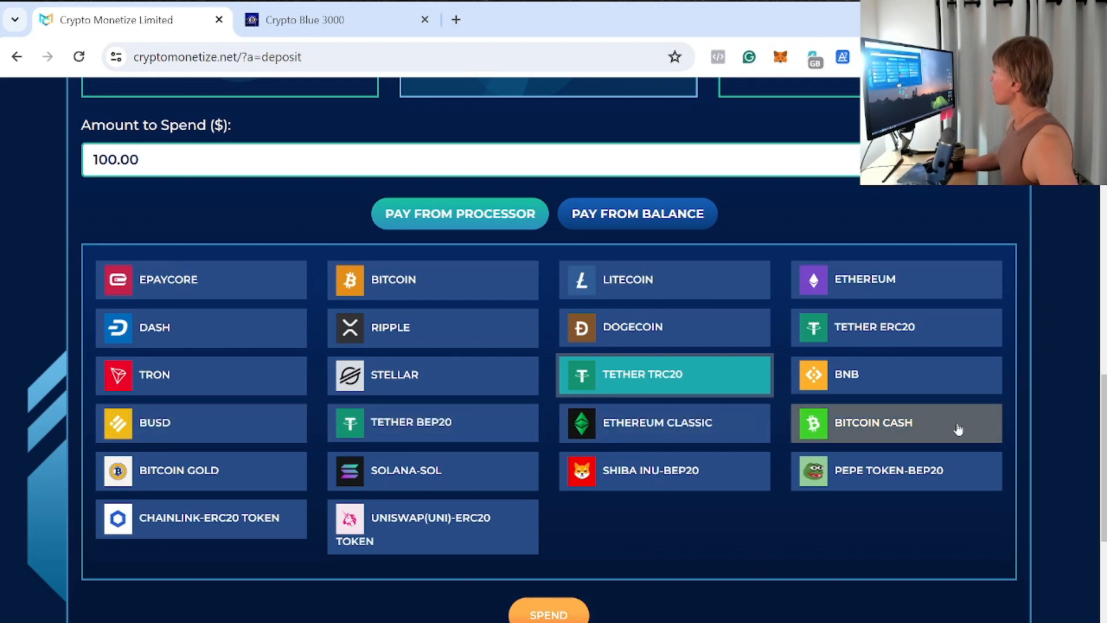
mouse_move(286, 478)
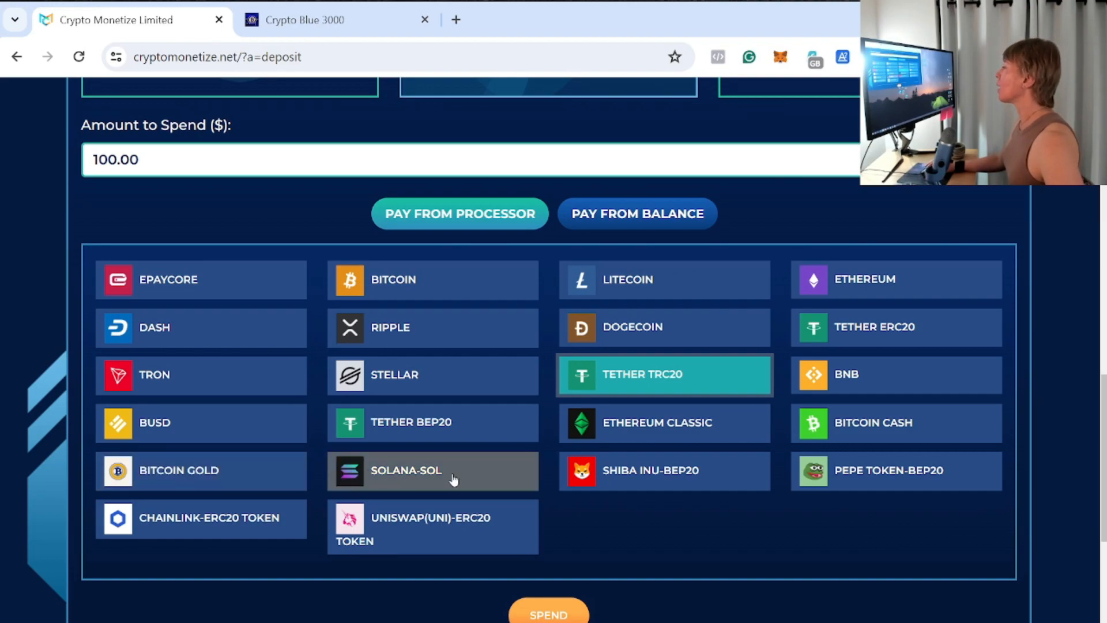
mouse_move(655, 475)
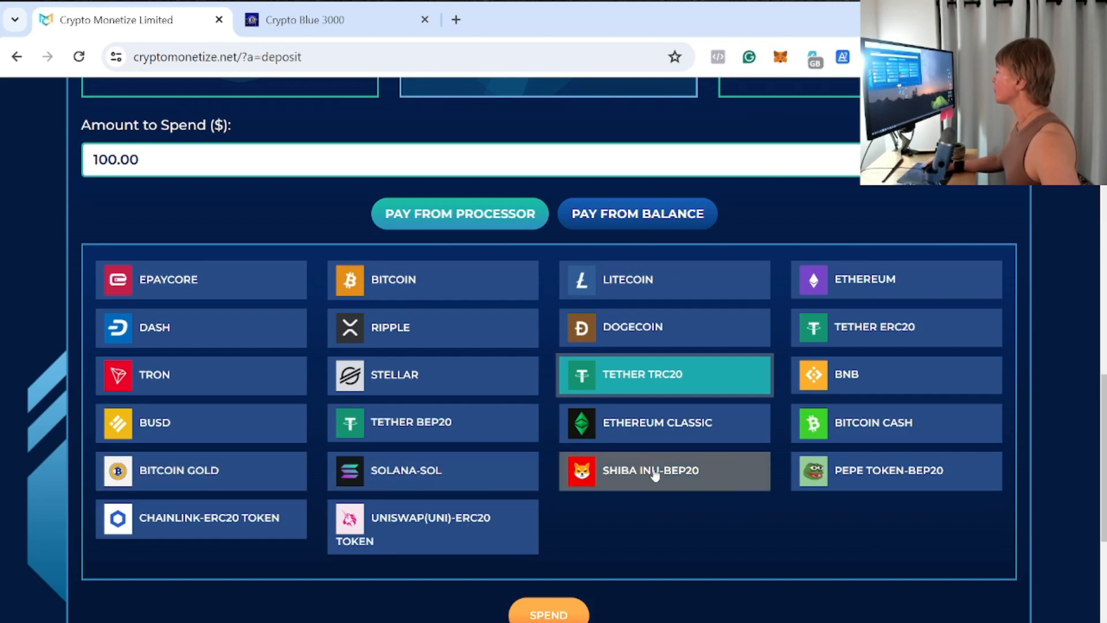
mouse_move(878, 485)
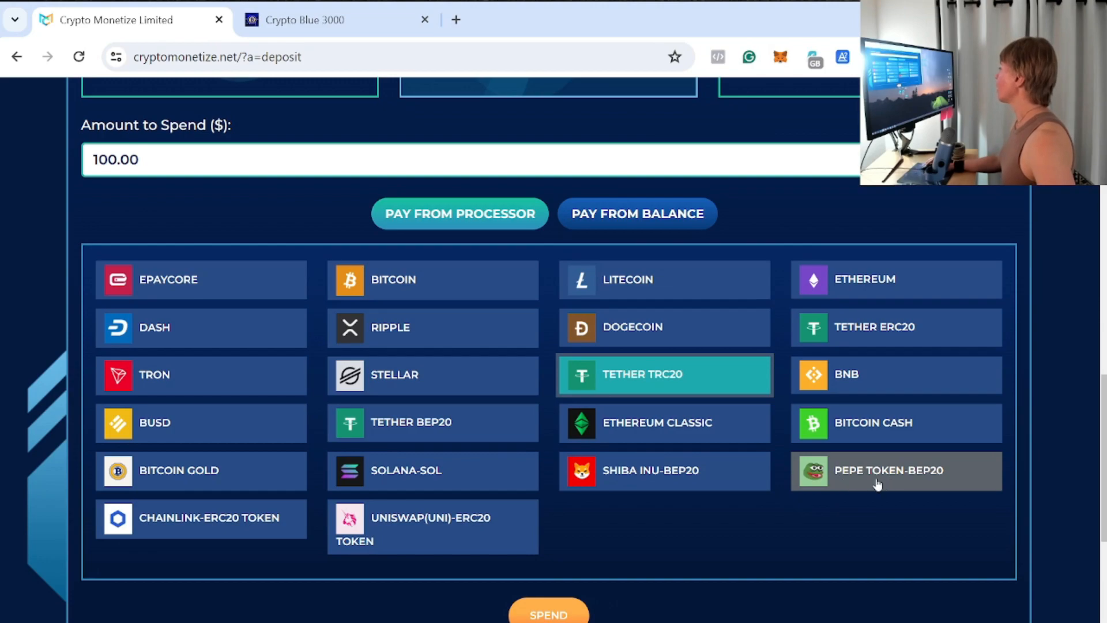
mouse_move(231, 530)
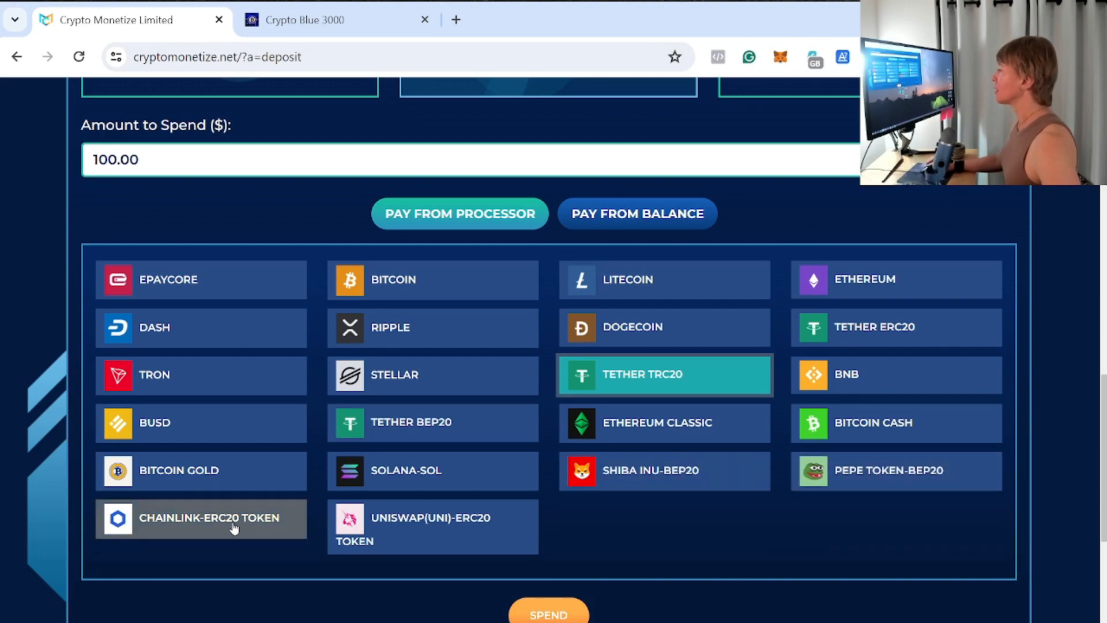
mouse_move(466, 549)
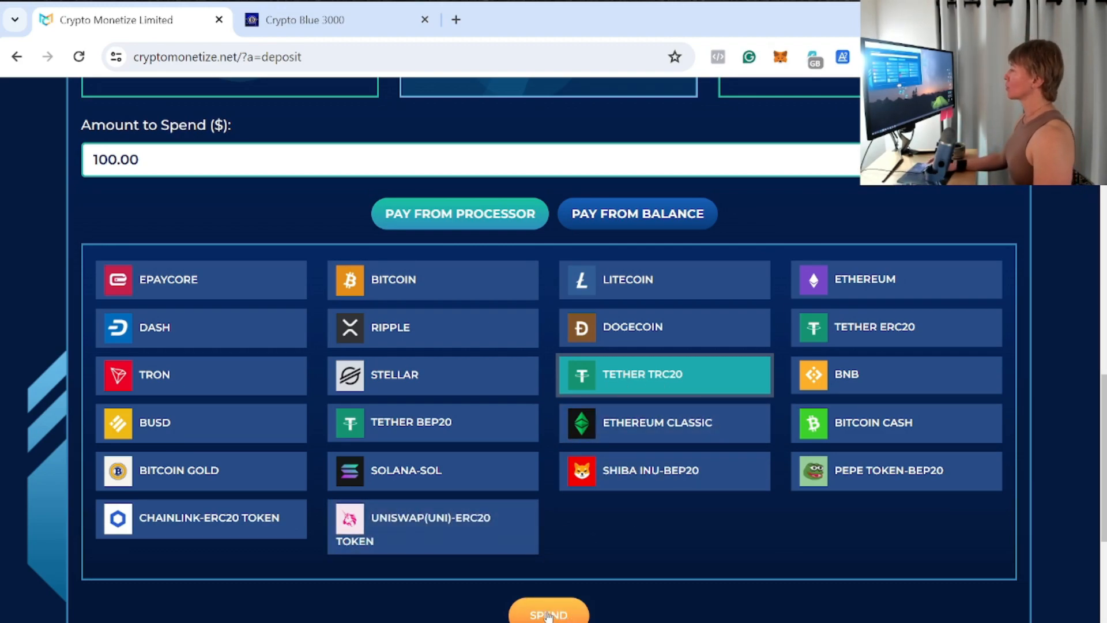
- Spend the $100 Tether TRC20 deposit and view the USDT.TRC20 address with status waiting for payment
left_click(548, 613)
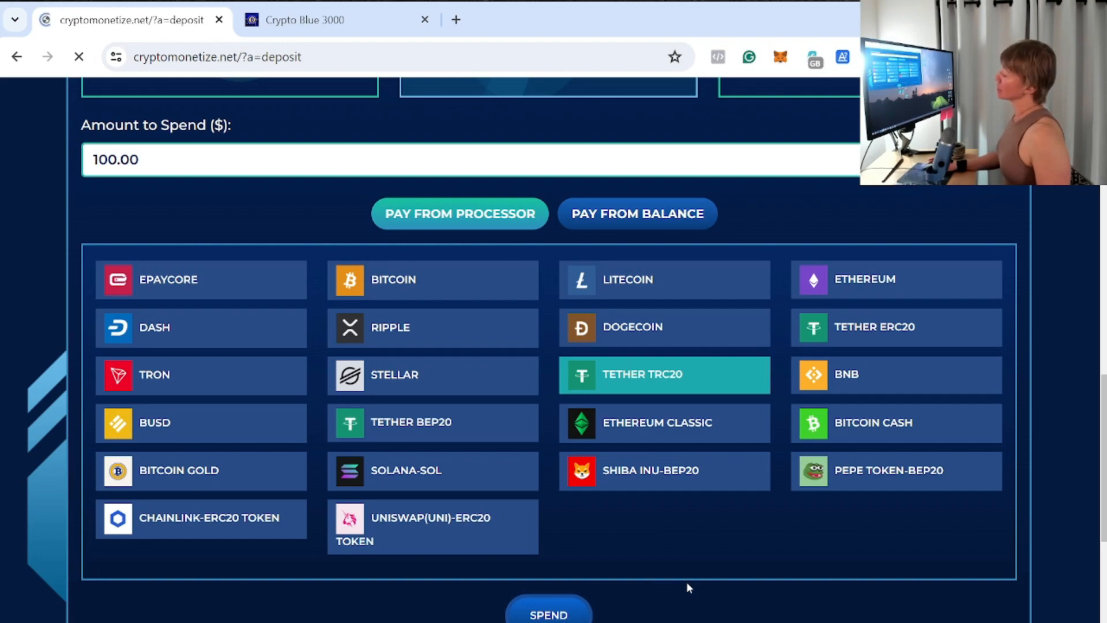
left_click(549, 613)
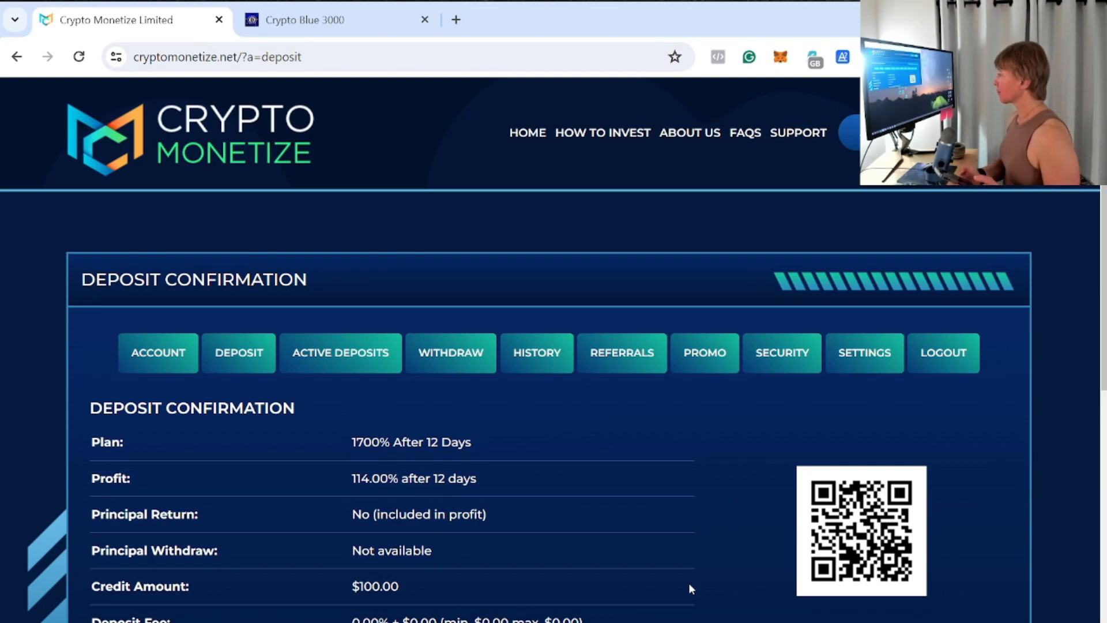
scroll("down", 3)
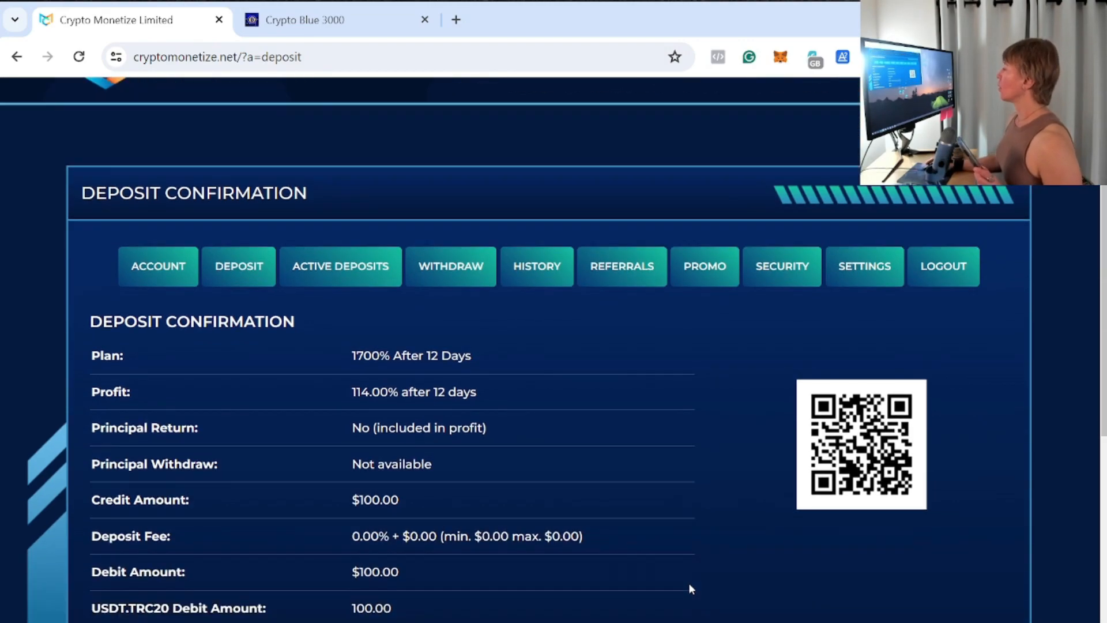
scroll("down", 3)
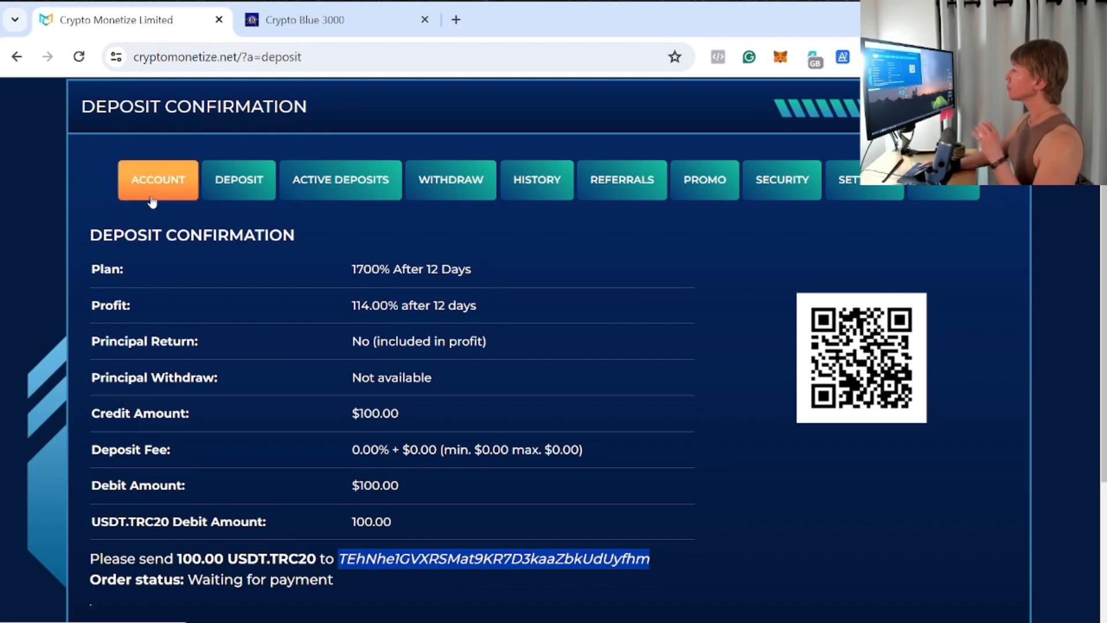
mouse_move(169, 199)
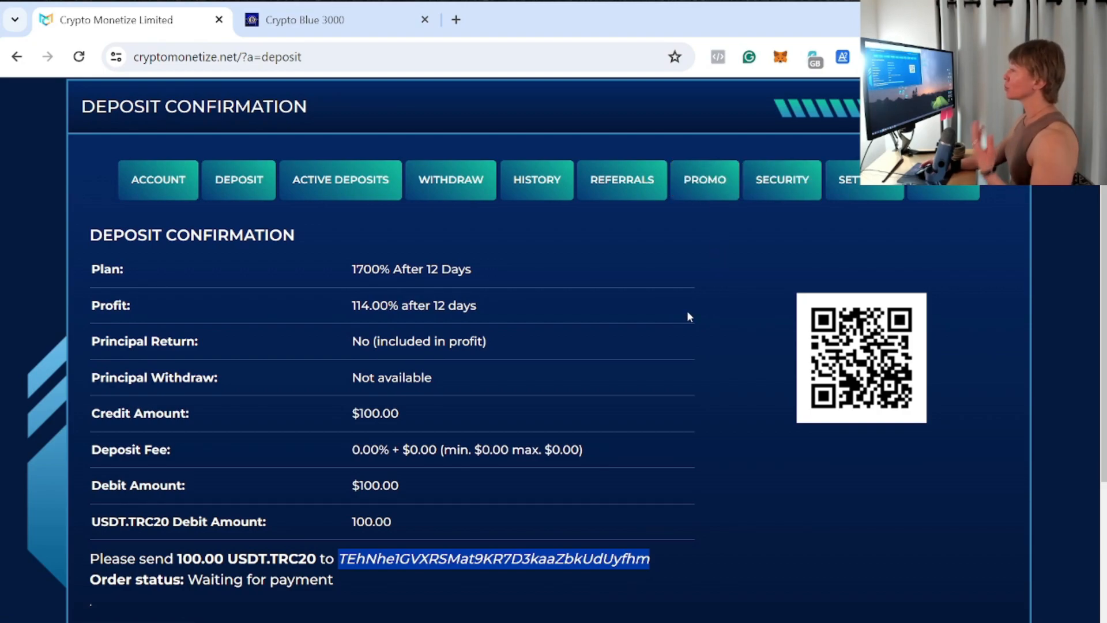
mouse_move(697, 307)
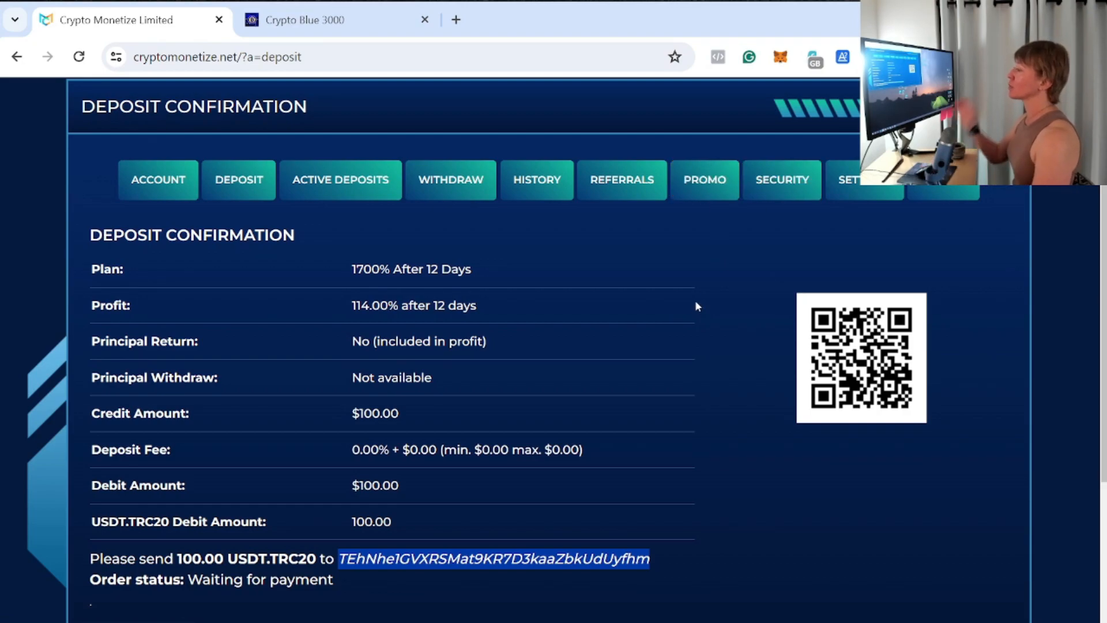
mouse_move(685, 296)
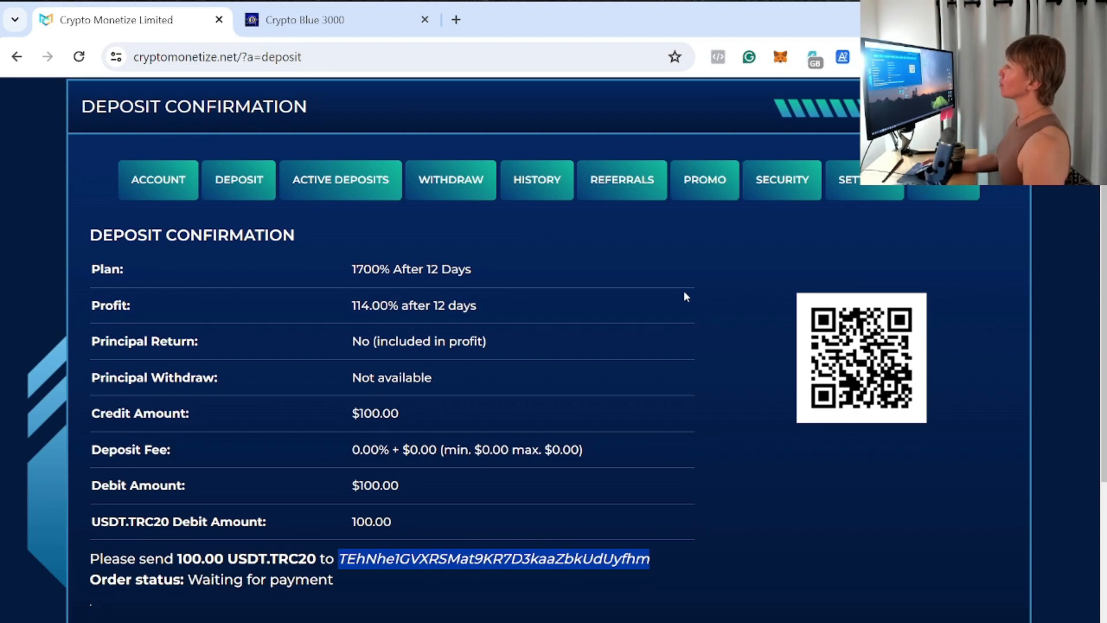
mouse_move(671, 403)
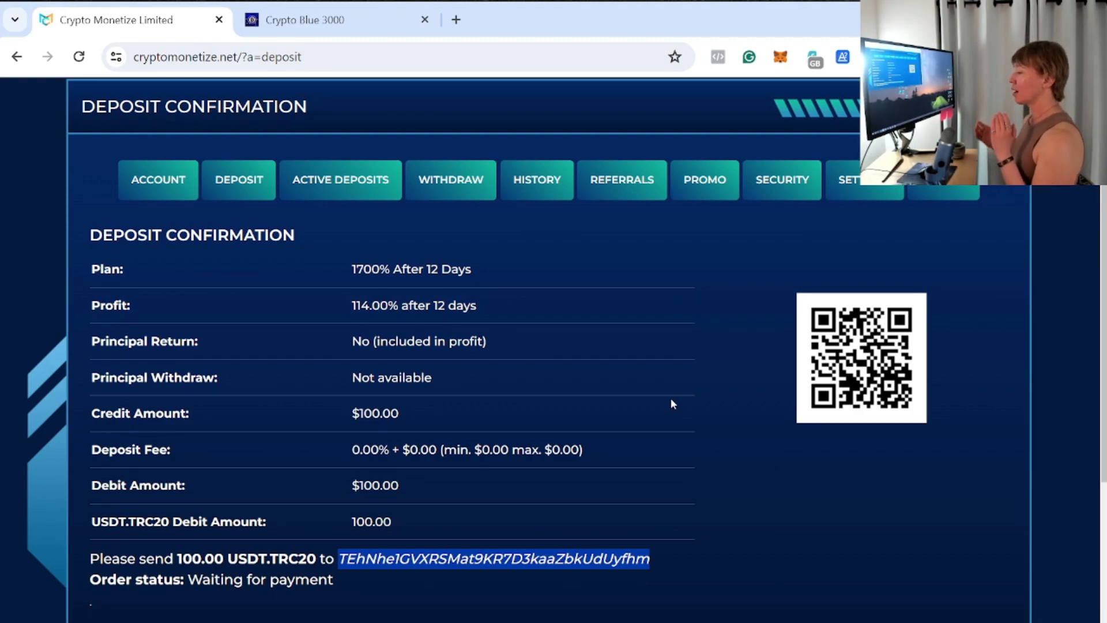